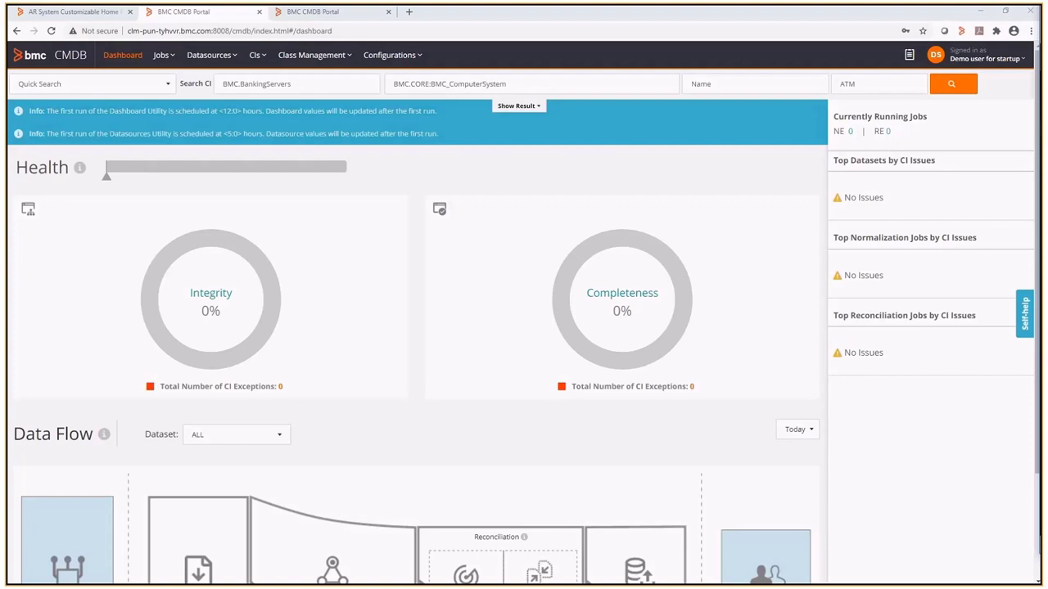
{"action": "mouse_move", "coordinate": [937, 170]}
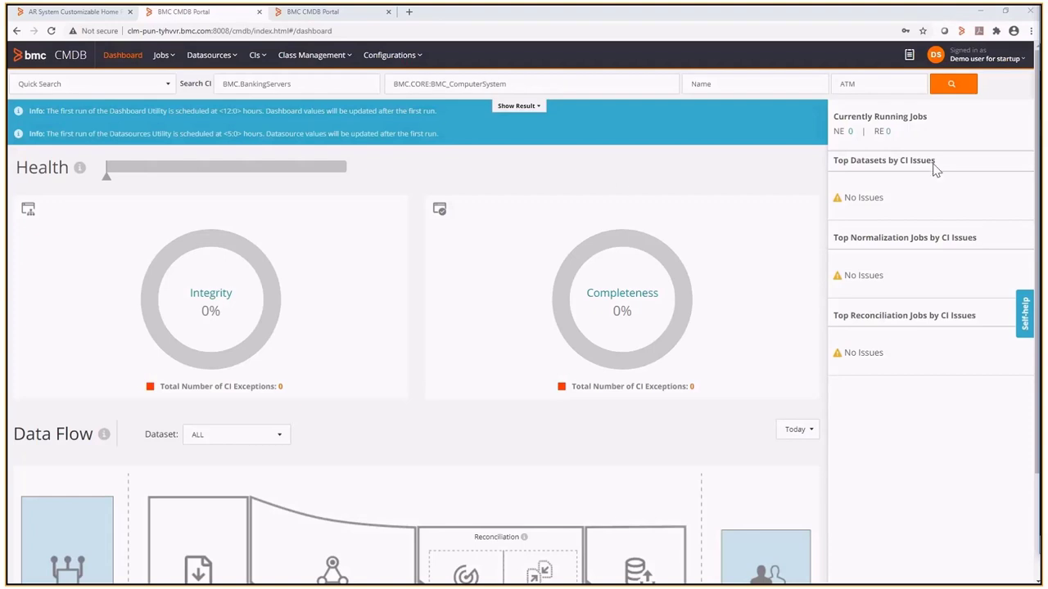
{"action": "mouse_move", "coordinate": [471, 174]}
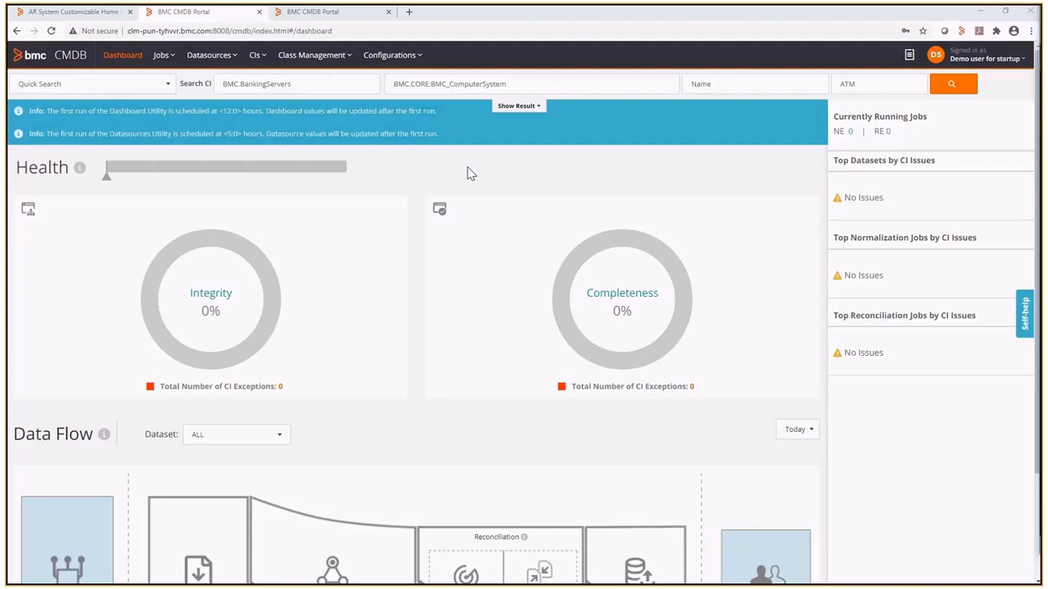
{"action": "mouse_move", "coordinate": [338, 77]}
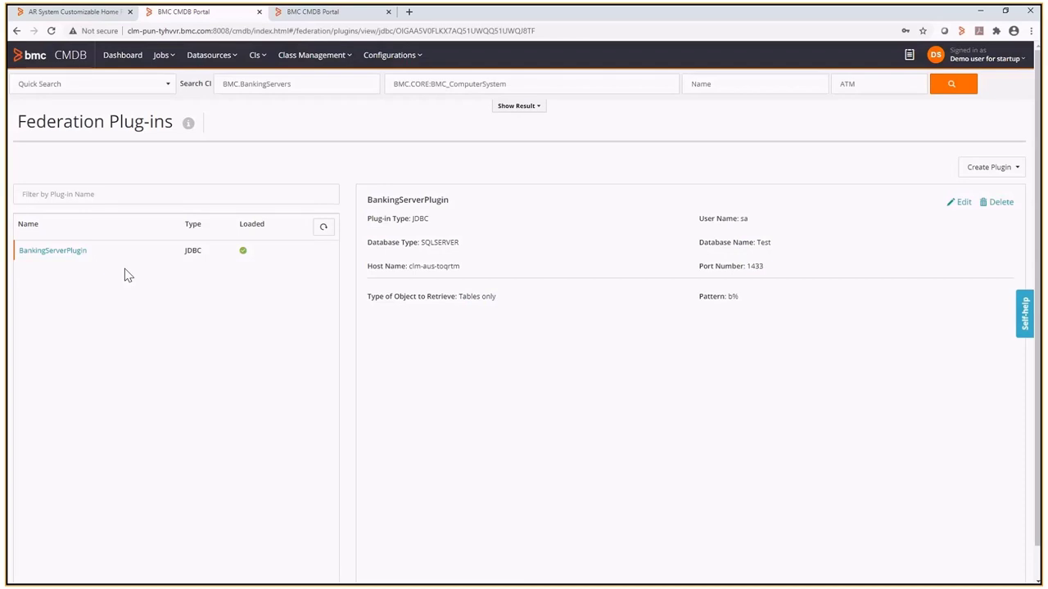
{"action": "mouse_move", "coordinate": [773, 357]}
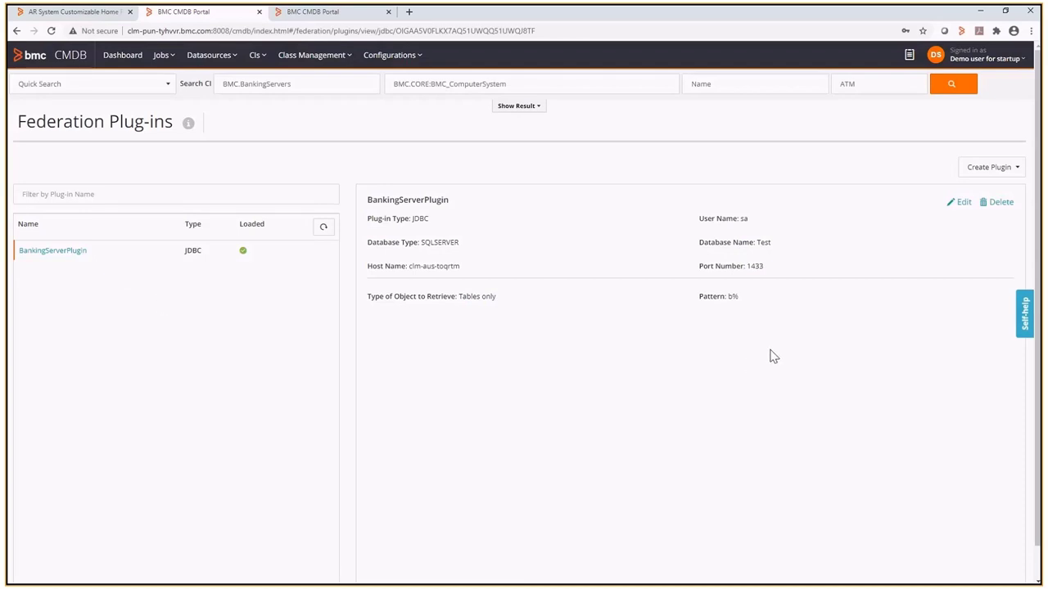
- View the BankingServerPlugin connection settings unchanged, then go to Class Management > Class Manager
{"action": "left_click", "coordinate": [959, 202]}
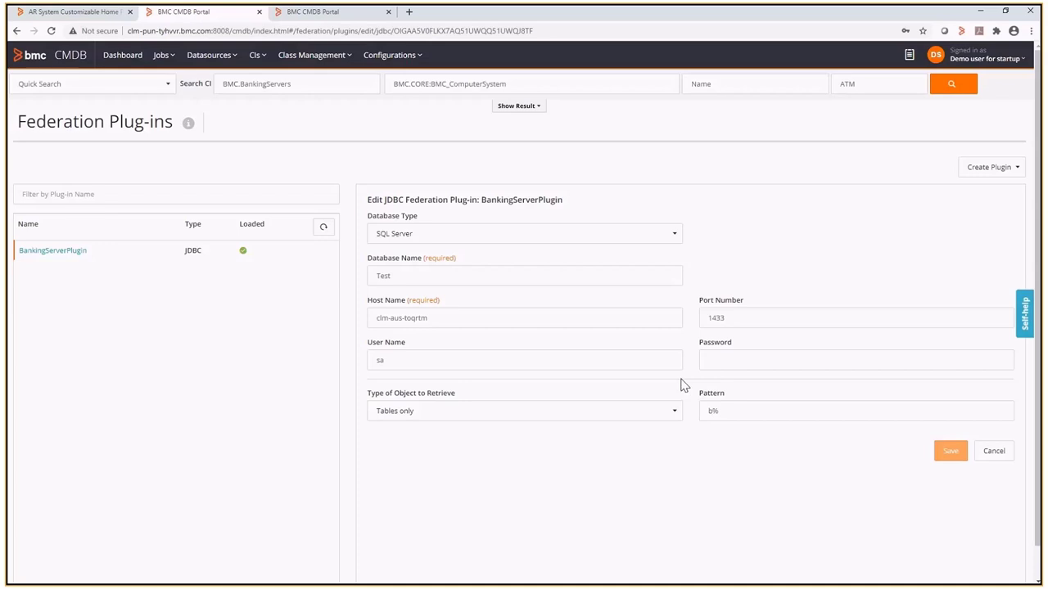
{"action": "mouse_move", "coordinate": [288, 271]}
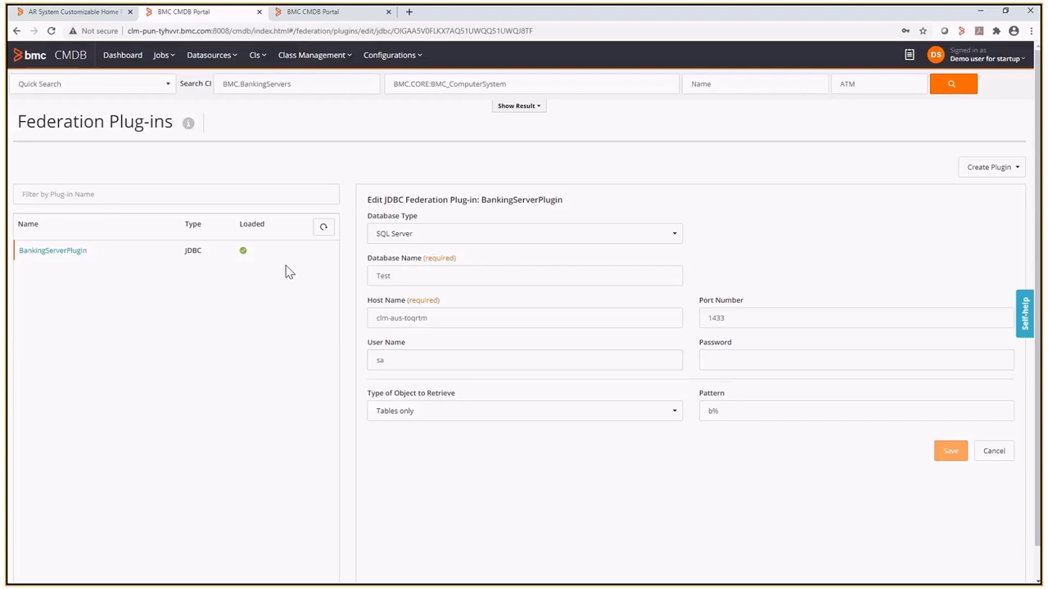
{"action": "mouse_move", "coordinate": [266, 253]}
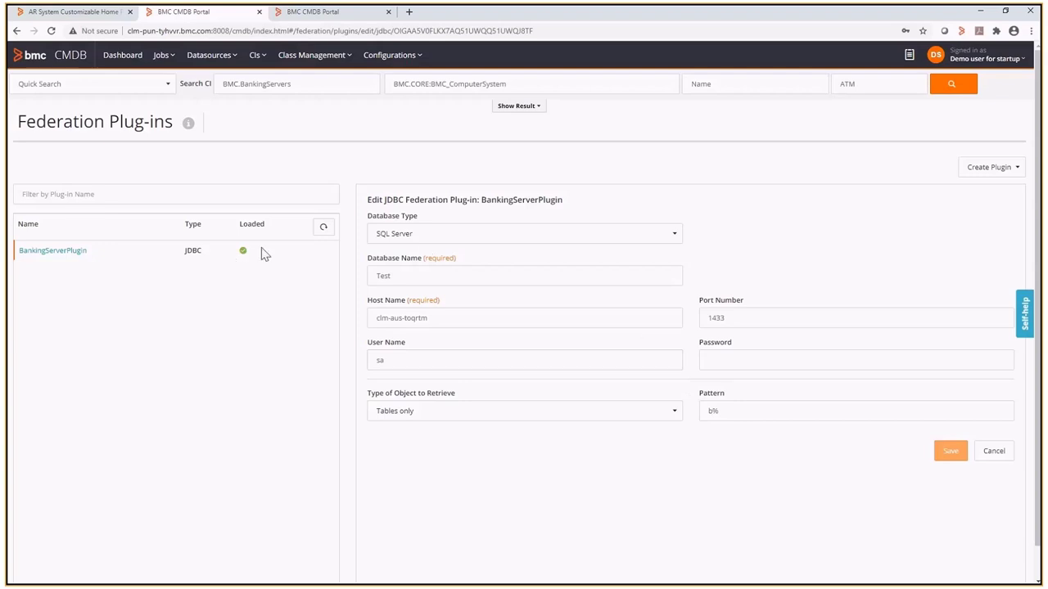
{"action": "mouse_move", "coordinate": [272, 250]}
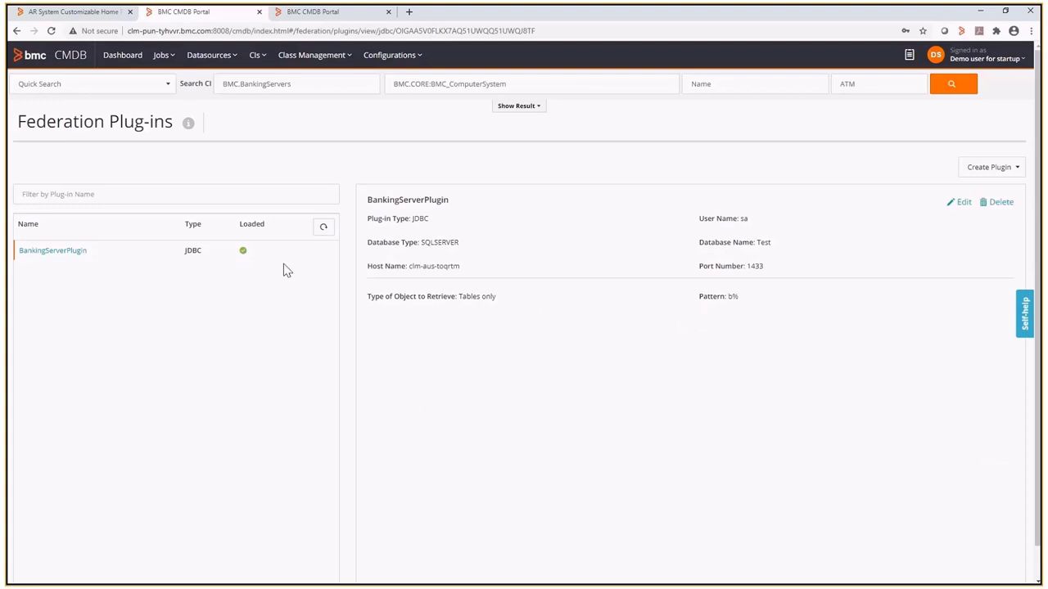
{"action": "mouse_move", "coordinate": [275, 265]}
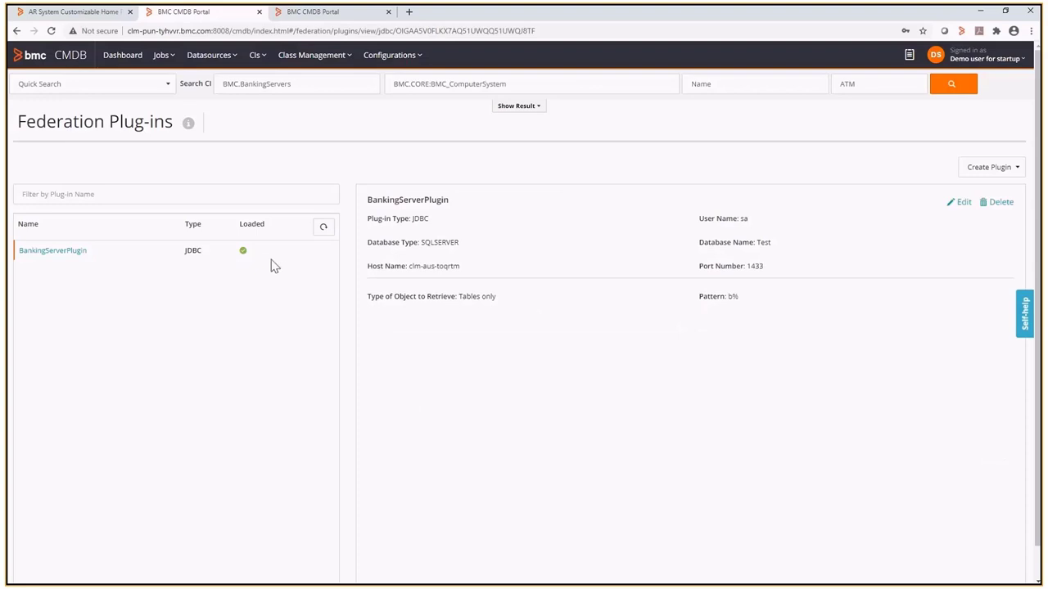
{"action": "mouse_move", "coordinate": [342, 173]}
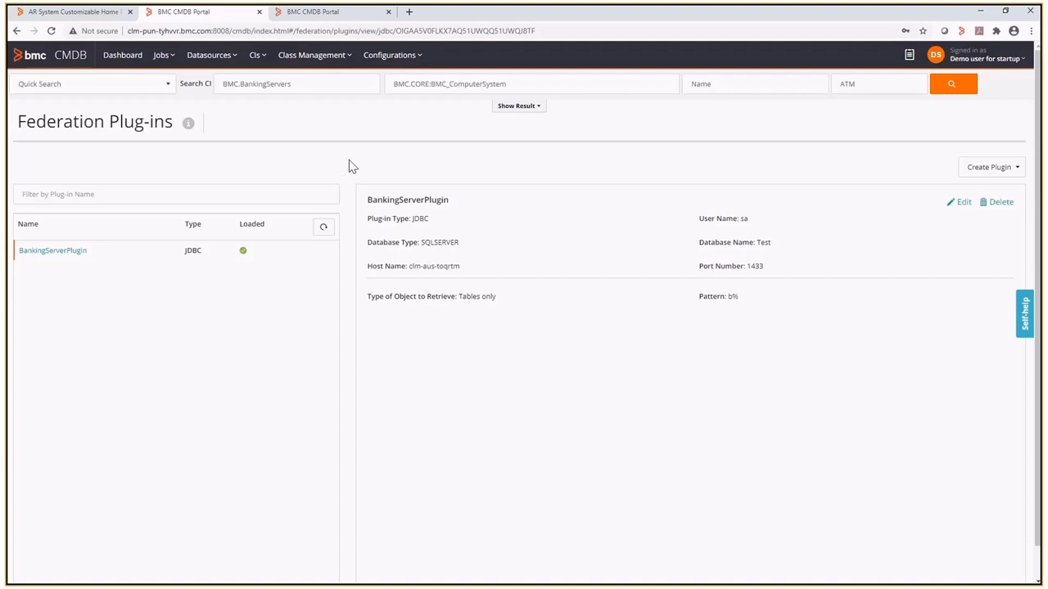
{"action": "left_click", "coordinate": [311, 56]}
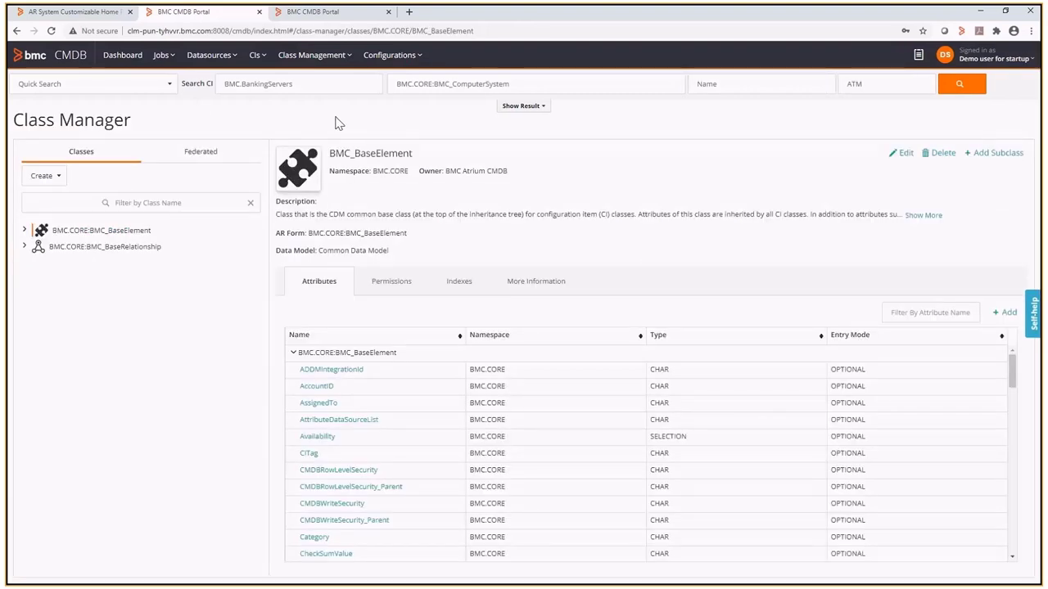
{"action": "mouse_move", "coordinate": [318, 133]}
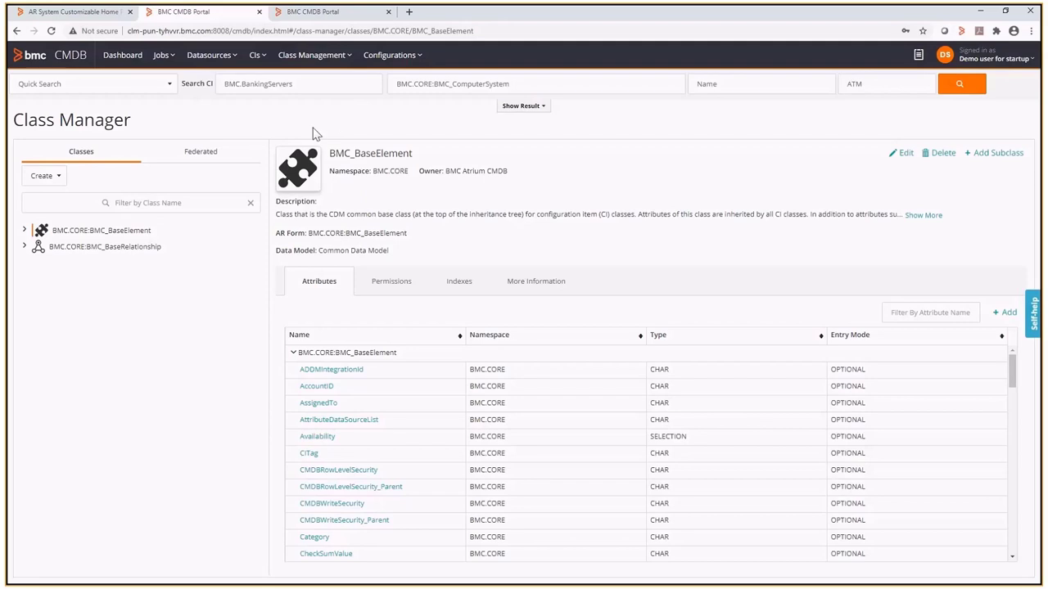
- Show the Federated classes, expand BMC_FederatedBaseRelationship, and start a new federation form
{"action": "left_click", "coordinate": [200, 150]}
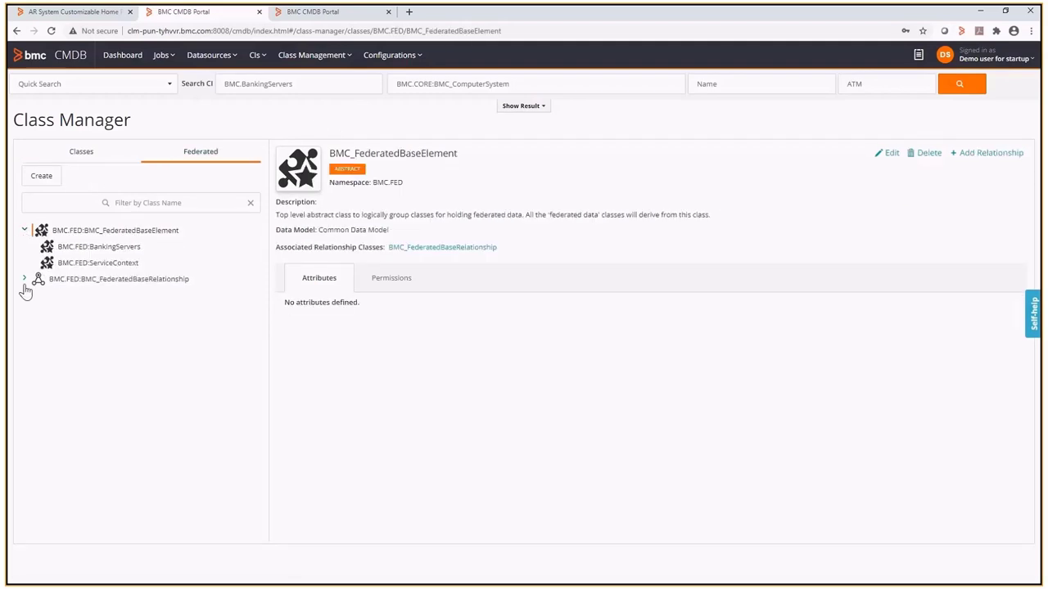
{"action": "left_click", "coordinate": [25, 279]}
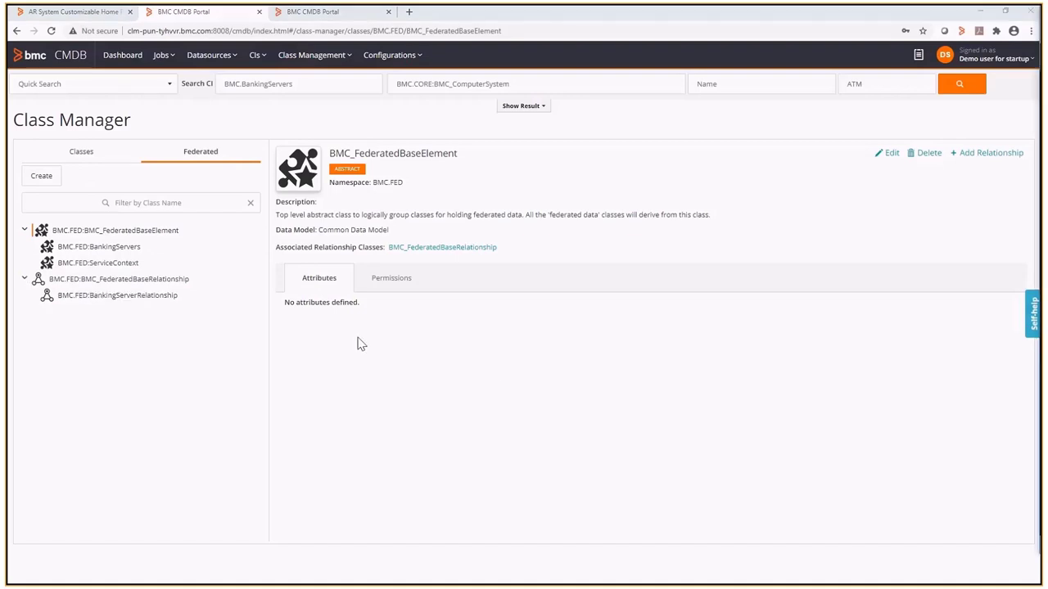
{"action": "mouse_move", "coordinate": [377, 350]}
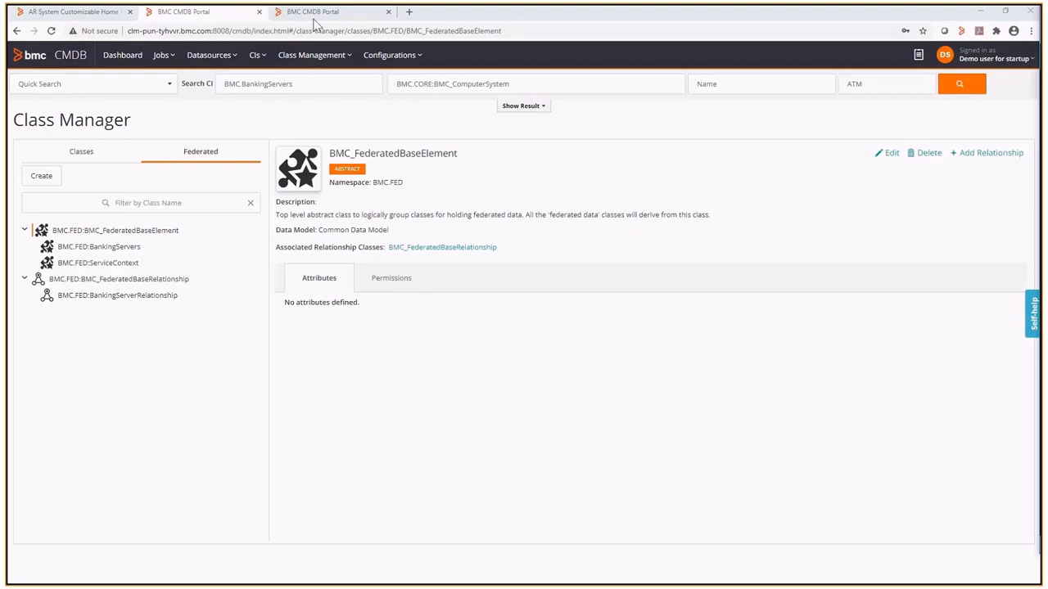
{"action": "left_click", "coordinate": [41, 175]}
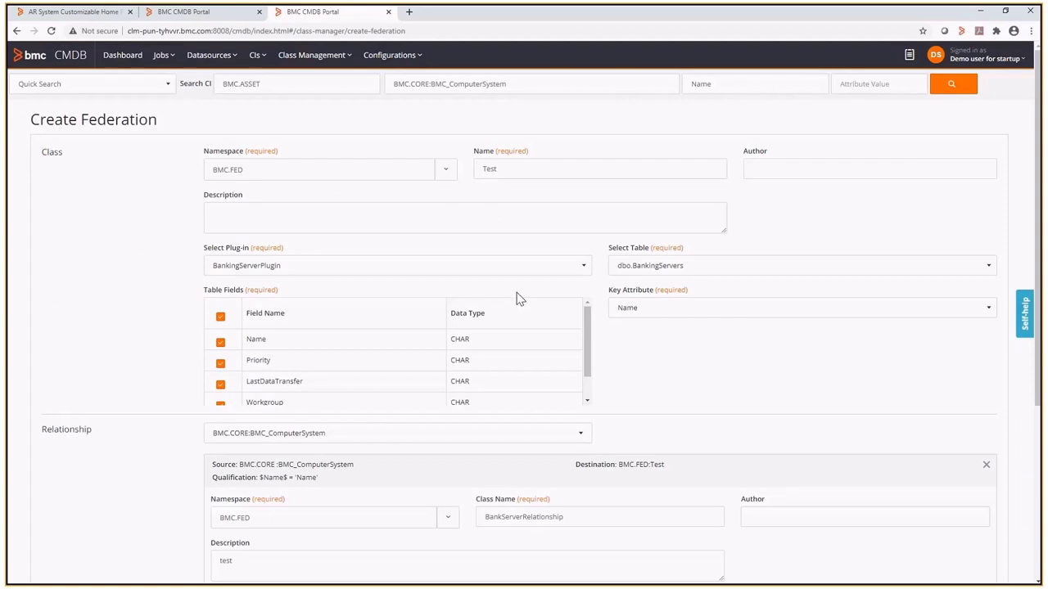
{"action": "mouse_move", "coordinate": [642, 292]}
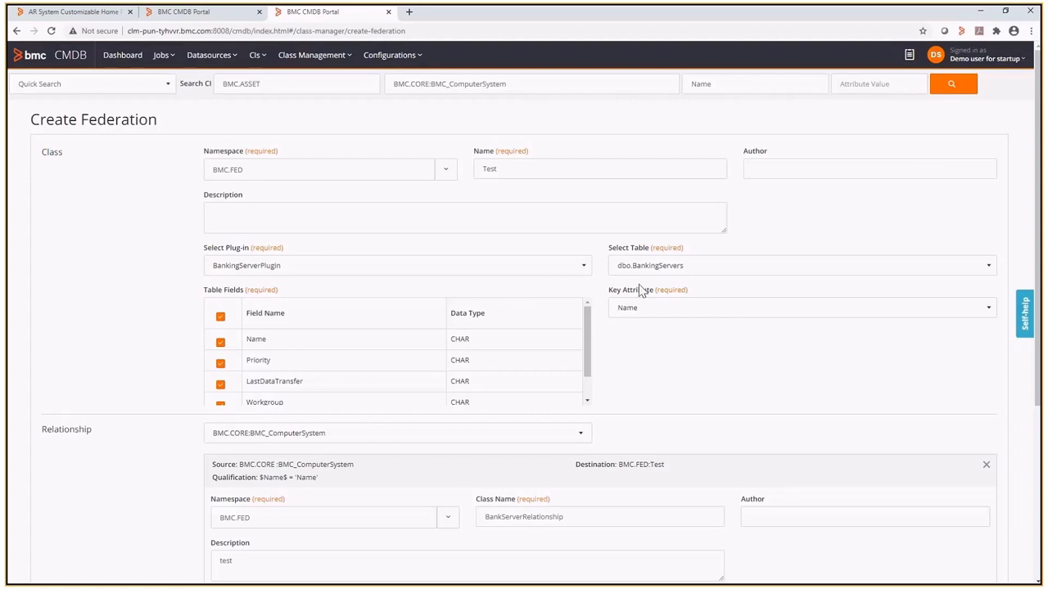
{"action": "mouse_move", "coordinate": [608, 287]}
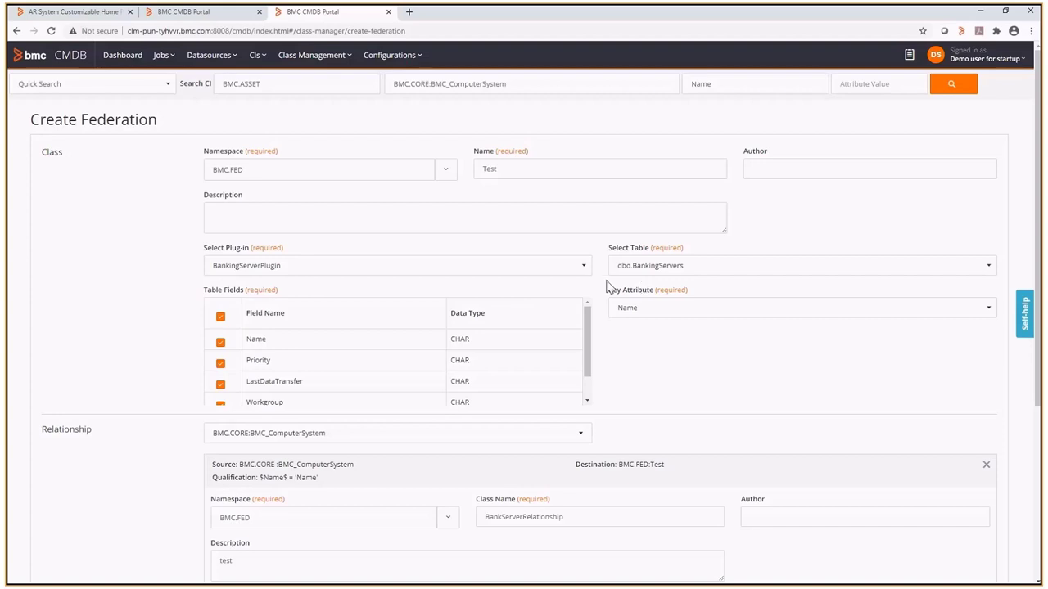
{"action": "mouse_move", "coordinate": [603, 331]}
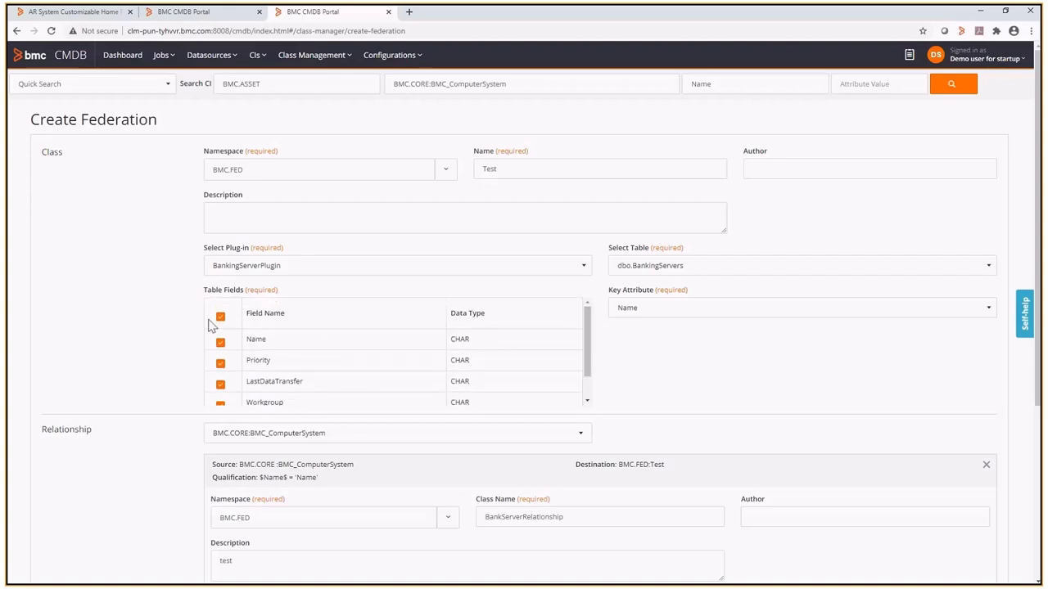
- Review the relationship qualification in the Qualification Builder, then return to the federated class list
{"action": "scroll", "scroll_direction": "down", "scroll_amount": 3}
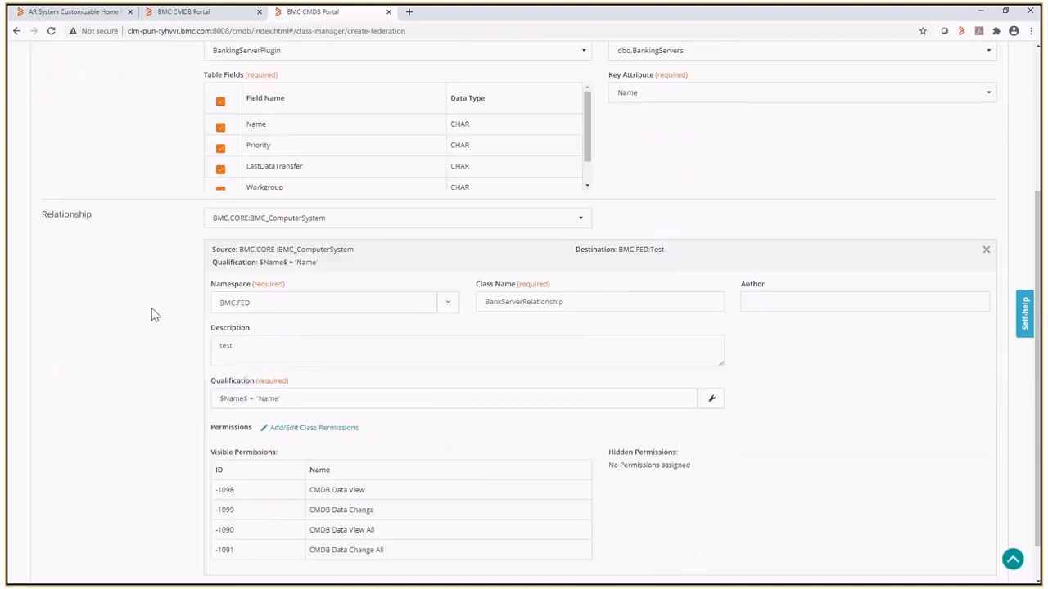
{"action": "scroll", "scroll_direction": "down", "scroll_amount": 3}
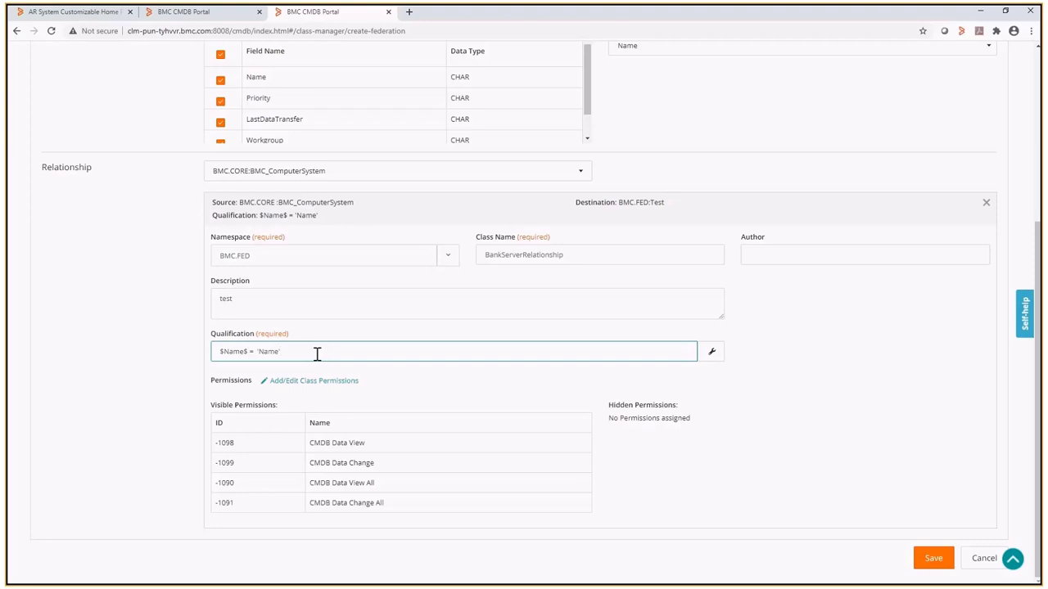
{"action": "mouse_move", "coordinate": [668, 351]}
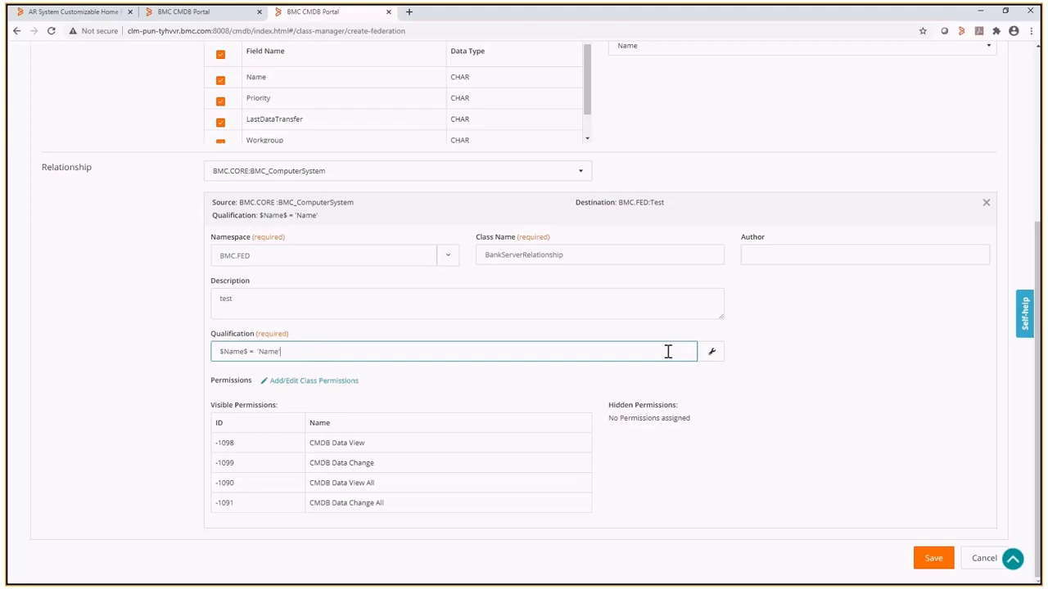
{"action": "mouse_move", "coordinate": [711, 351]}
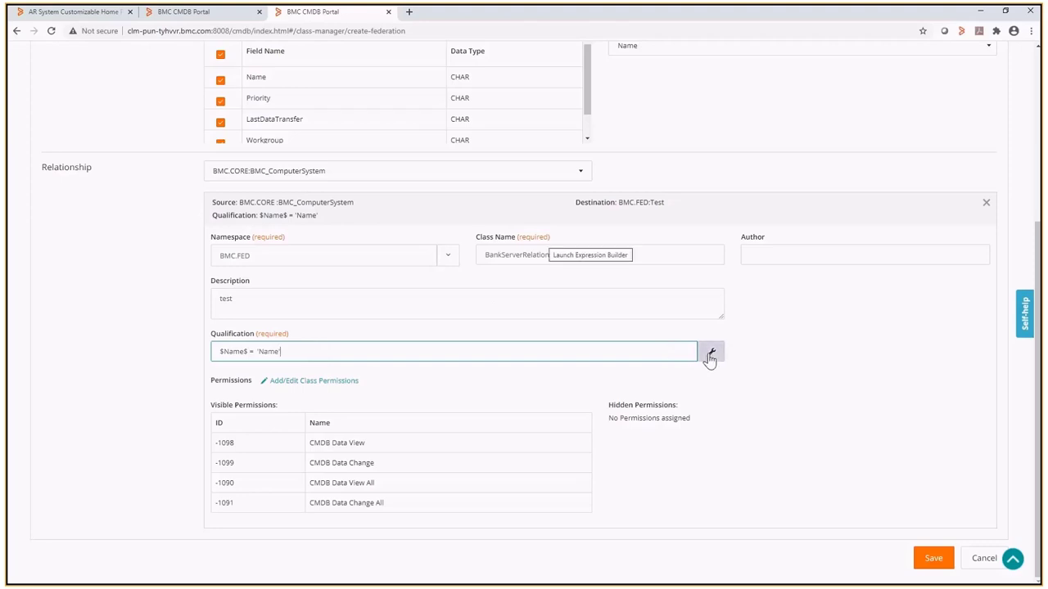
{"action": "left_click", "coordinate": [710, 352]}
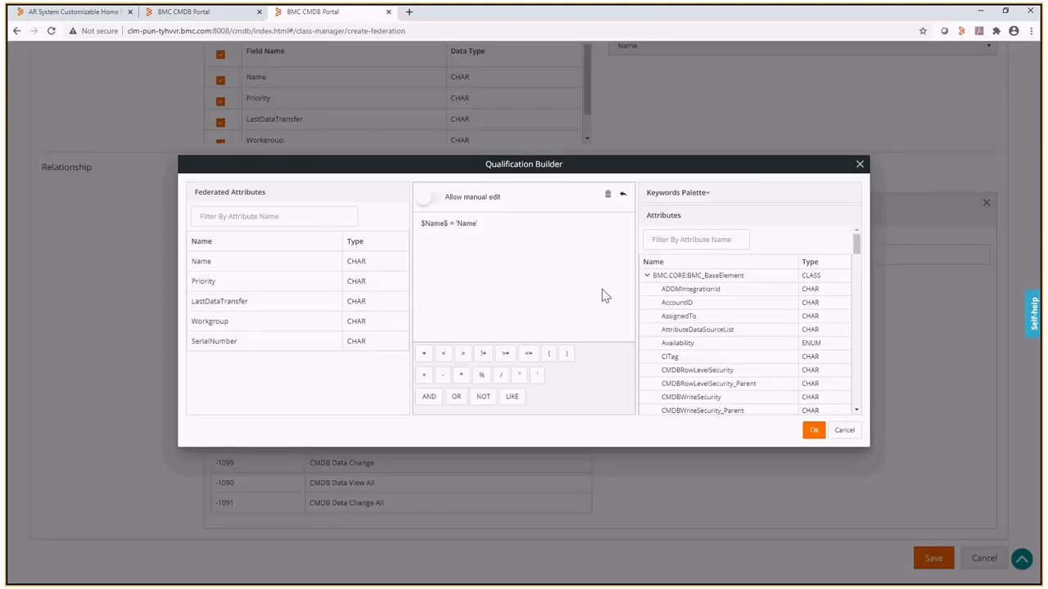
{"action": "left_click", "coordinate": [812, 429]}
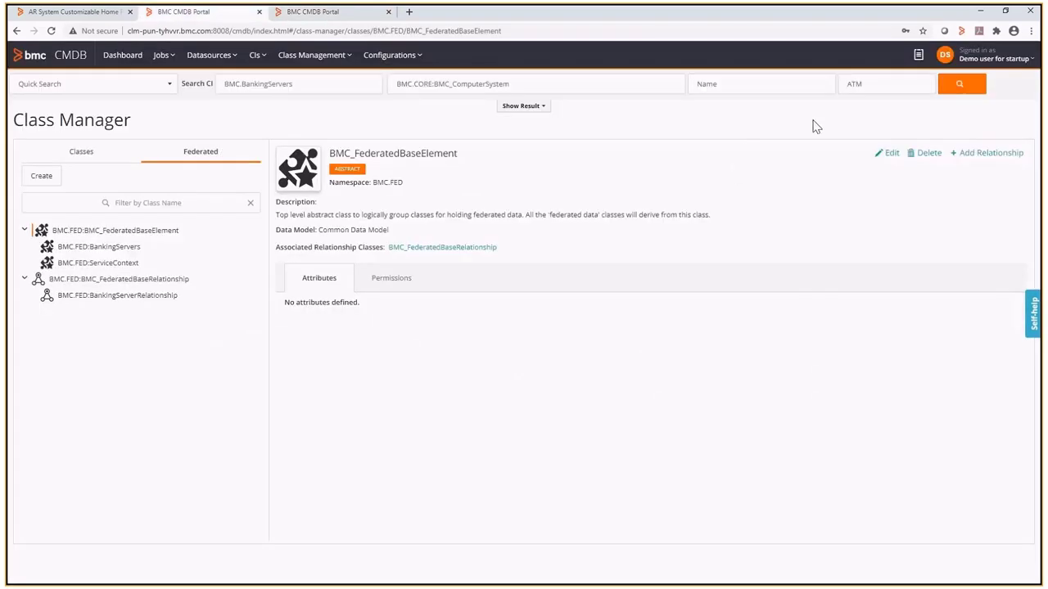
{"action": "mouse_move", "coordinate": [868, 132]}
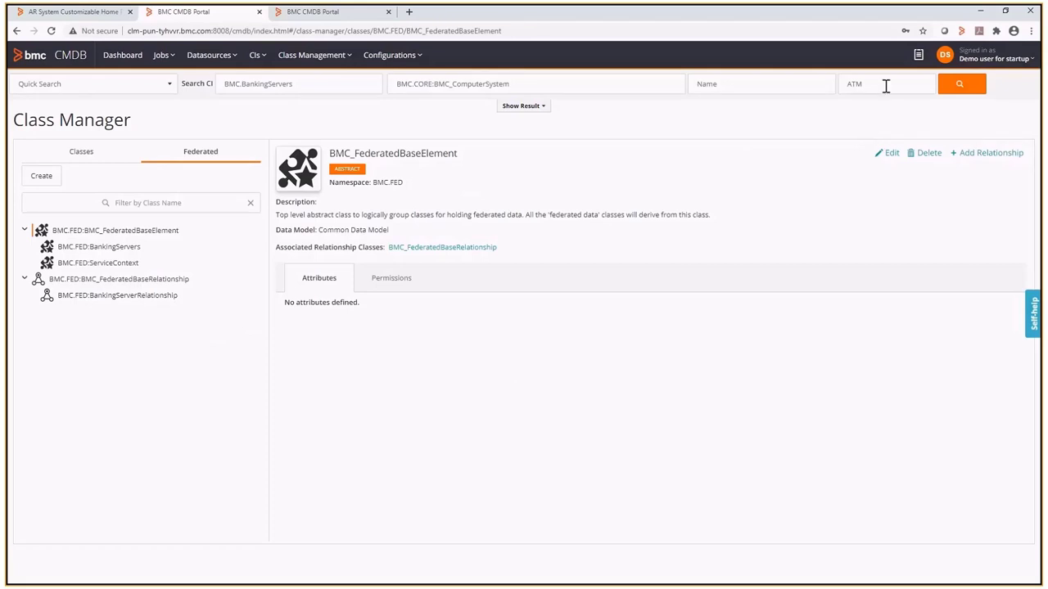
- View ATM00002 Server's graph, select its BMC.FED BankingServers node, then show the dashboard
{"action": "left_click", "coordinate": [960, 83]}
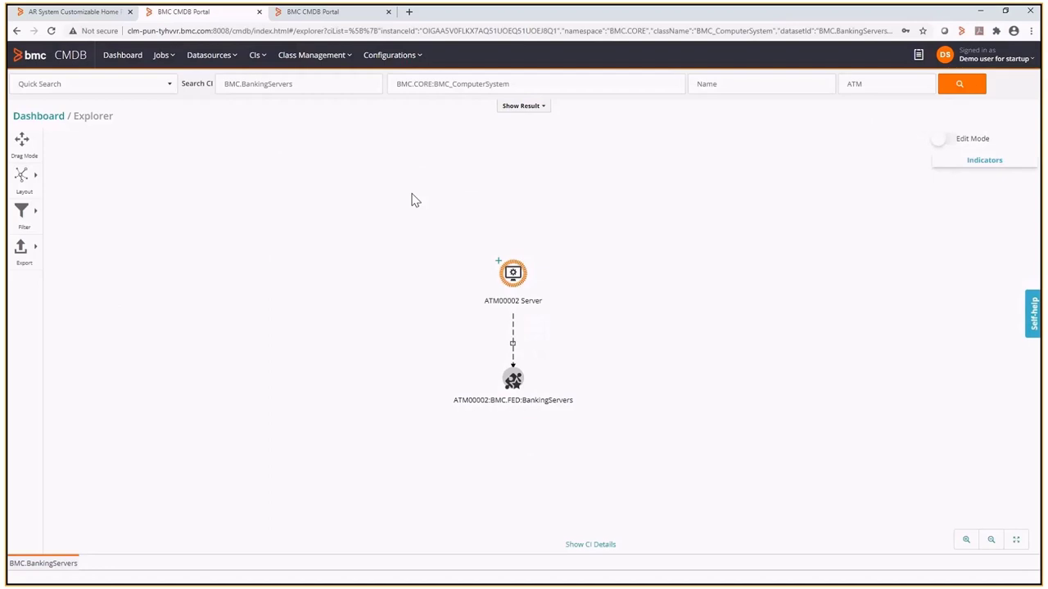
{"action": "mouse_move", "coordinate": [708, 267]}
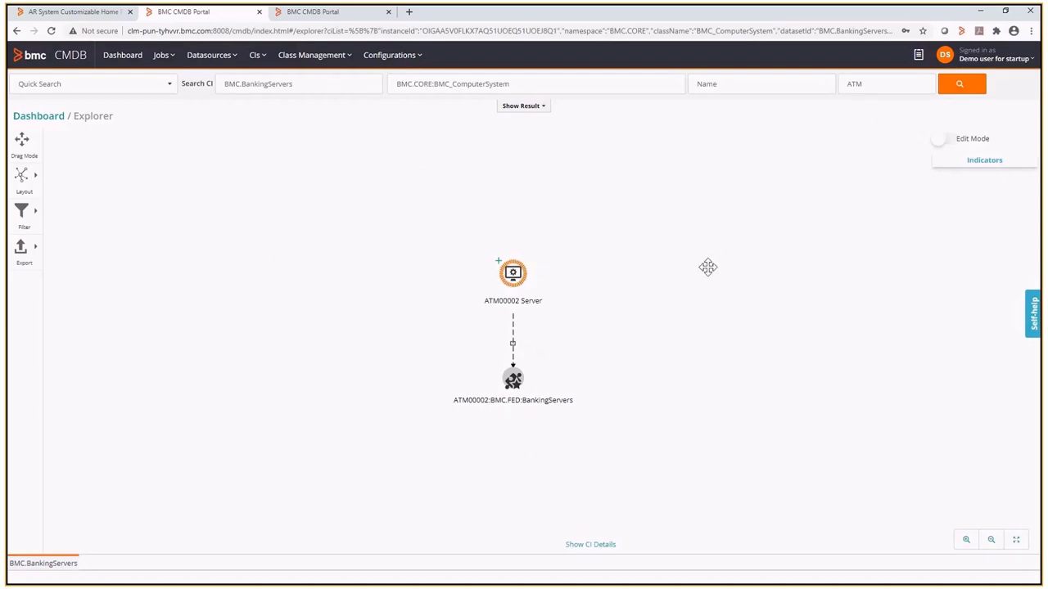
{"action": "mouse_move", "coordinate": [553, 295]}
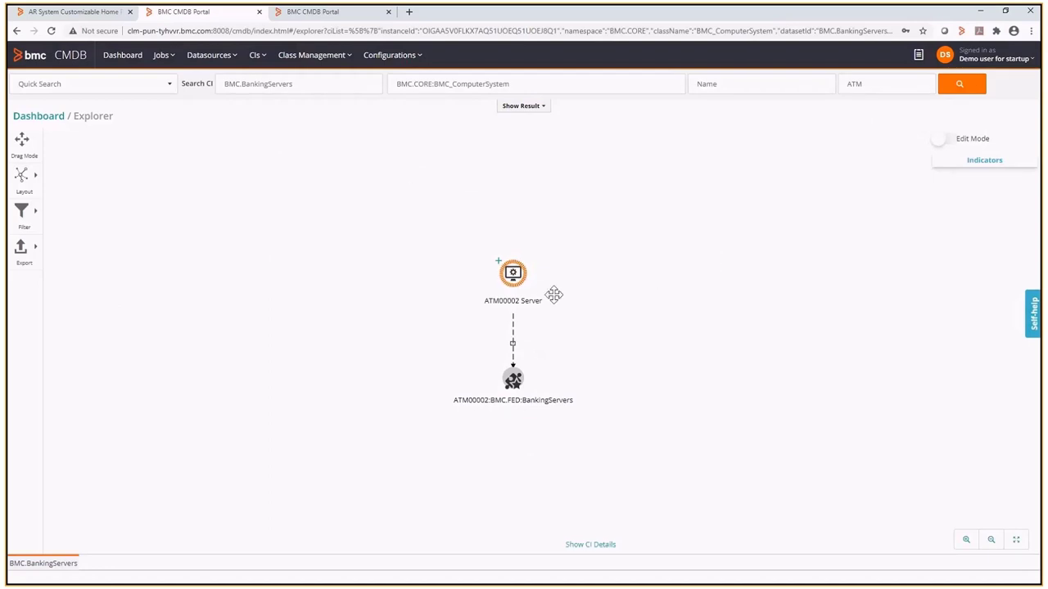
{"action": "left_click", "coordinate": [513, 378]}
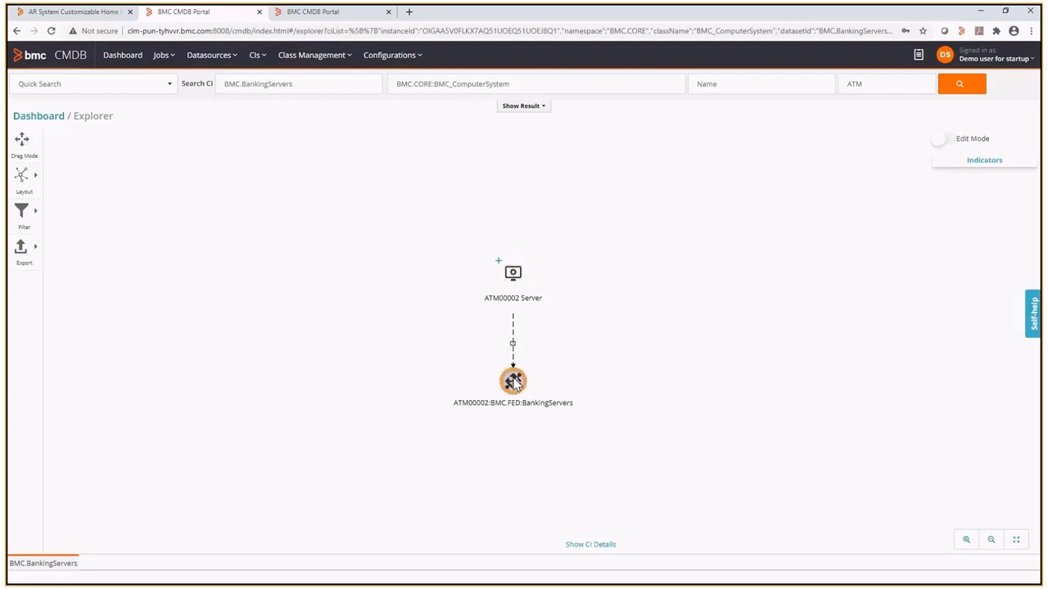
{"action": "mouse_move", "coordinate": [684, 347]}
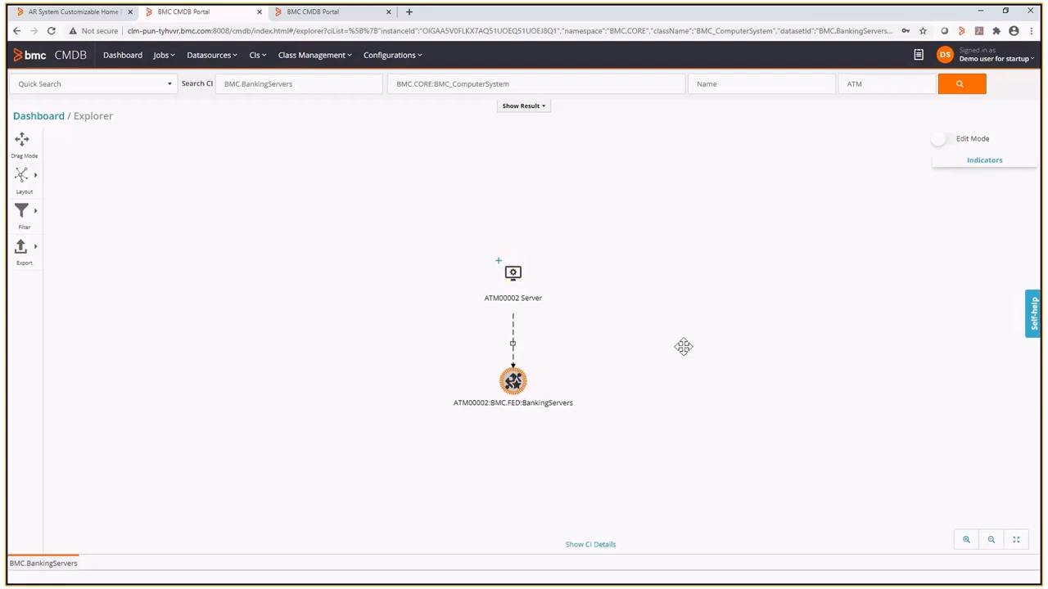
{"action": "mouse_move", "coordinate": [627, 406]}
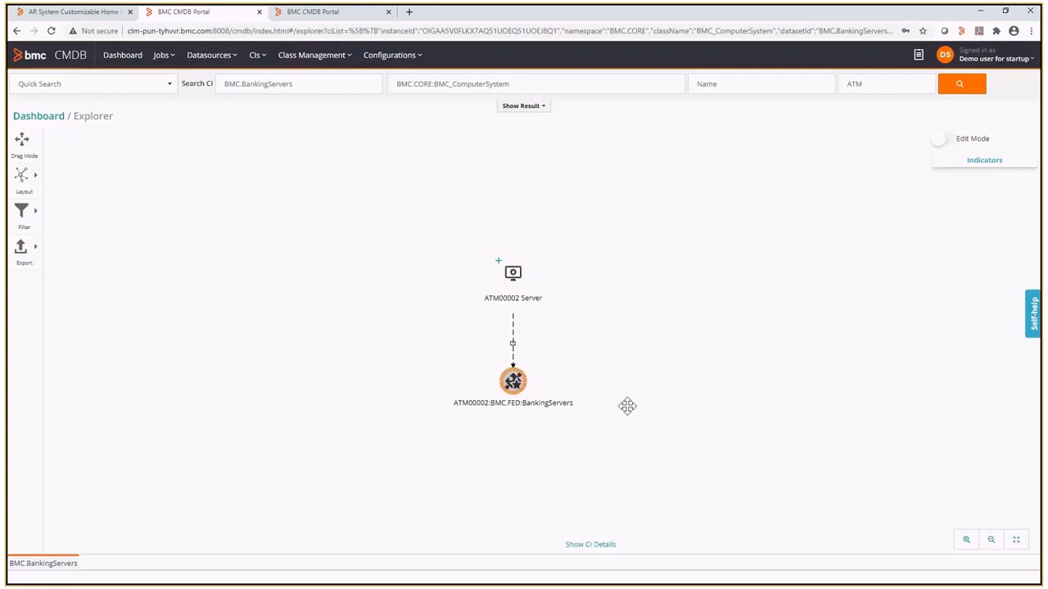
{"action": "mouse_move", "coordinate": [566, 537]}
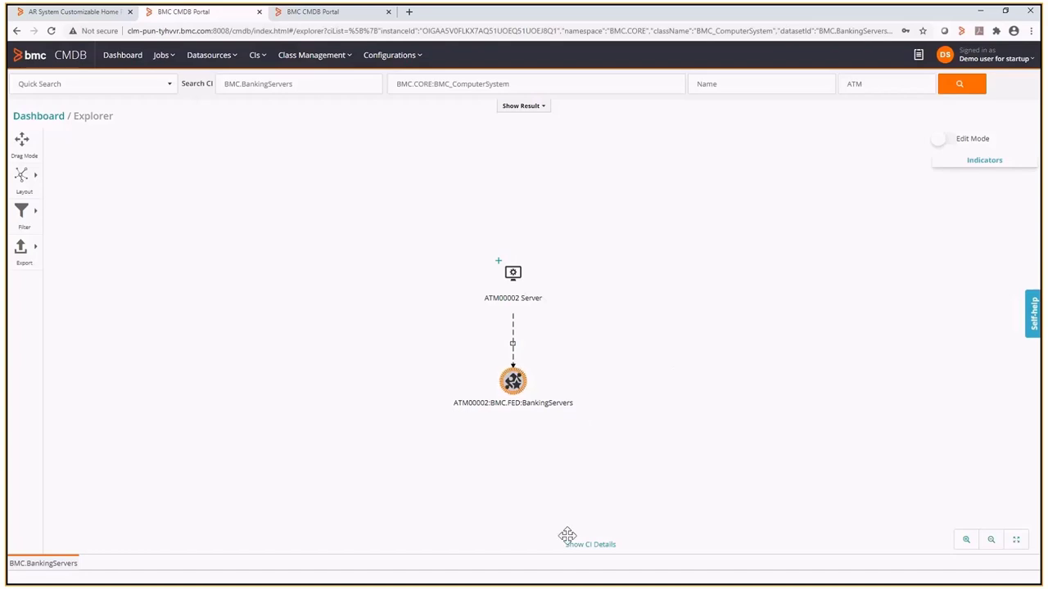
{"action": "left_click", "coordinate": [590, 544]}
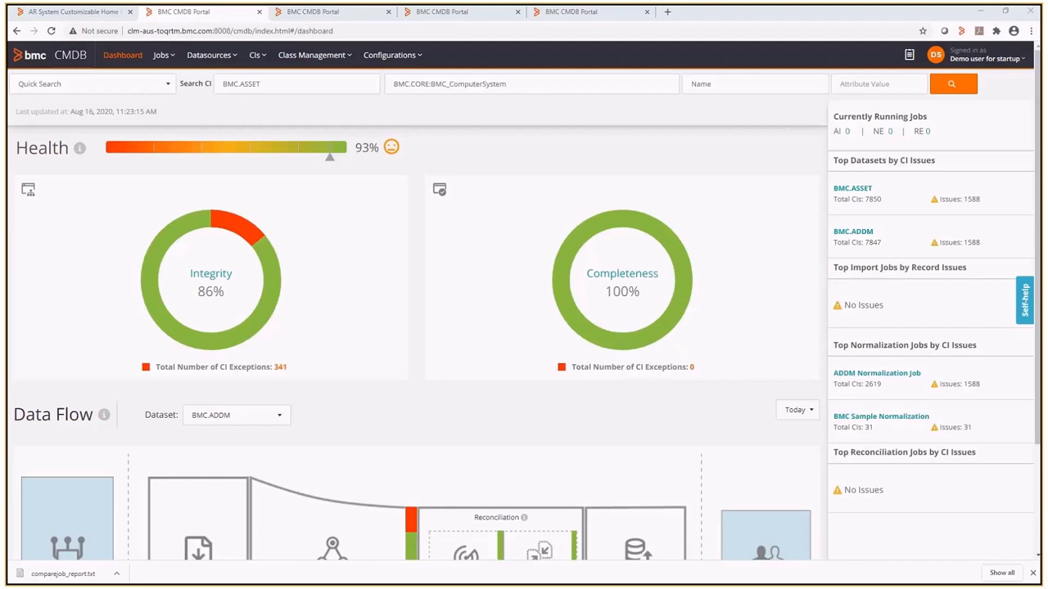
{"action": "mouse_move", "coordinate": [401, 167]}
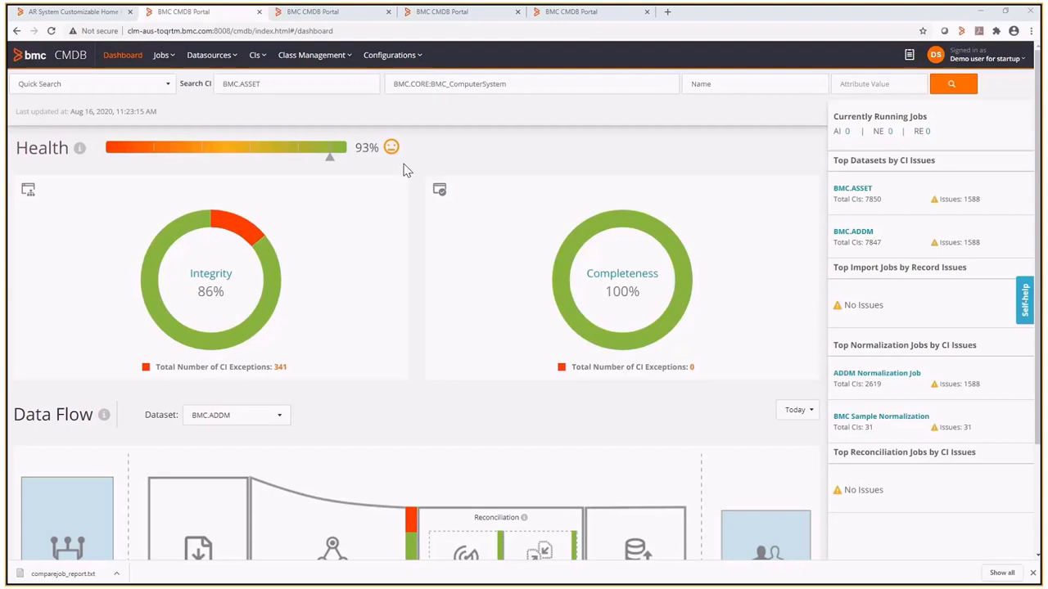
- Go to Jobs > Manage Reconciliation for BMC.ADDM and list the reconciliation activity types
{"action": "left_click", "coordinate": [160, 56]}
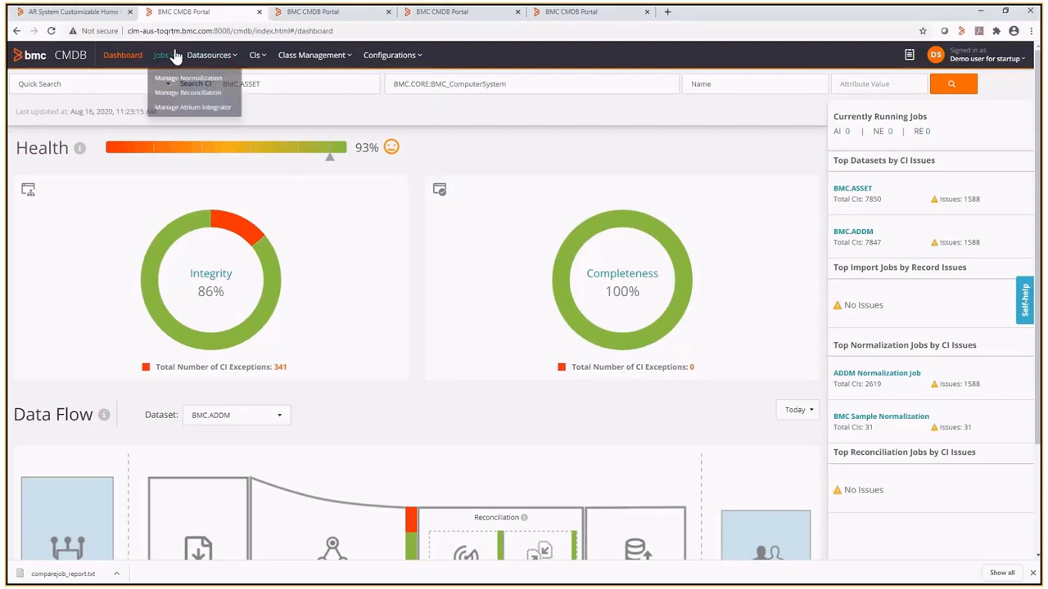
{"action": "left_click", "coordinate": [187, 92]}
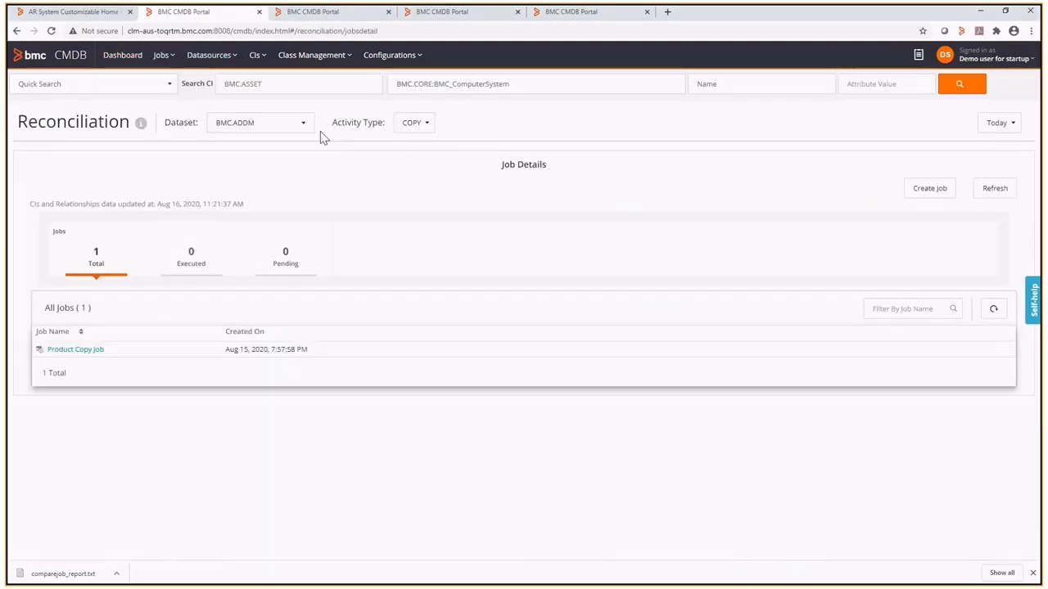
{"action": "left_click", "coordinate": [413, 121]}
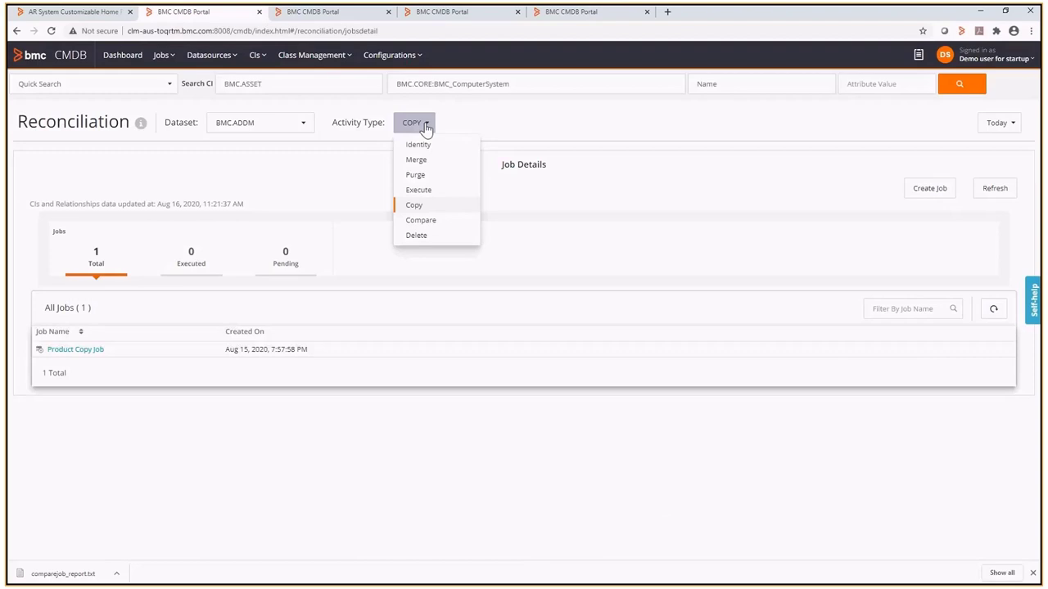
{"action": "mouse_move", "coordinate": [440, 211]}
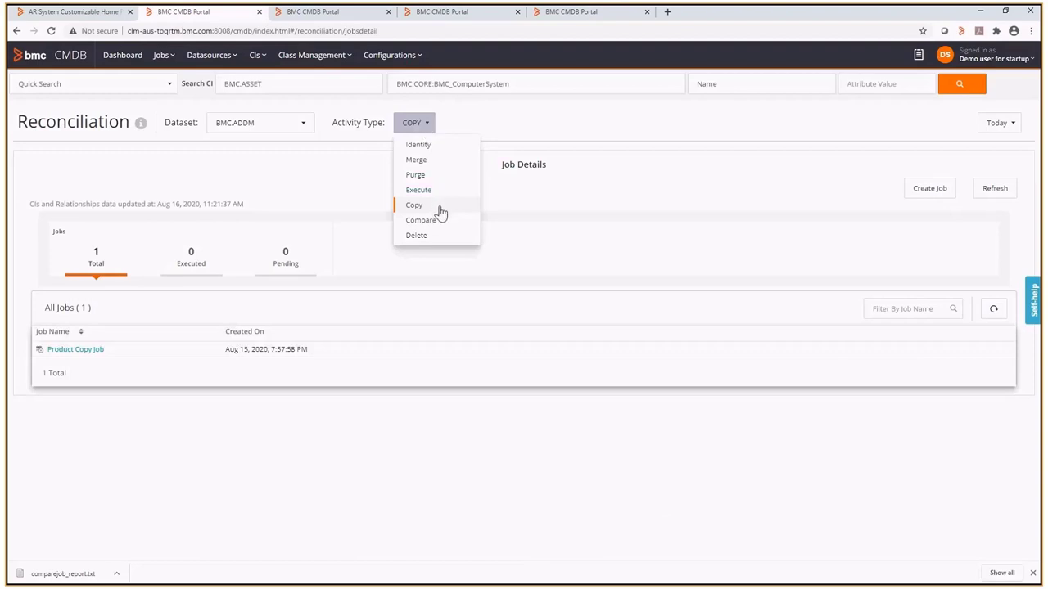
{"action": "mouse_move", "coordinate": [445, 246]}
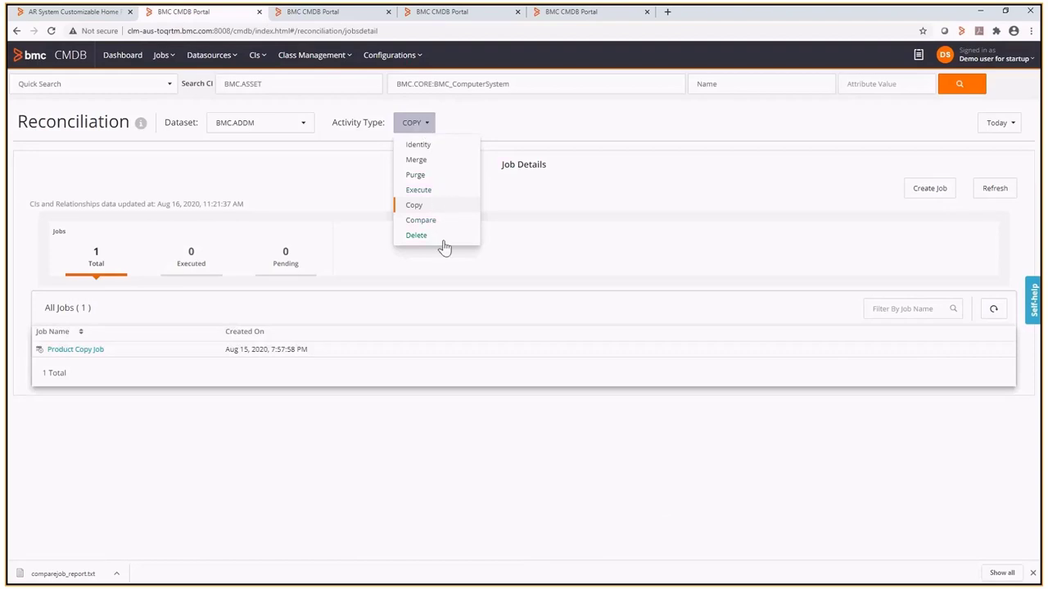
{"action": "mouse_move", "coordinate": [464, 241]}
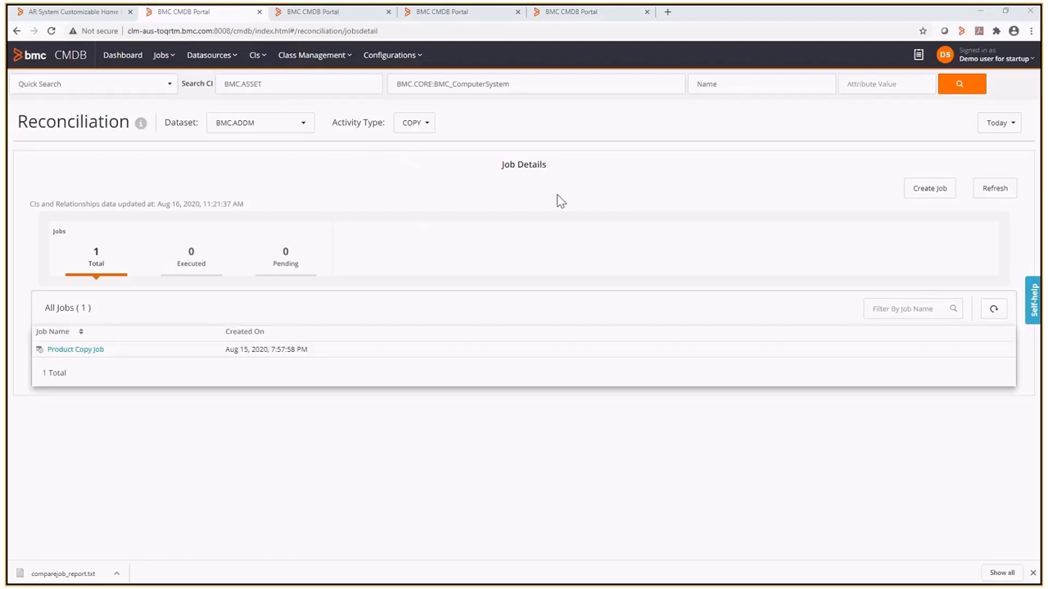
{"action": "mouse_move", "coordinate": [553, 206]}
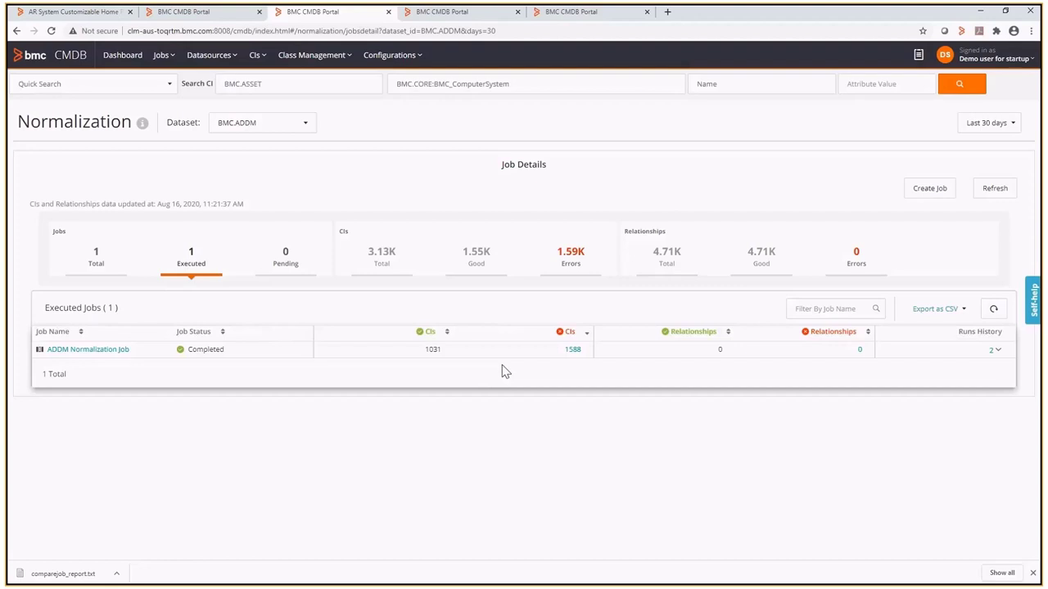
{"action": "mouse_move", "coordinate": [448, 55]}
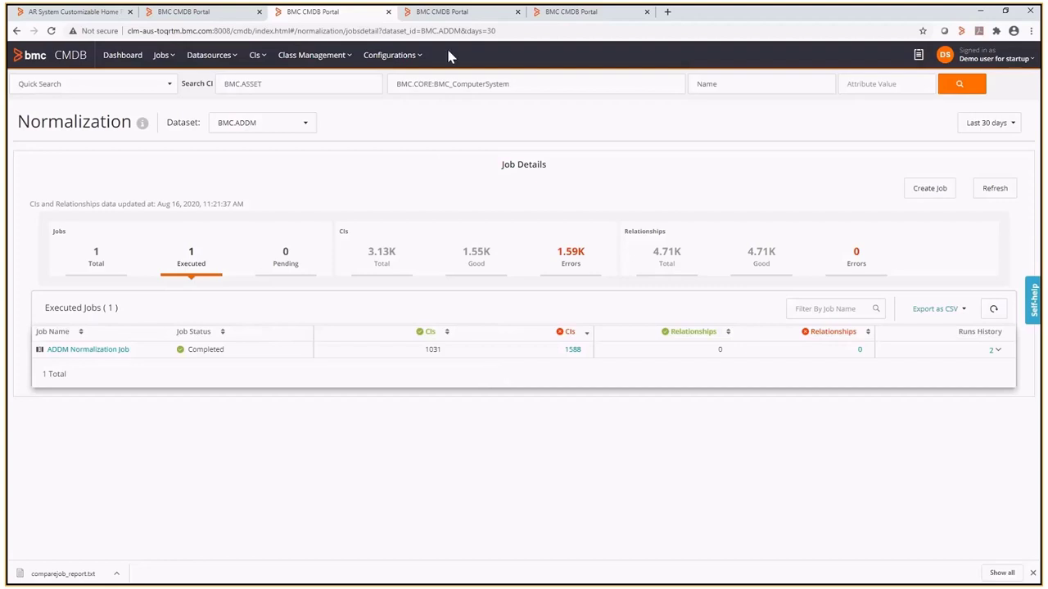
- View BMC_BaseElement's CopyToProductCatalog attribute and the Copy Product Flag qualification value
{"action": "left_click", "coordinate": [311, 56]}
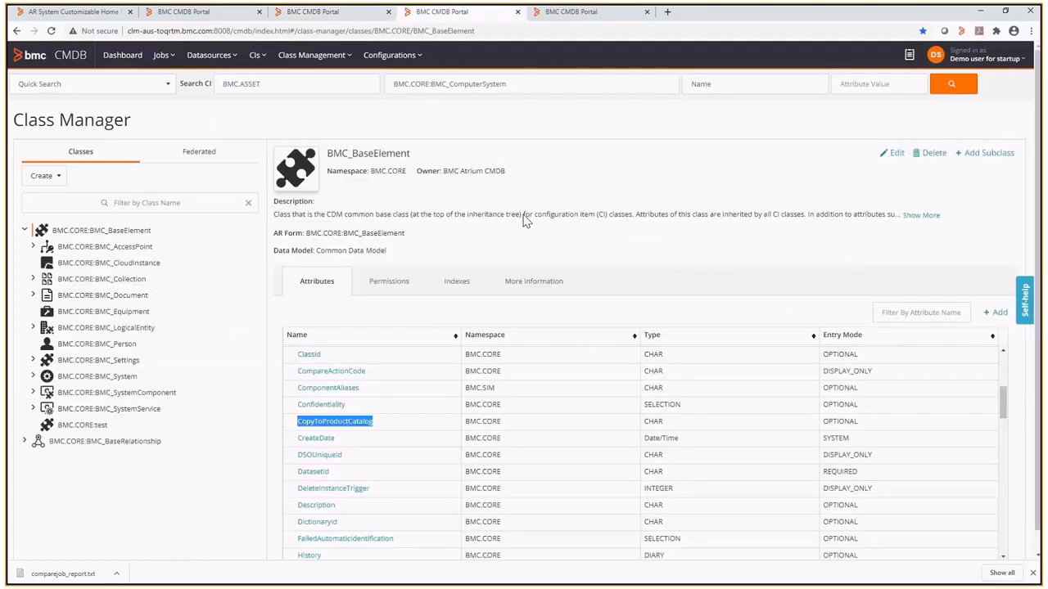
{"action": "mouse_move", "coordinate": [432, 433]}
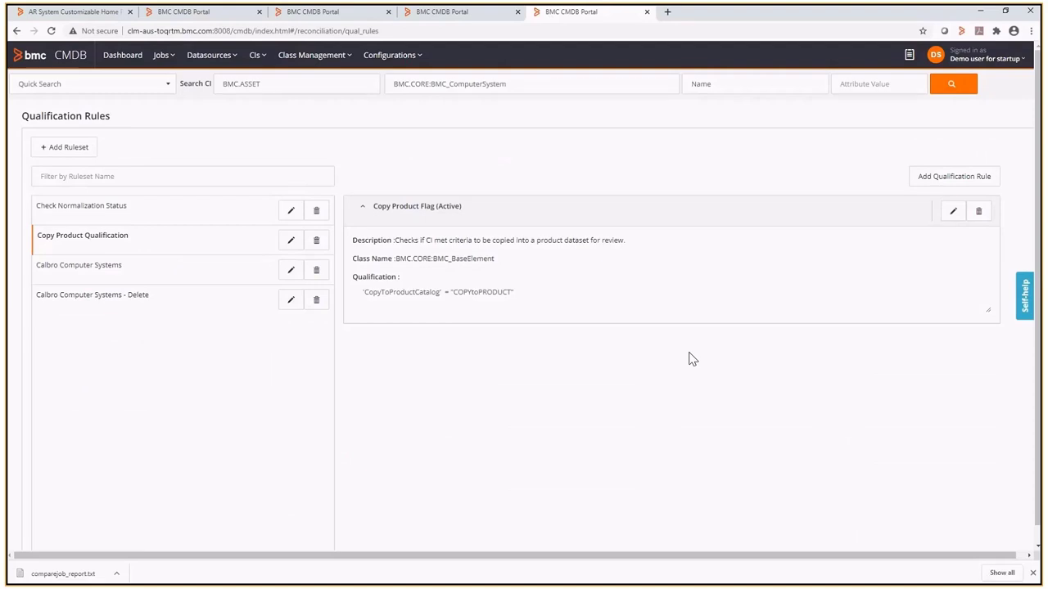
{"action": "mouse_move", "coordinate": [707, 432]}
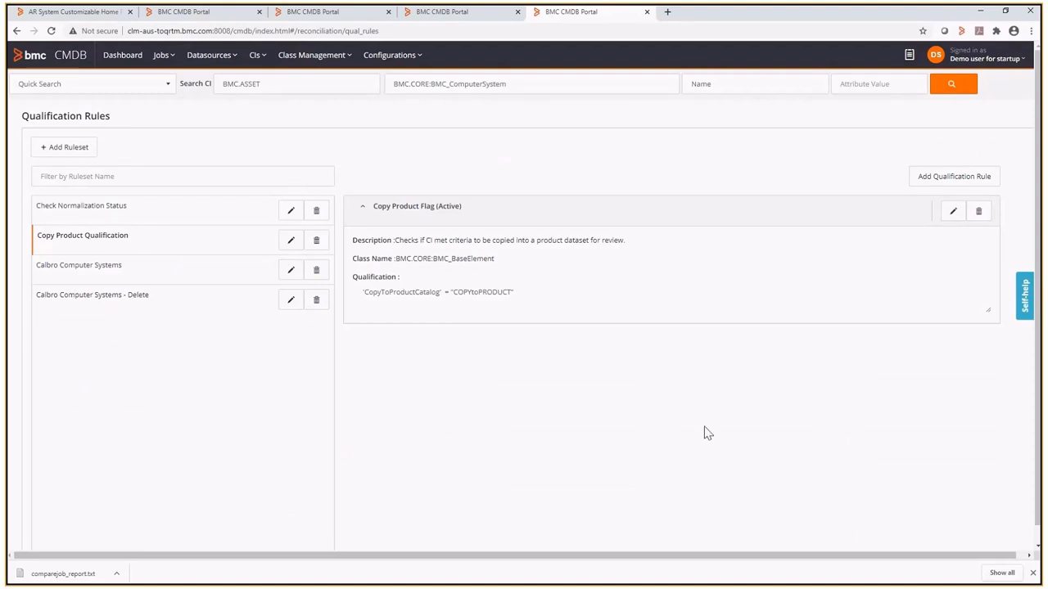
{"action": "mouse_move", "coordinate": [426, 309]}
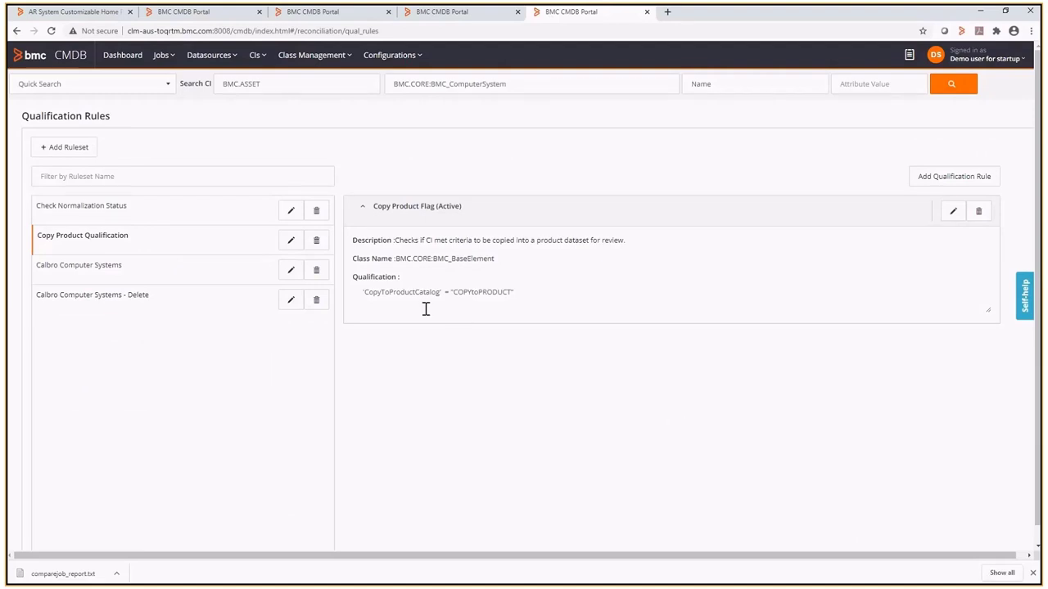
{"action": "double_click", "coordinate": [402, 291]}
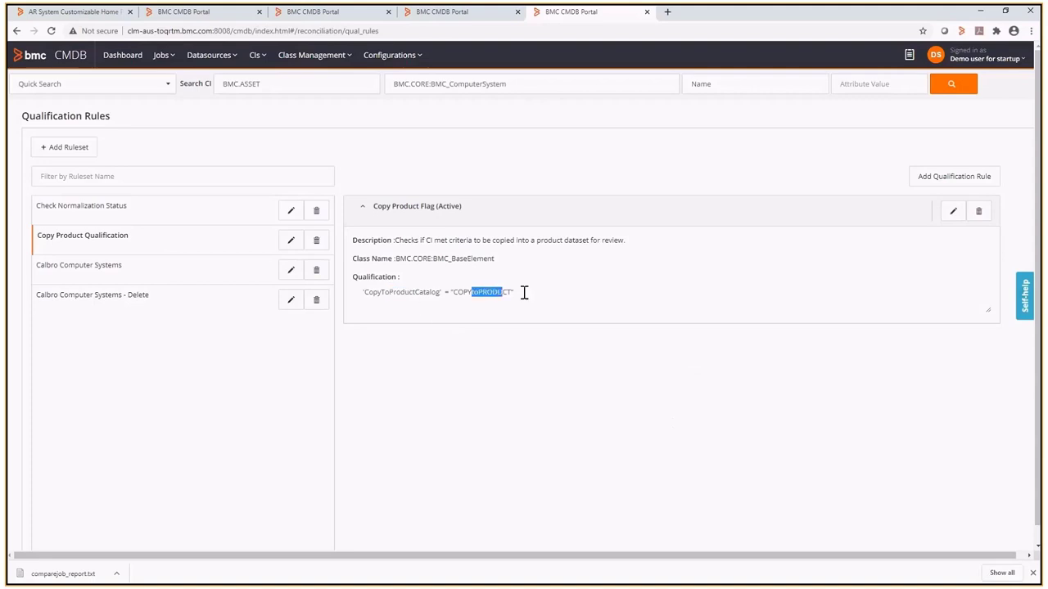
{"action": "mouse_move", "coordinate": [598, 285]}
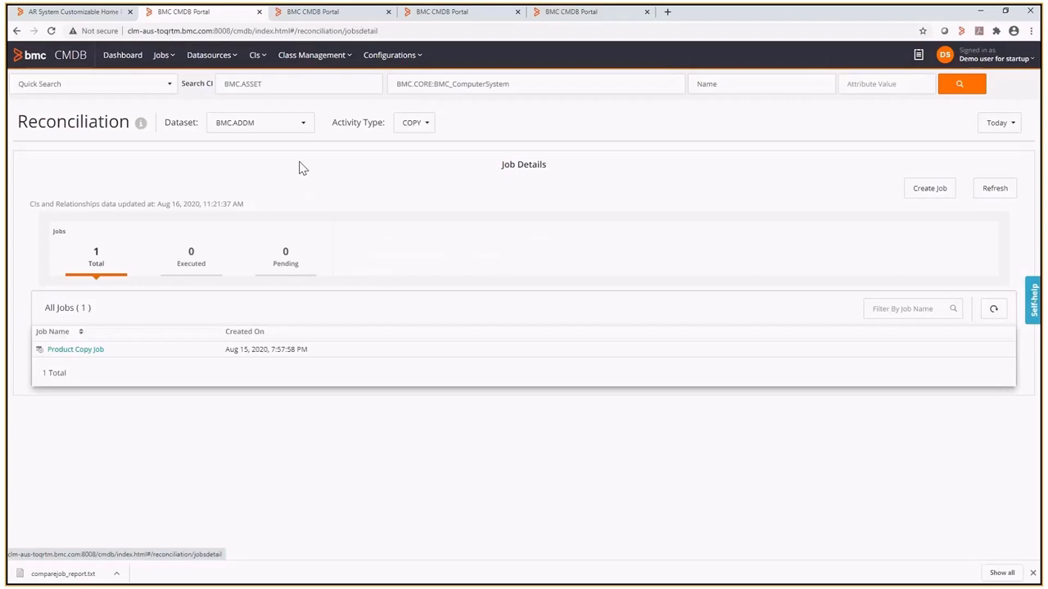
- Review the Product Copy Job's copy activity, then list executed COMPARE jobs for BMC ADDM
{"action": "left_click", "coordinate": [75, 349]}
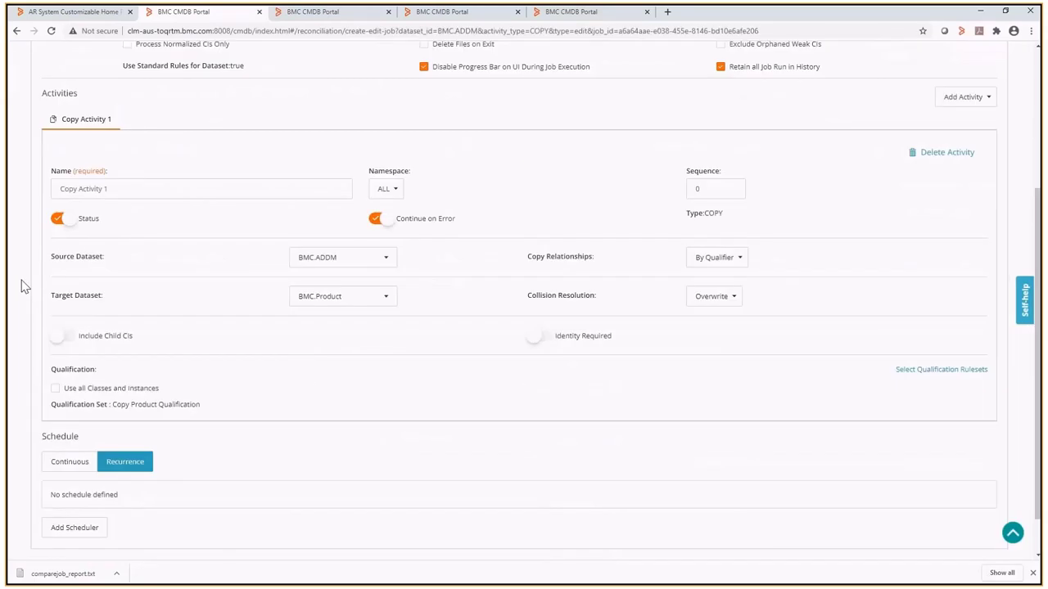
{"action": "mouse_move", "coordinate": [334, 318]}
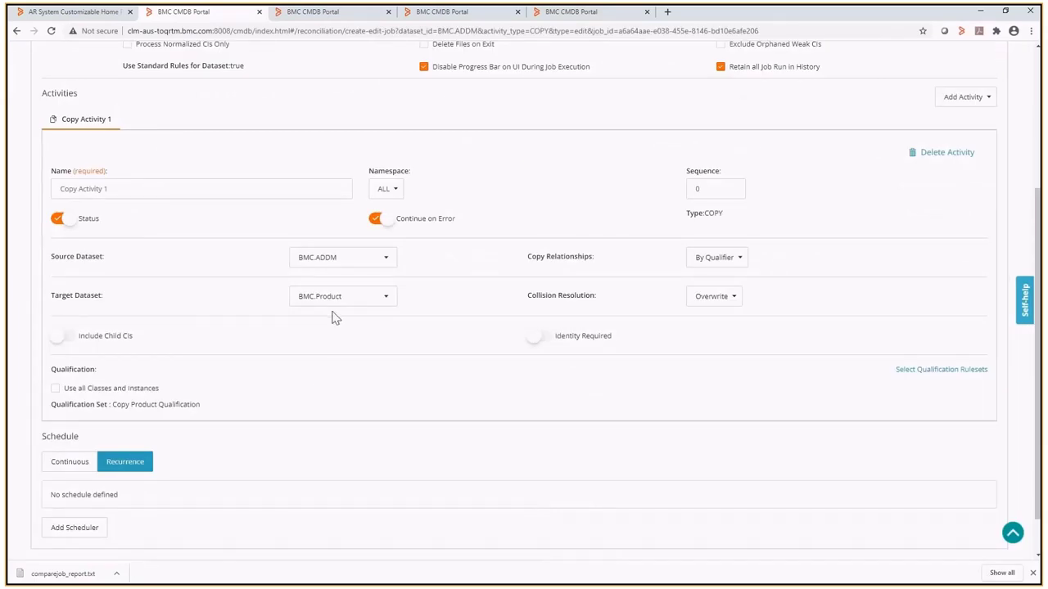
{"action": "mouse_move", "coordinate": [340, 316]}
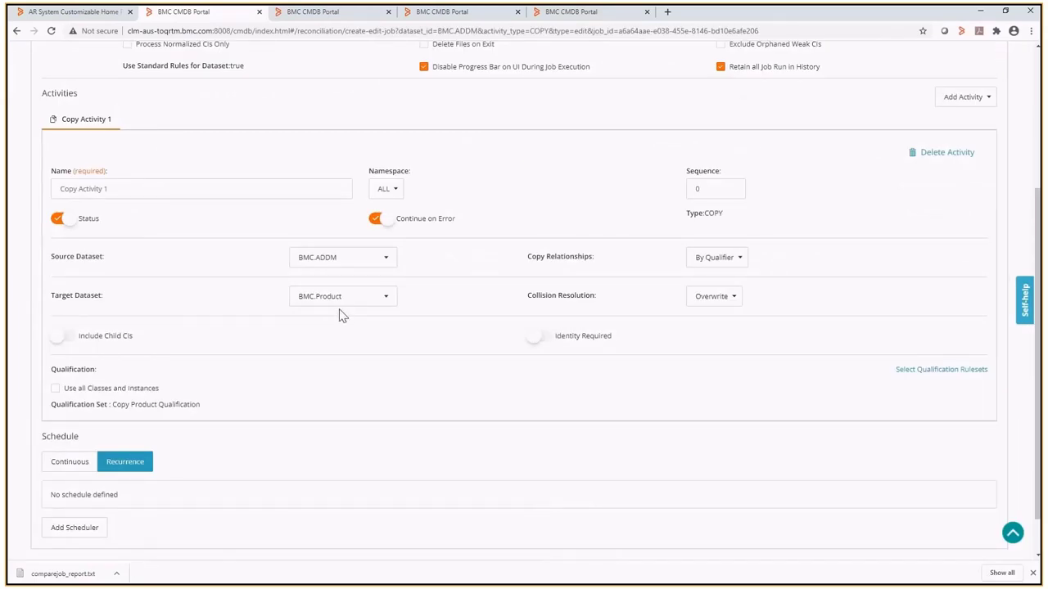
{"action": "mouse_move", "coordinate": [215, 413]}
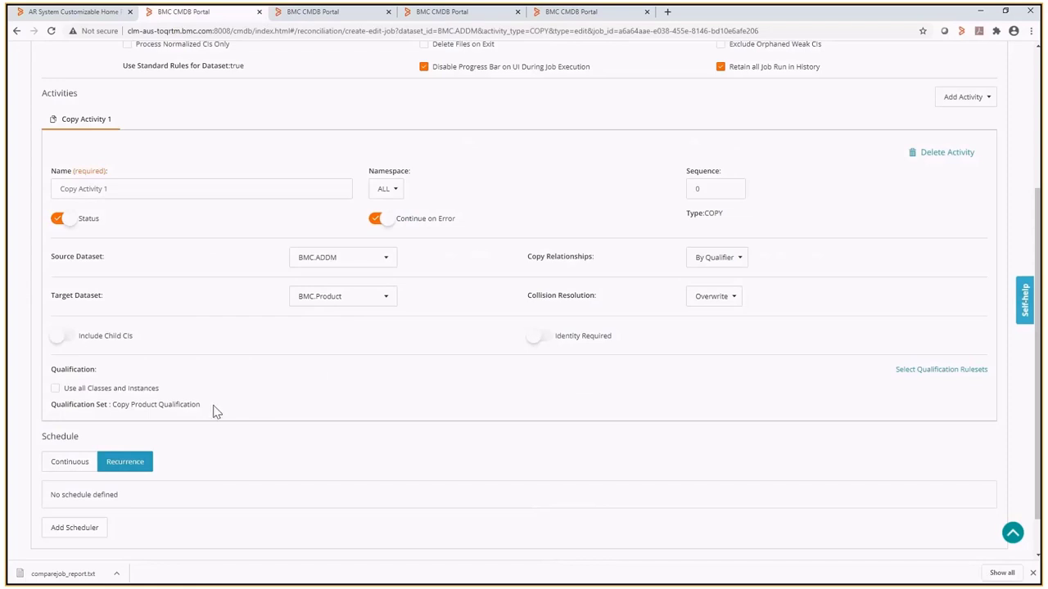
{"action": "double_click", "coordinate": [154, 405]}
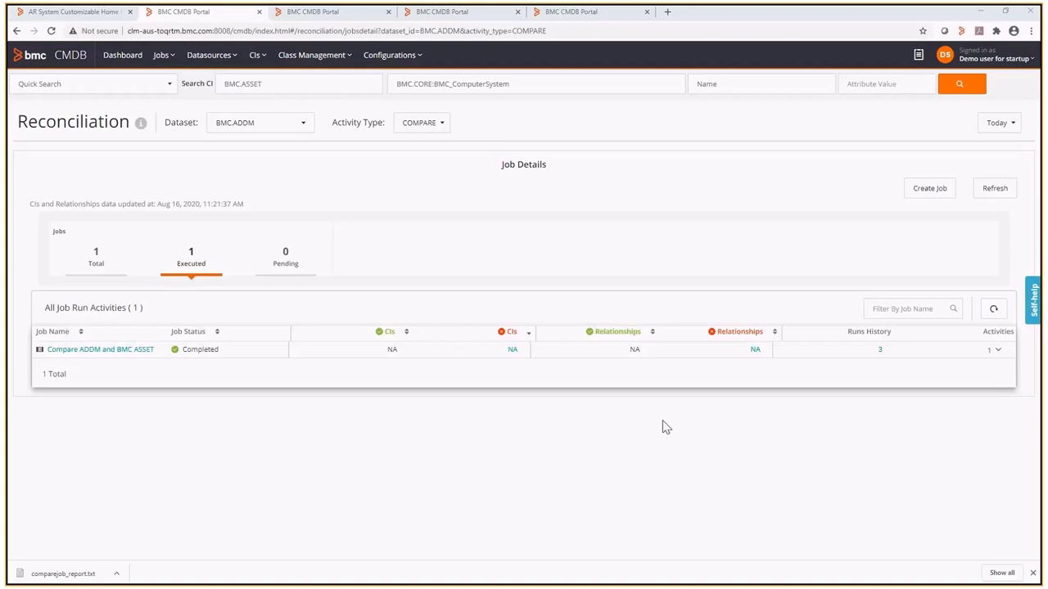
{"action": "mouse_move", "coordinate": [651, 423]}
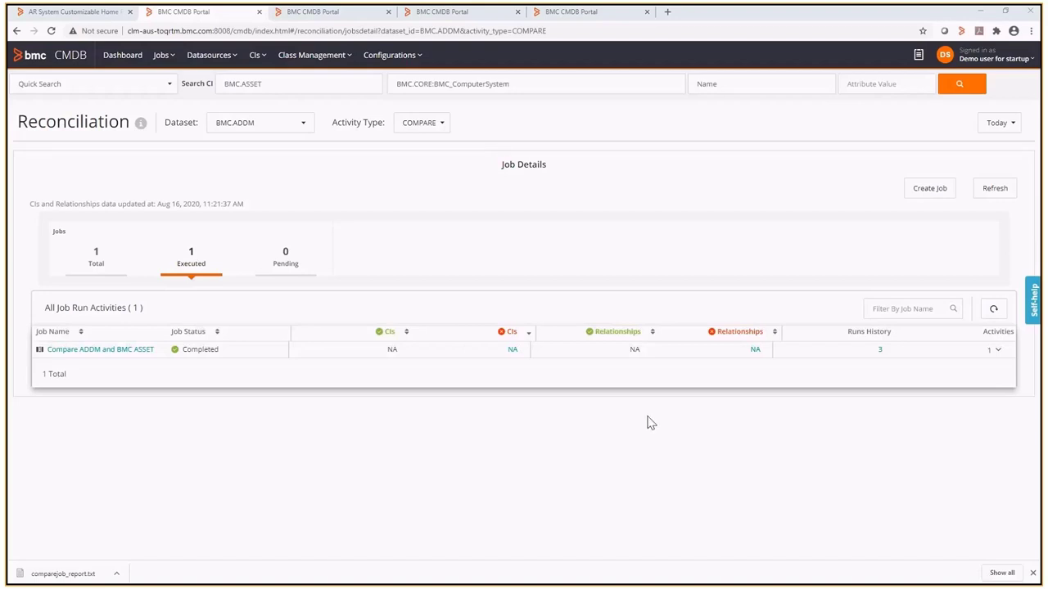
{"action": "mouse_move", "coordinate": [708, 375]}
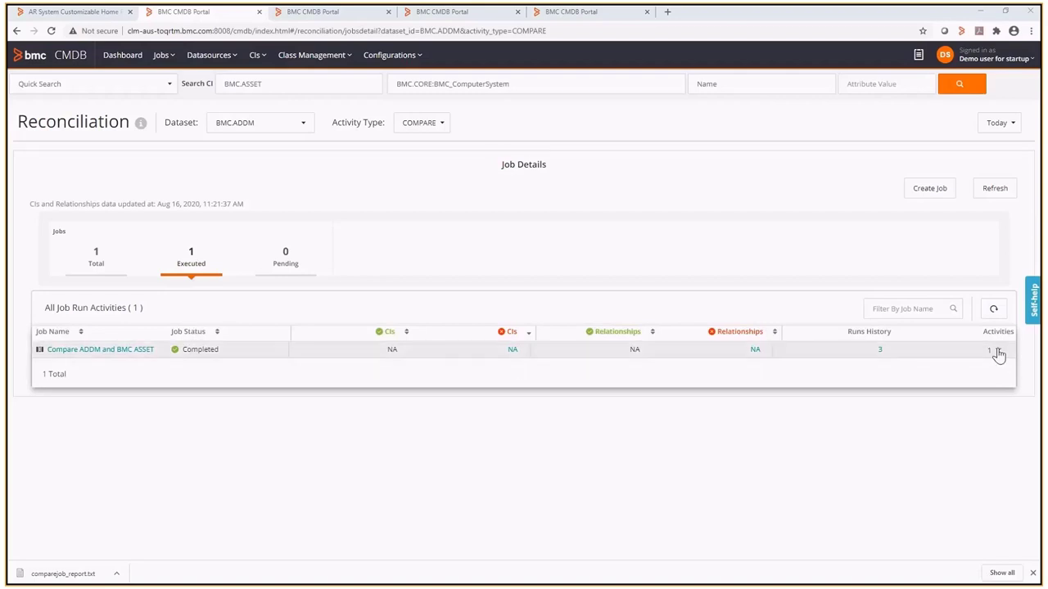
- View the Compare ADDM and BMC.ASSET job's events and its comparison report, then close the report
{"action": "left_click", "coordinate": [989, 351]}
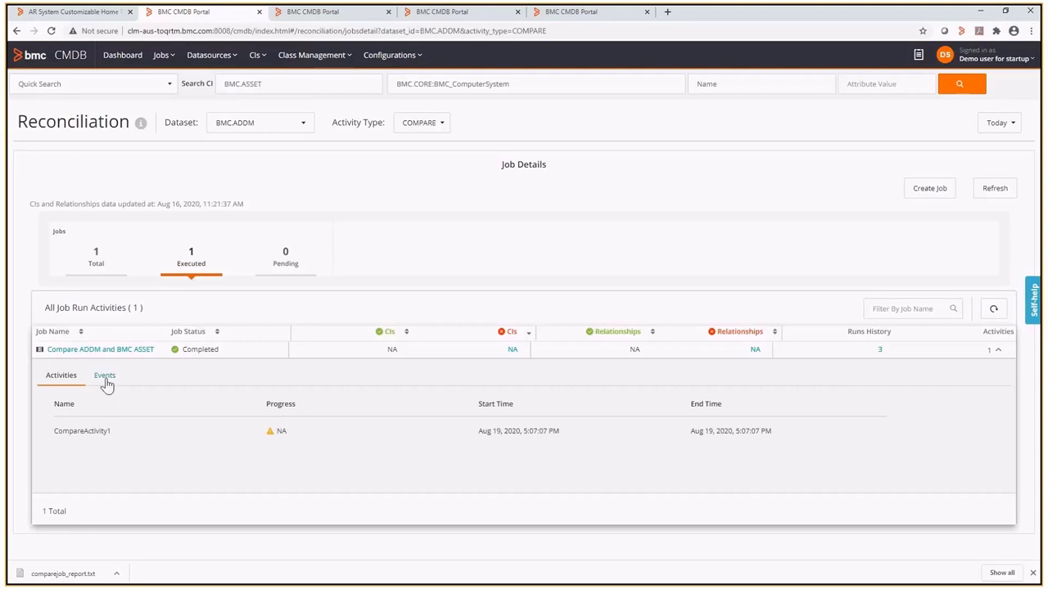
{"action": "left_click", "coordinate": [105, 375]}
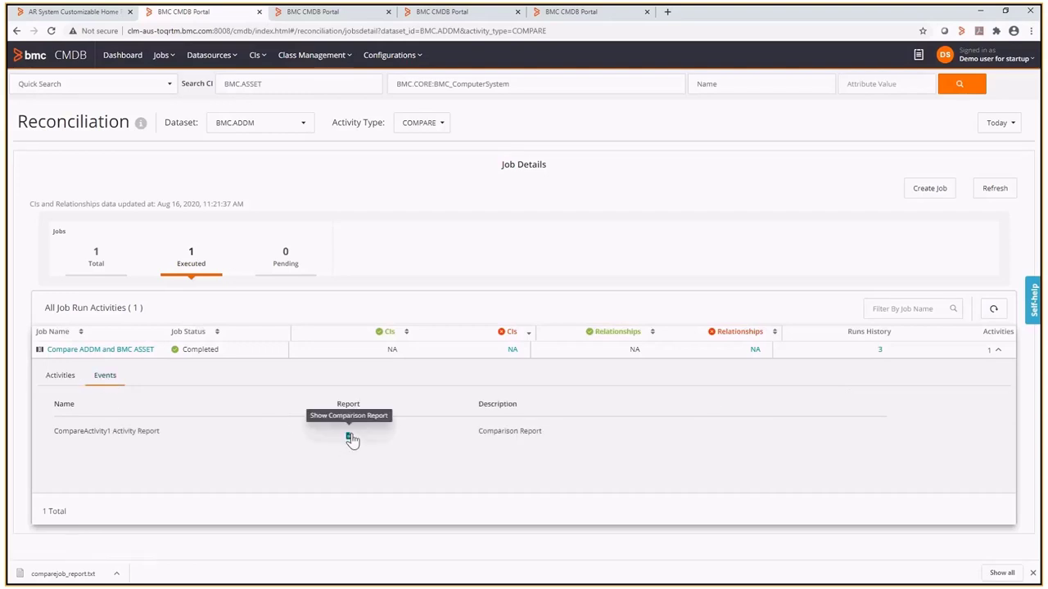
{"action": "left_click", "coordinate": [347, 436]}
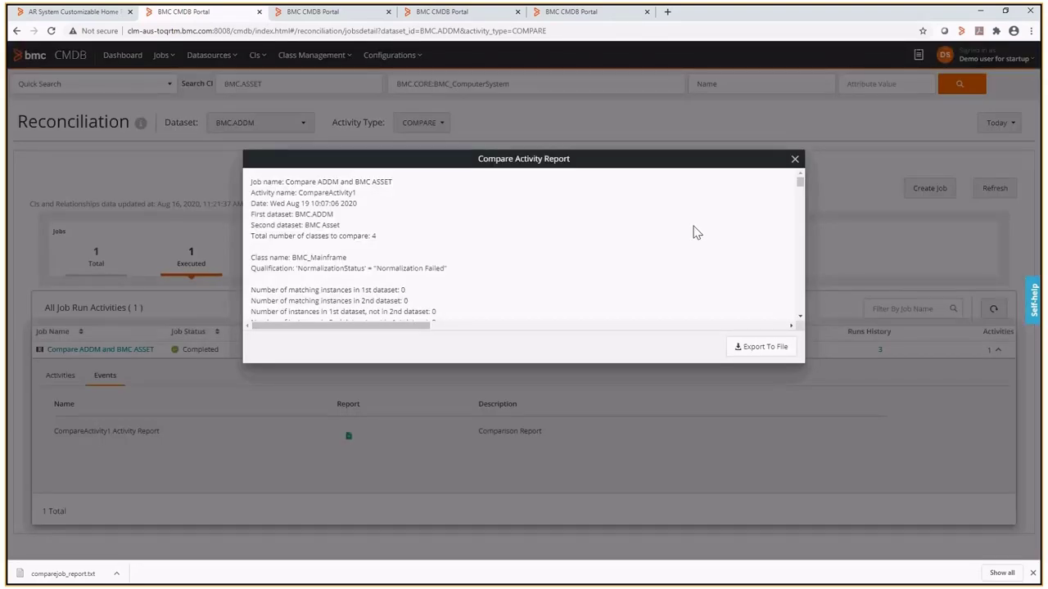
{"action": "left_click", "coordinate": [792, 158]}
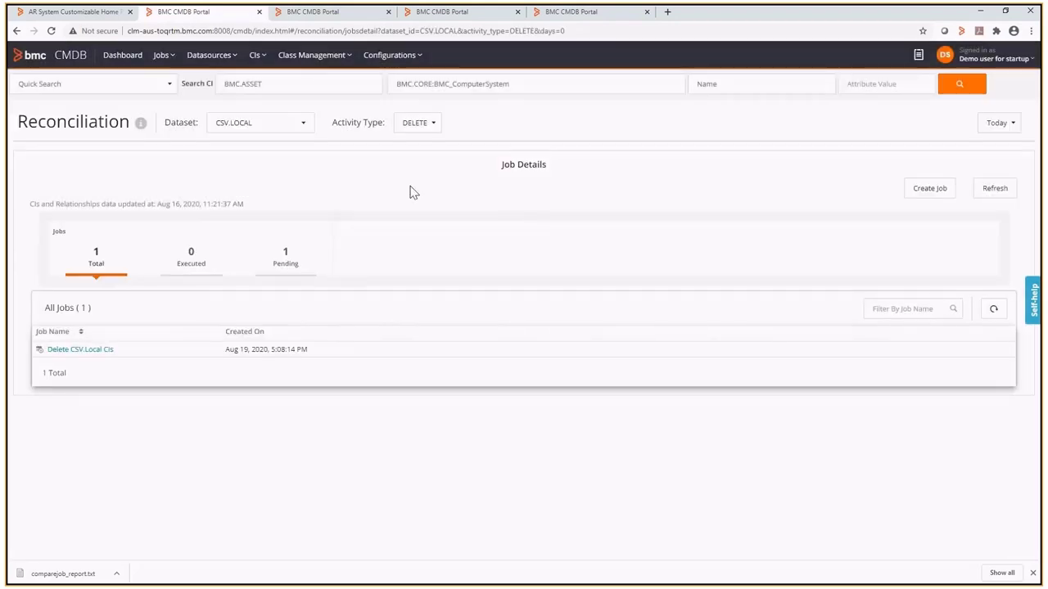
{"action": "mouse_move", "coordinate": [418, 207]}
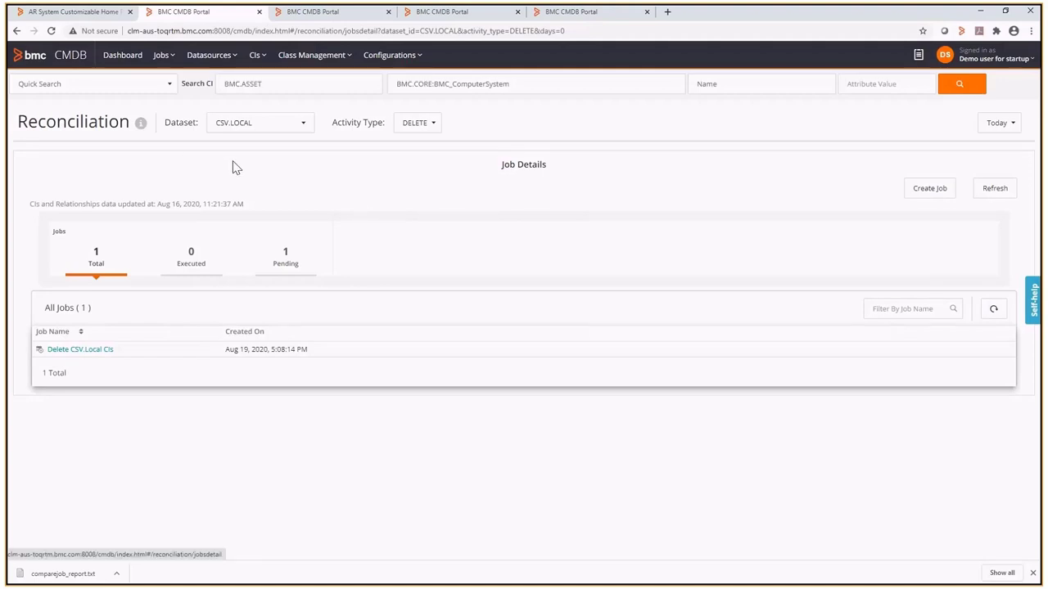
- Edit the Delete CSV Local CIs job and uncheck 'Use all Classes and Instances' under Qualification
{"action": "left_click", "coordinate": [78, 349]}
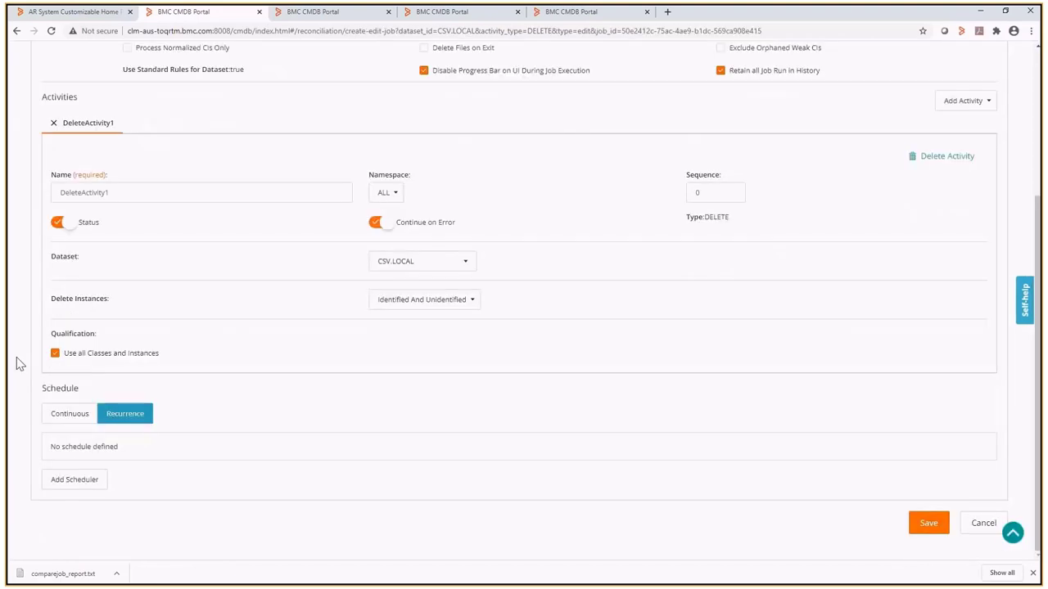
{"action": "mouse_move", "coordinate": [291, 340]}
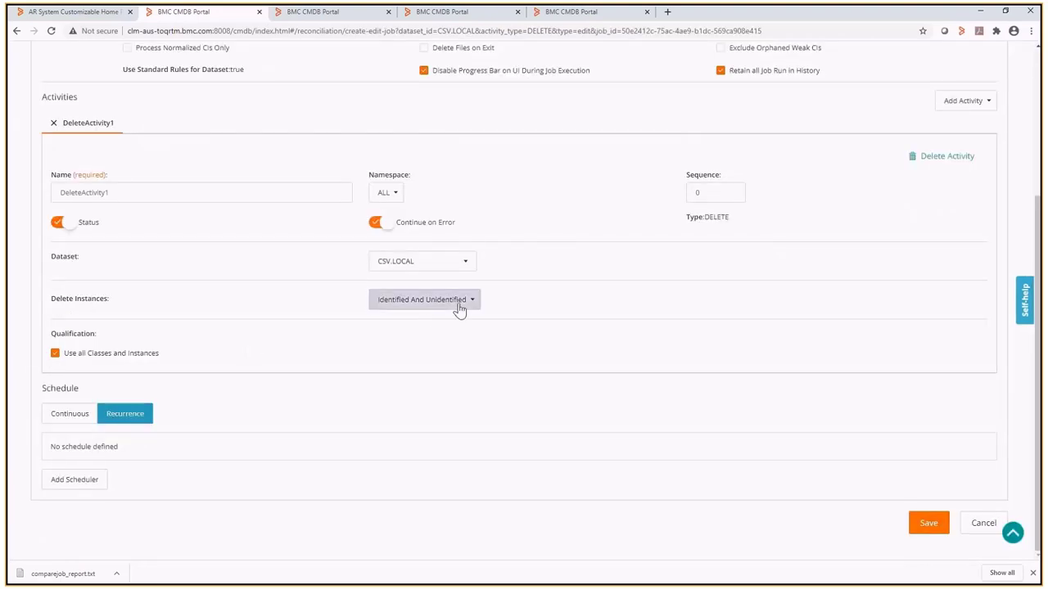
{"action": "mouse_move", "coordinate": [468, 308]}
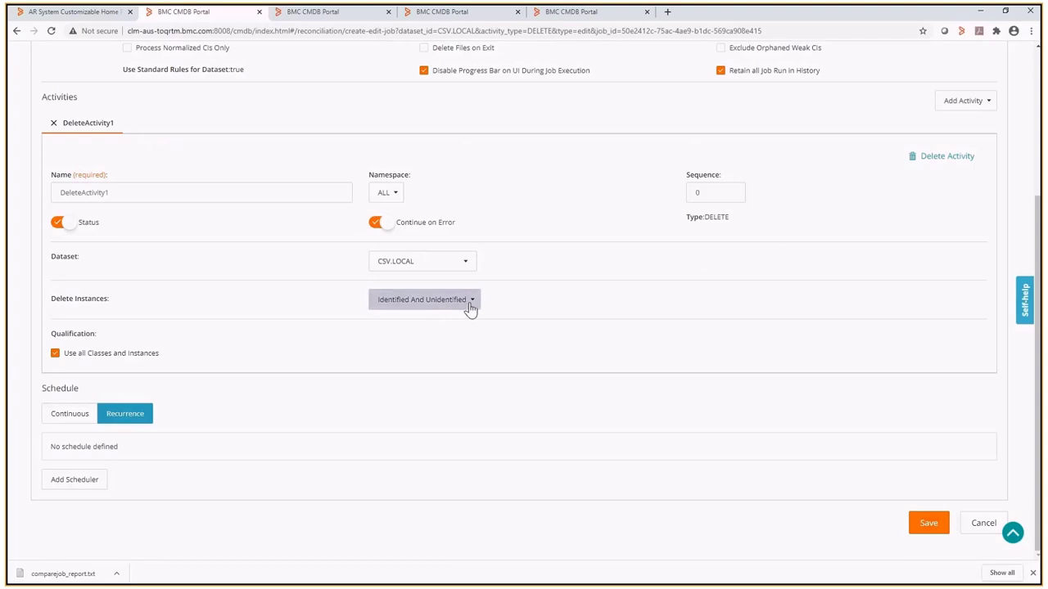
{"action": "left_click", "coordinate": [425, 298]}
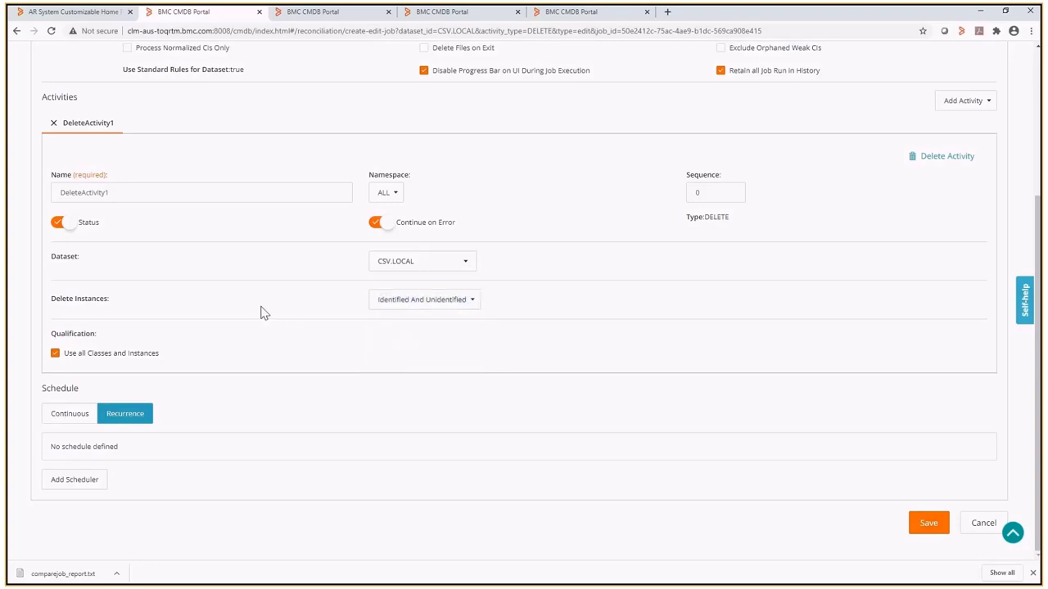
{"action": "mouse_move", "coordinate": [56, 354]}
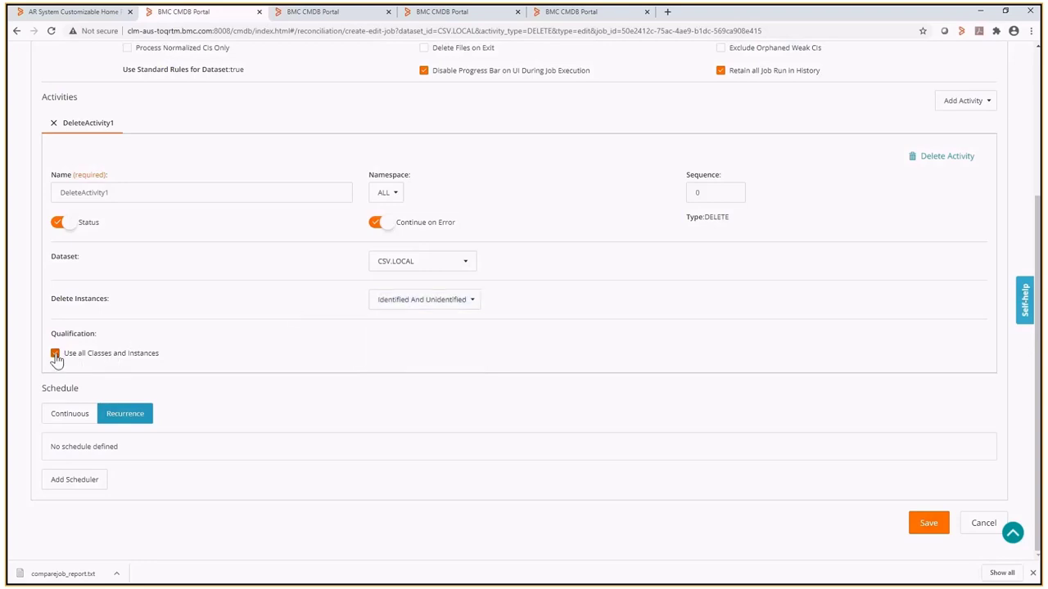
{"action": "left_click", "coordinate": [56, 353]}
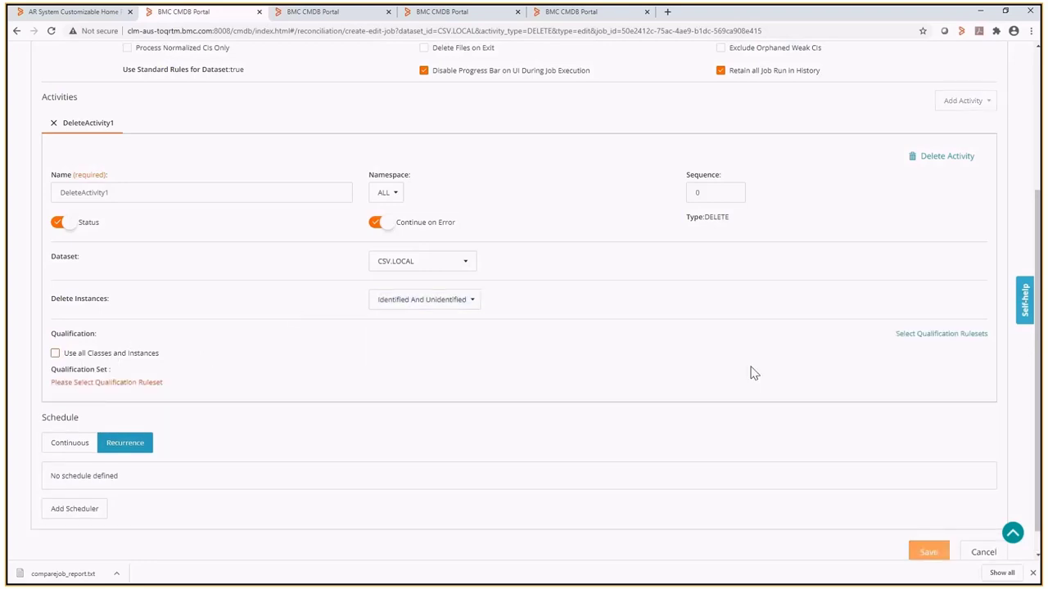
{"action": "mouse_move", "coordinate": [854, 370]}
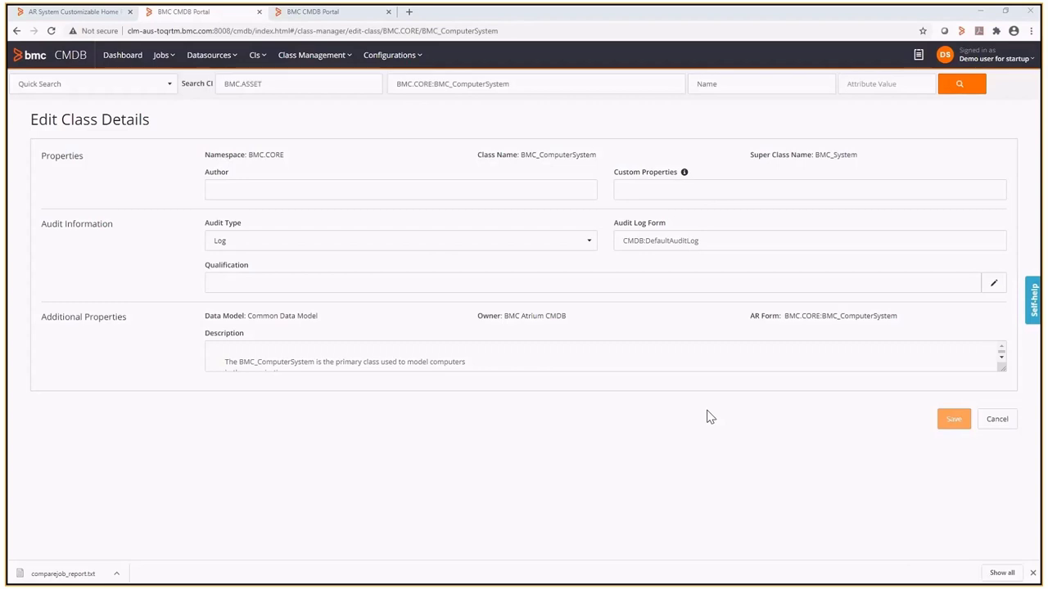
{"action": "mouse_move", "coordinate": [626, 419]}
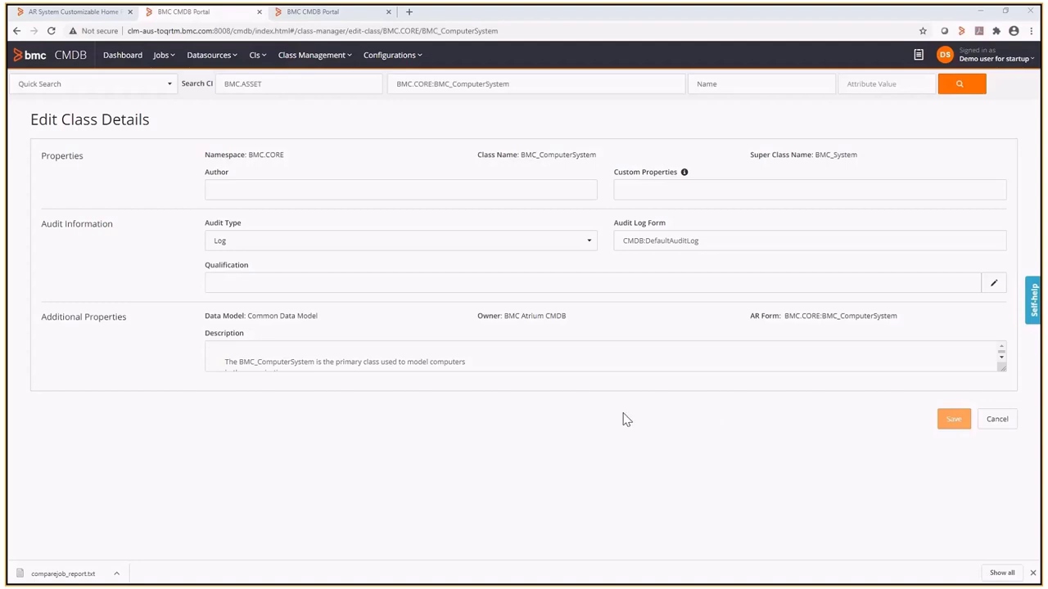
{"action": "mouse_move", "coordinate": [596, 418]}
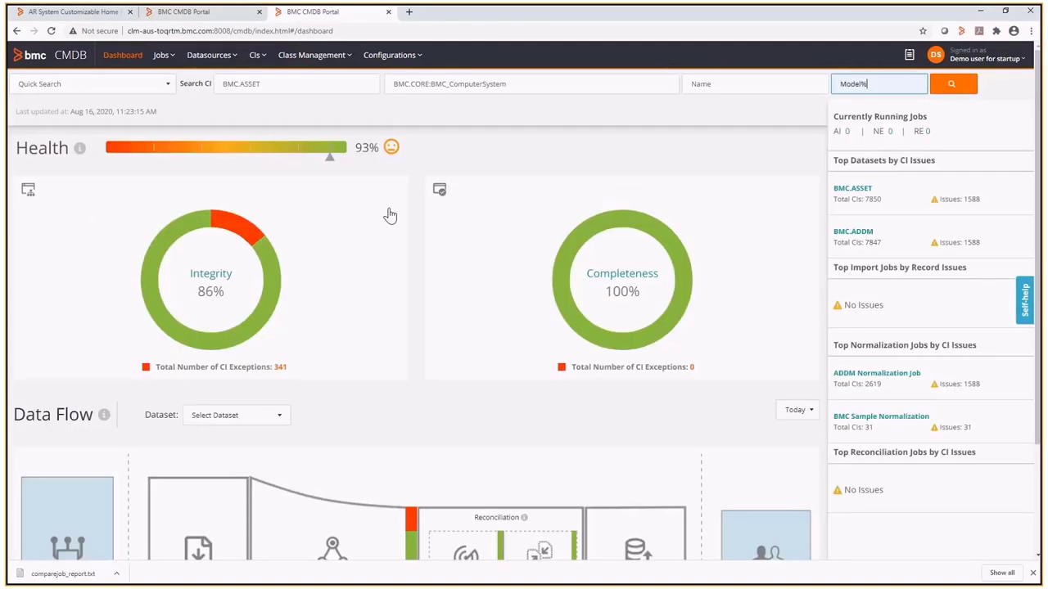
{"action": "mouse_move", "coordinate": [580, 214]}
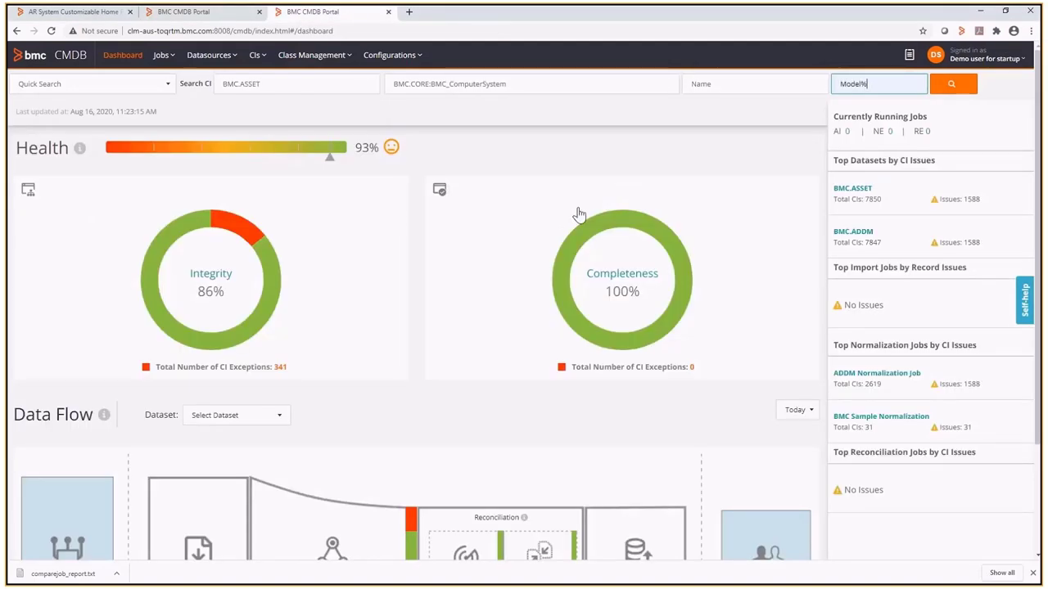
{"action": "mouse_move", "coordinate": [899, 109]}
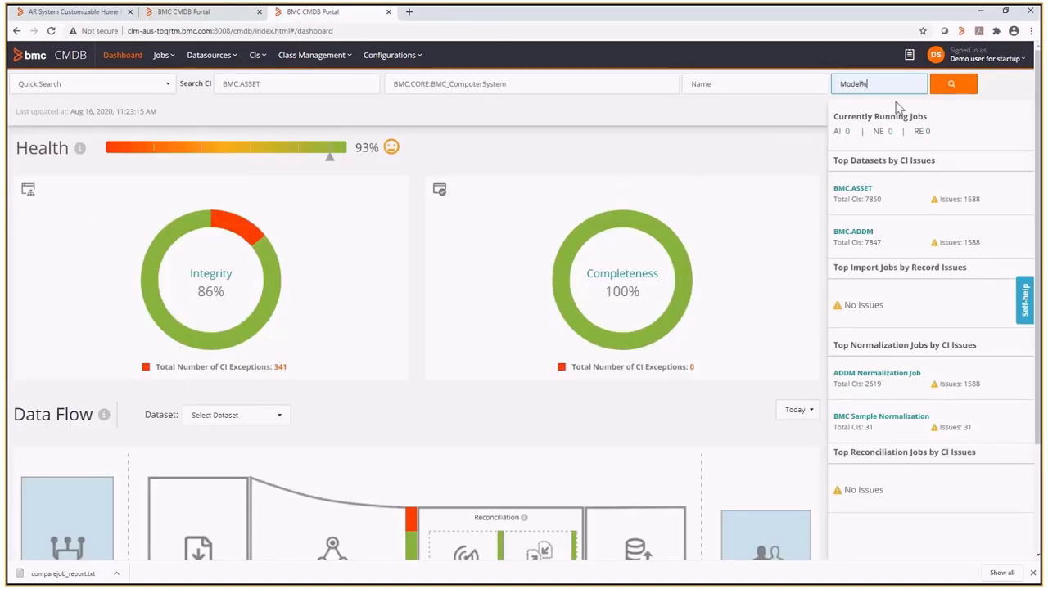
- Return to the Dashboard and enter Model as the attribute search value
{"action": "left_click", "coordinate": [952, 84]}
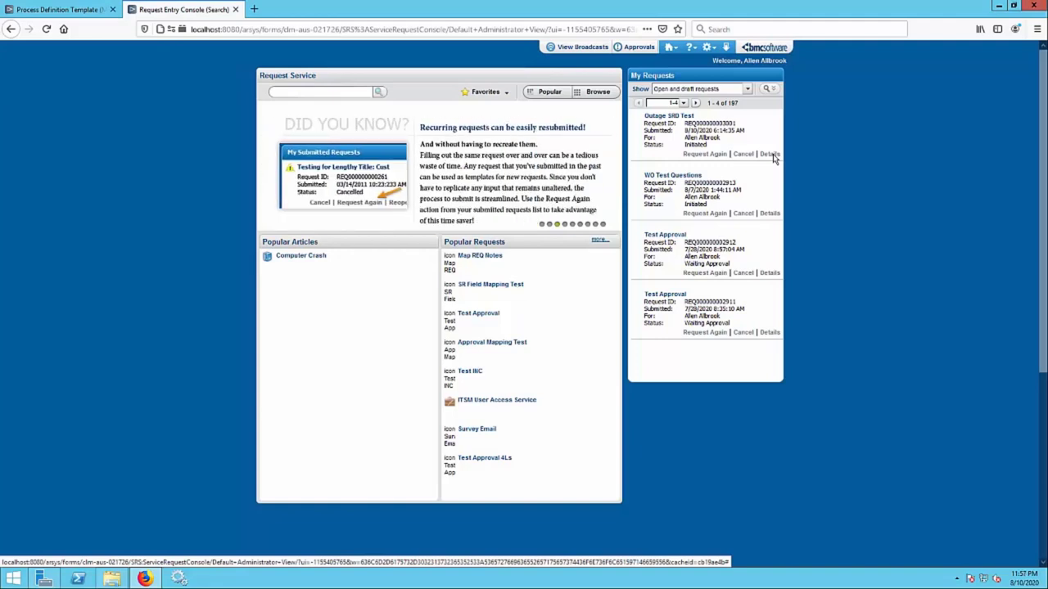
- Review the Outage SRD Test request's process view and the Date Field step's properties, then return to the console
{"action": "left_click", "coordinate": [770, 154]}
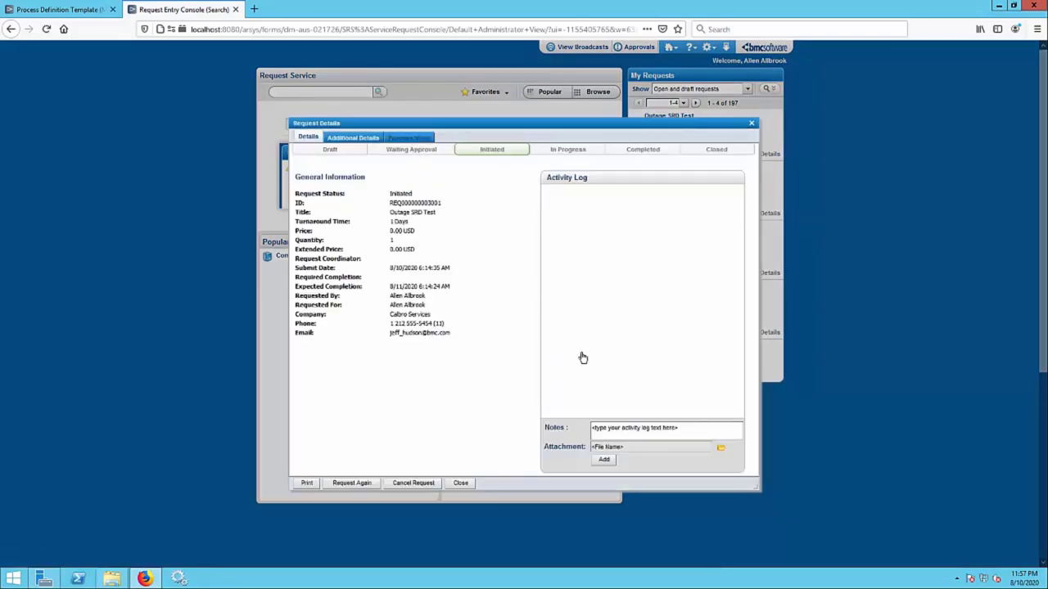
{"action": "left_click", "coordinate": [409, 136]}
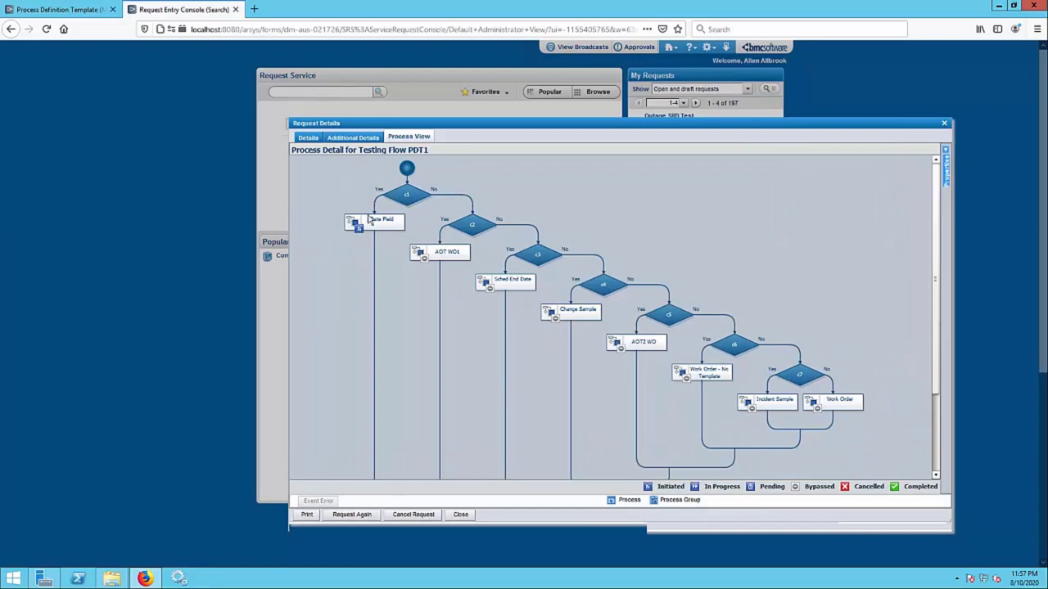
{"action": "left_click", "coordinate": [374, 223]}
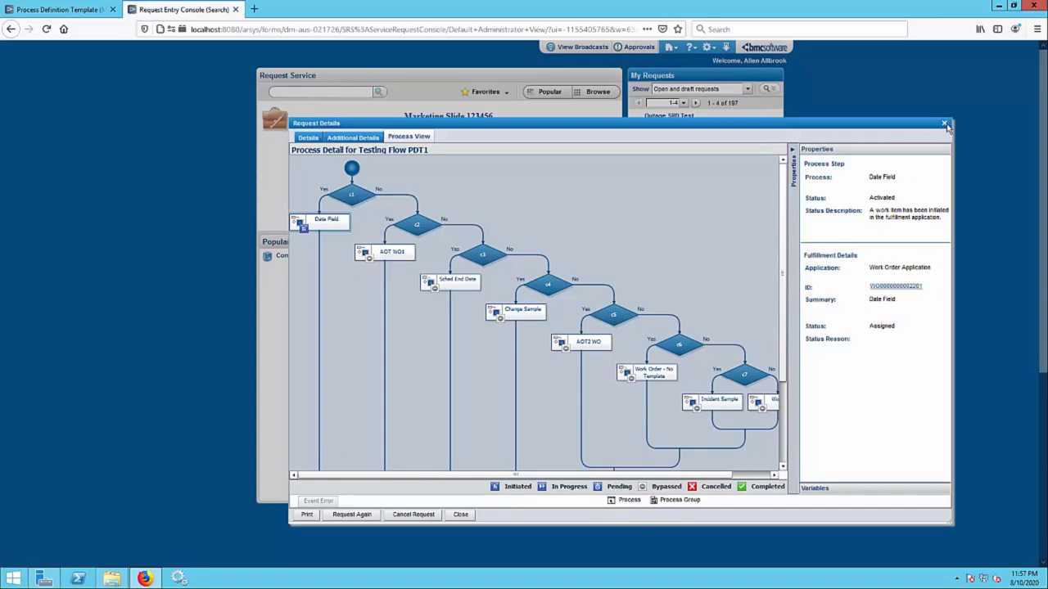
{"action": "left_click", "coordinate": [943, 124]}
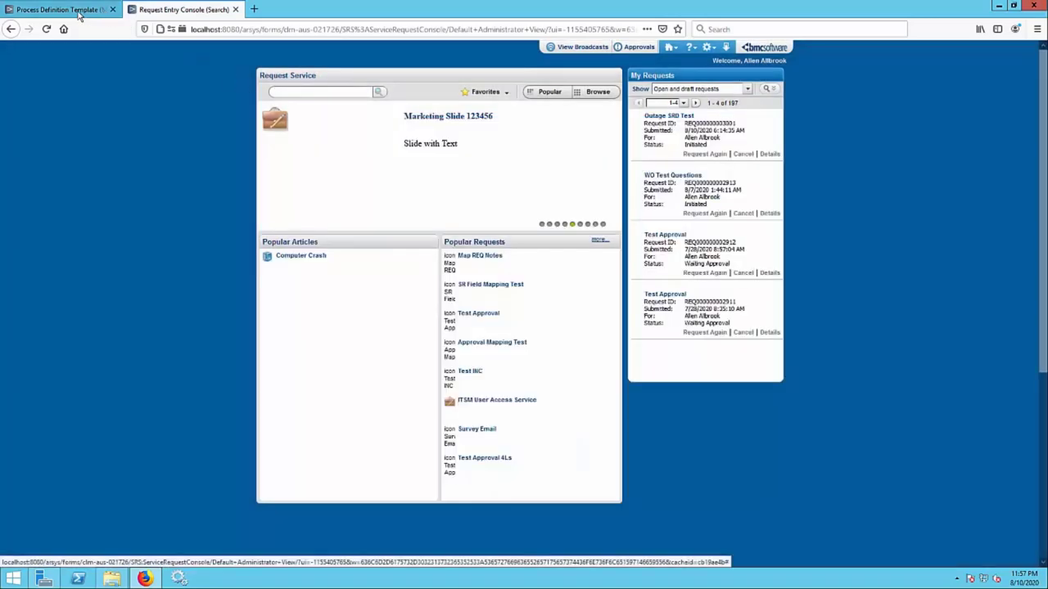
- Delete conditions c7 and c6 from the Testing Flow PDT1 definition so it ends after ADT2 WO
{"action": "left_click", "coordinate": [58, 10]}
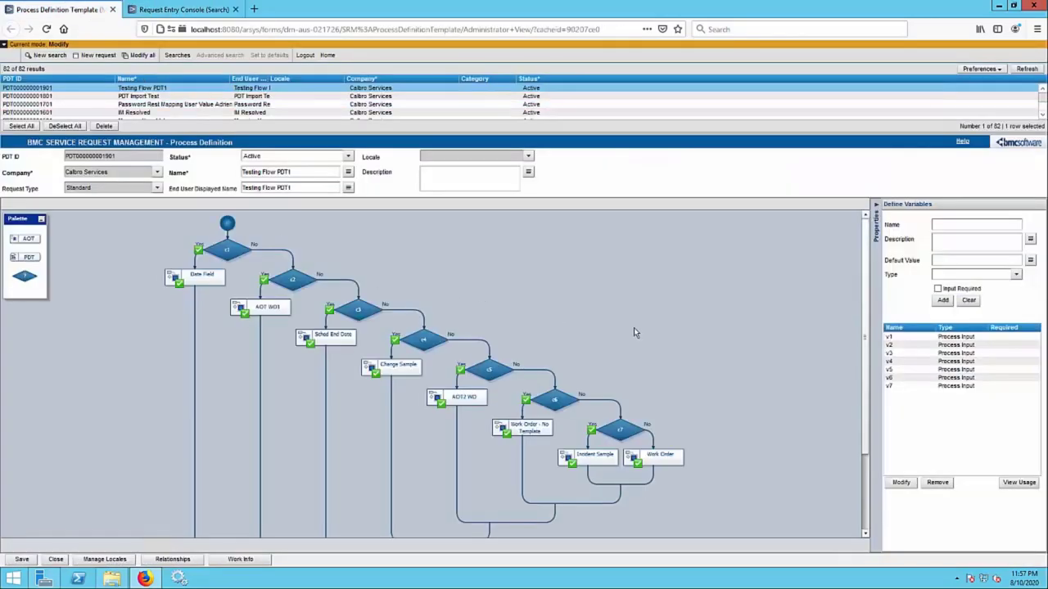
{"action": "scroll", "scroll_direction": "up", "scroll_amount": 3}
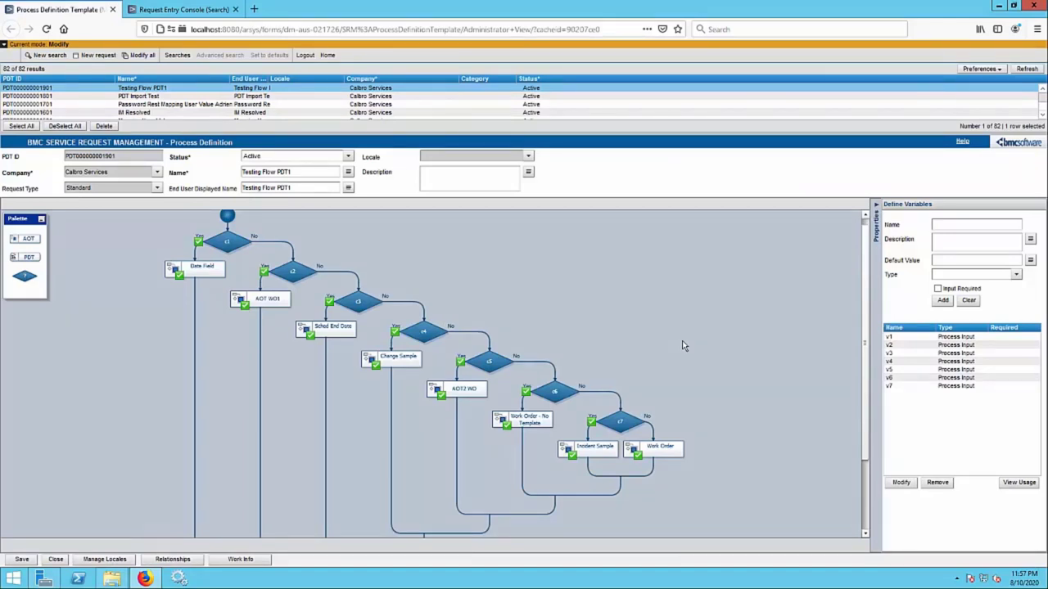
{"action": "mouse_move", "coordinate": [674, 385]}
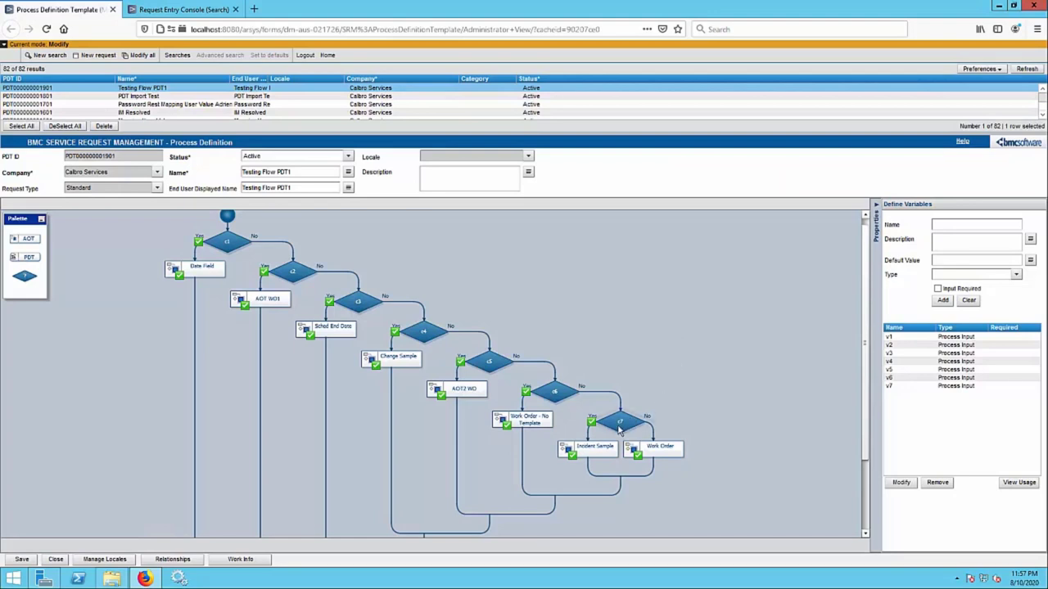
{"action": "right_click", "coordinate": [620, 421]}
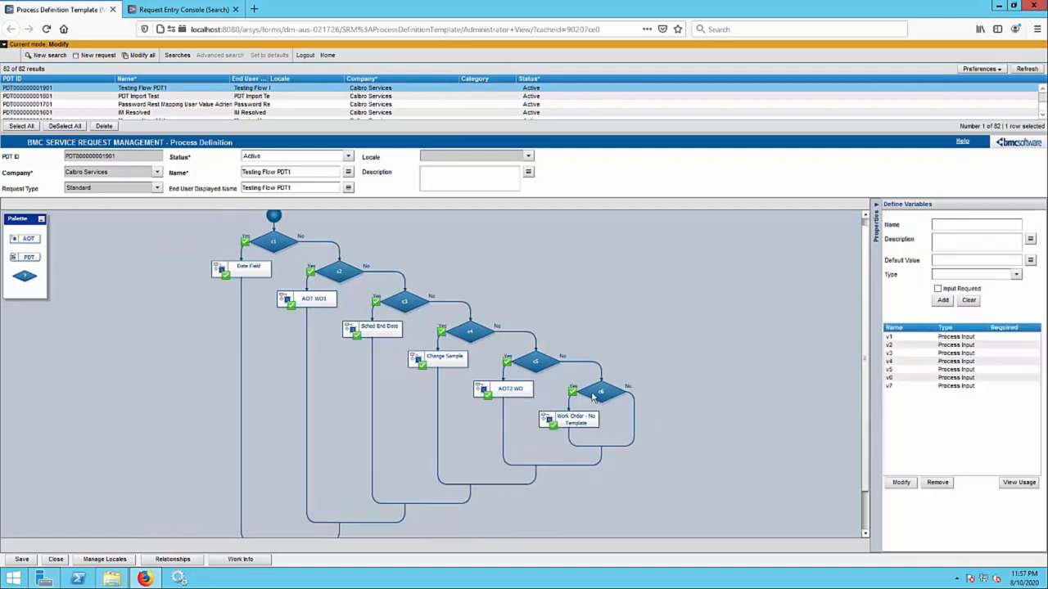
{"action": "mouse_move", "coordinate": [588, 399]}
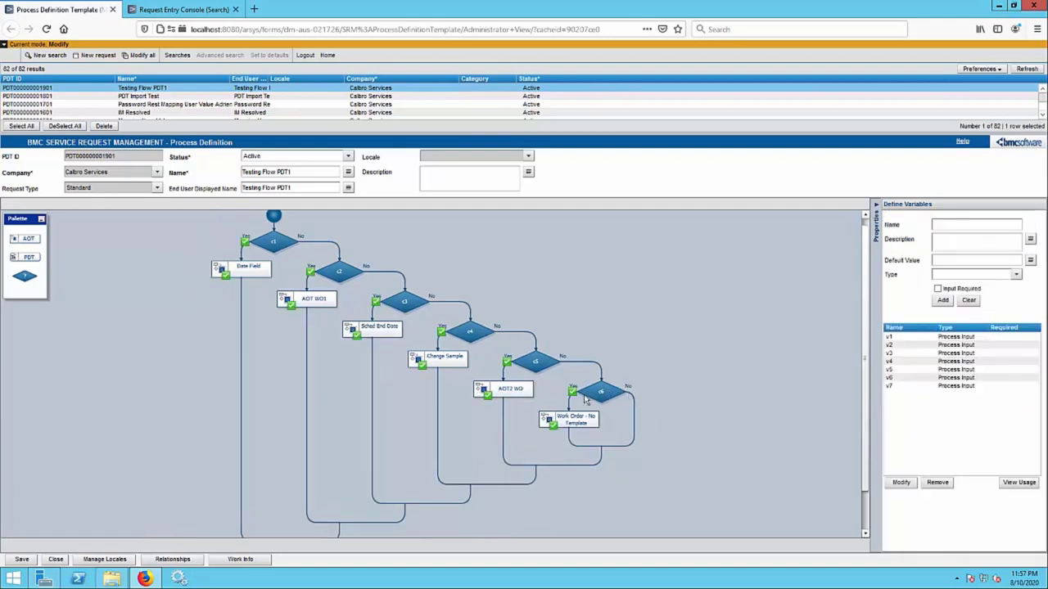
{"action": "left_click", "coordinate": [603, 393]}
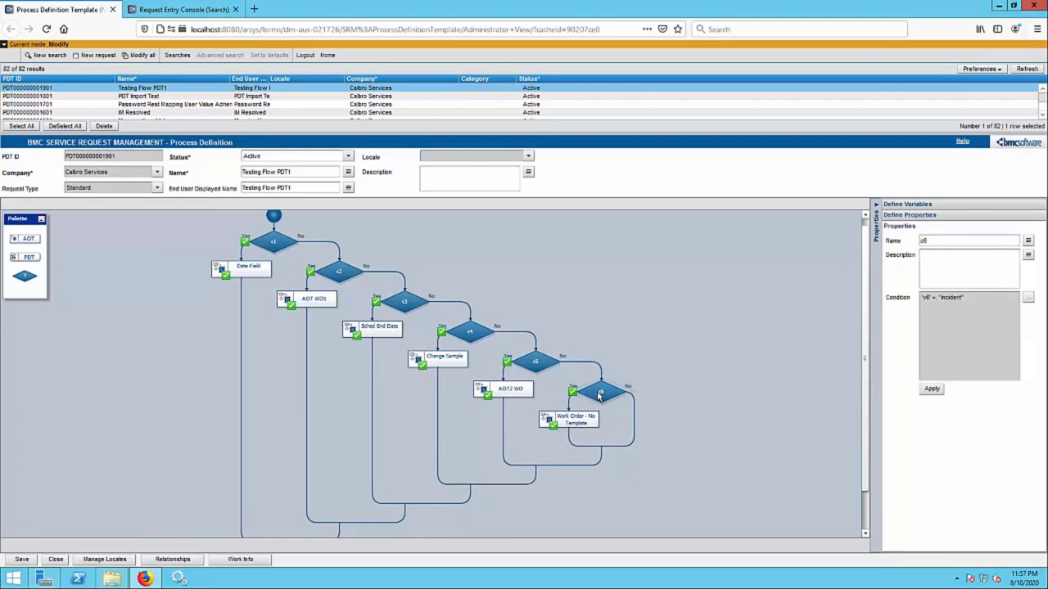
{"action": "right_click", "coordinate": [603, 395]}
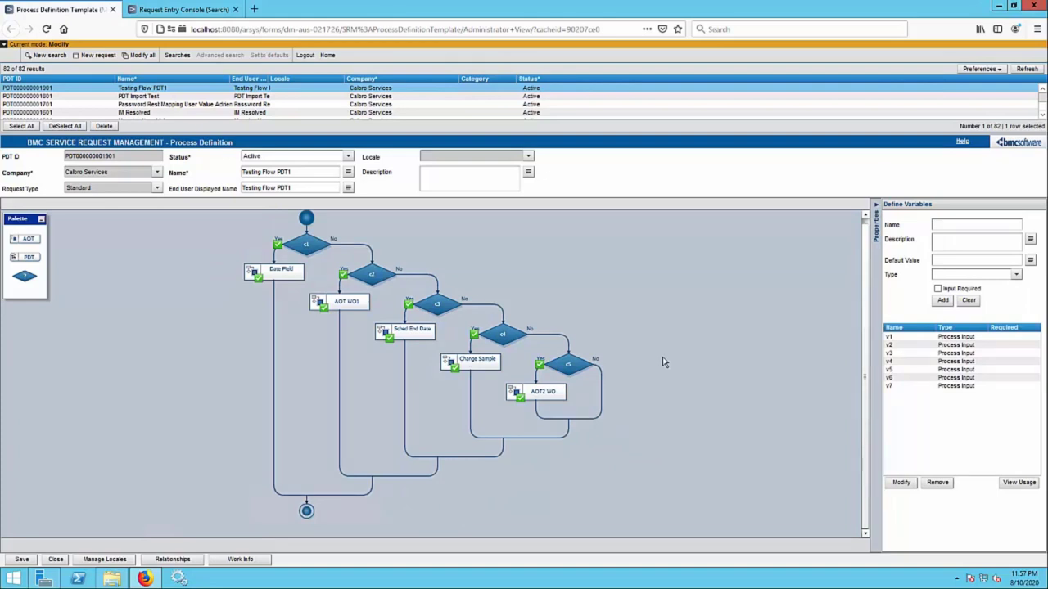
{"action": "mouse_move", "coordinate": [602, 286]}
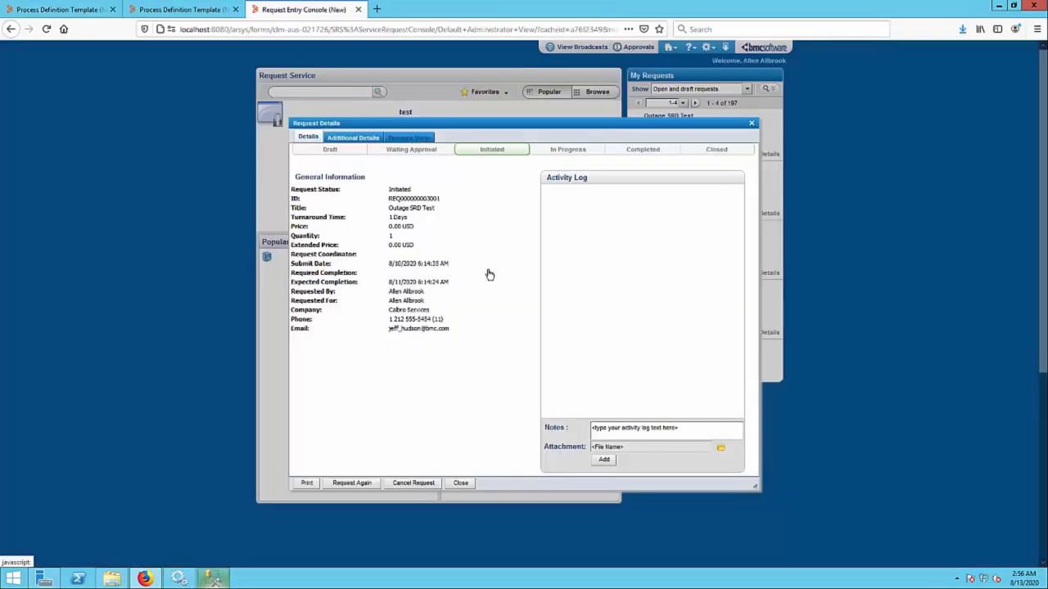
- Zoom into the request's process view and inspect the condition expressions, including c1's
{"action": "left_click", "coordinate": [409, 135]}
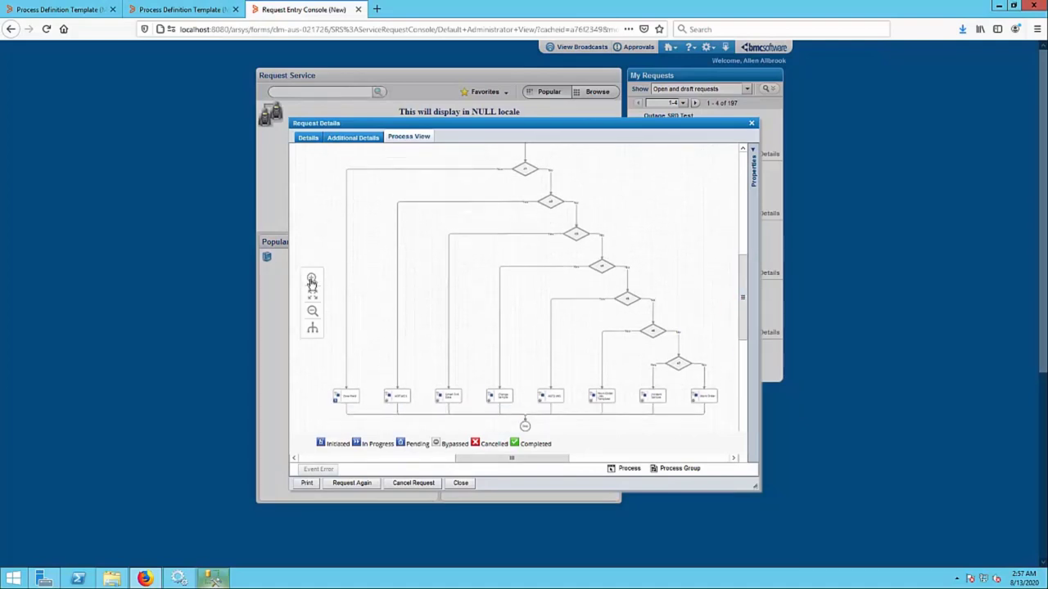
{"action": "left_click", "coordinate": [311, 280]}
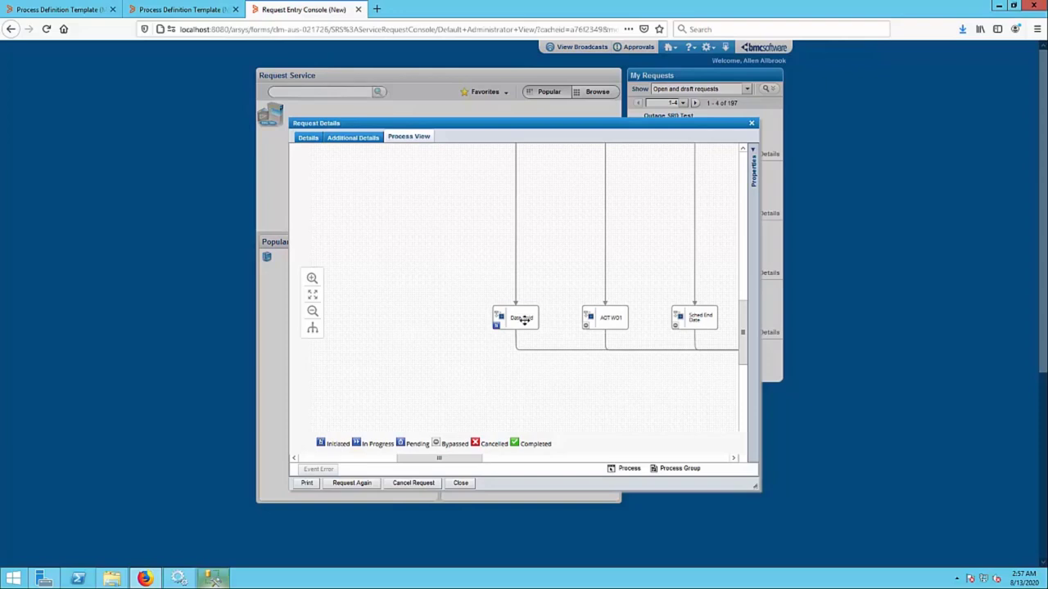
{"action": "left_click", "coordinate": [521, 318]}
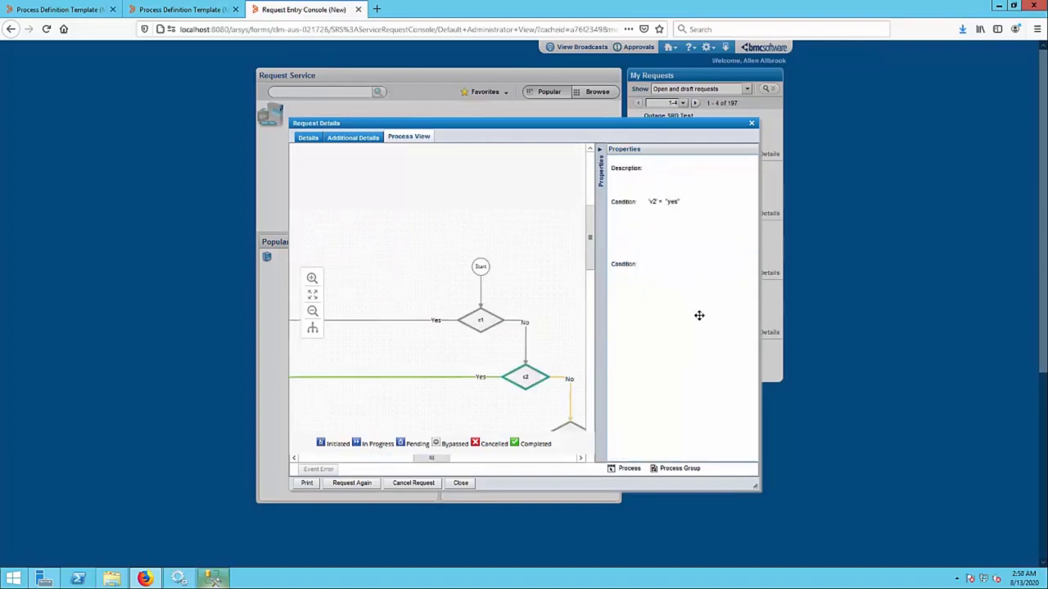
{"action": "left_click", "coordinate": [481, 320]}
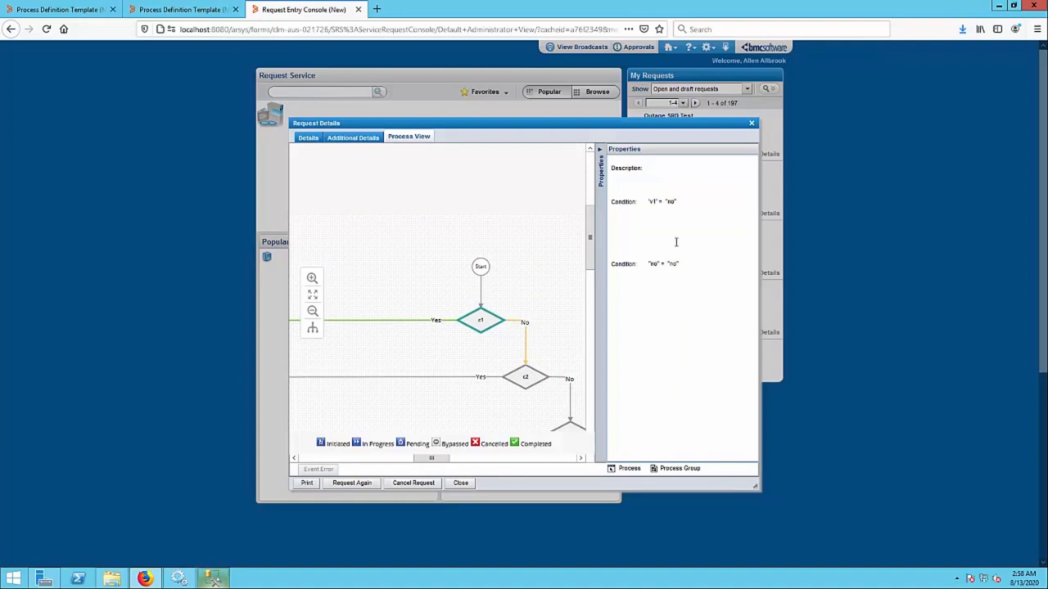
{"action": "mouse_move", "coordinate": [655, 232]}
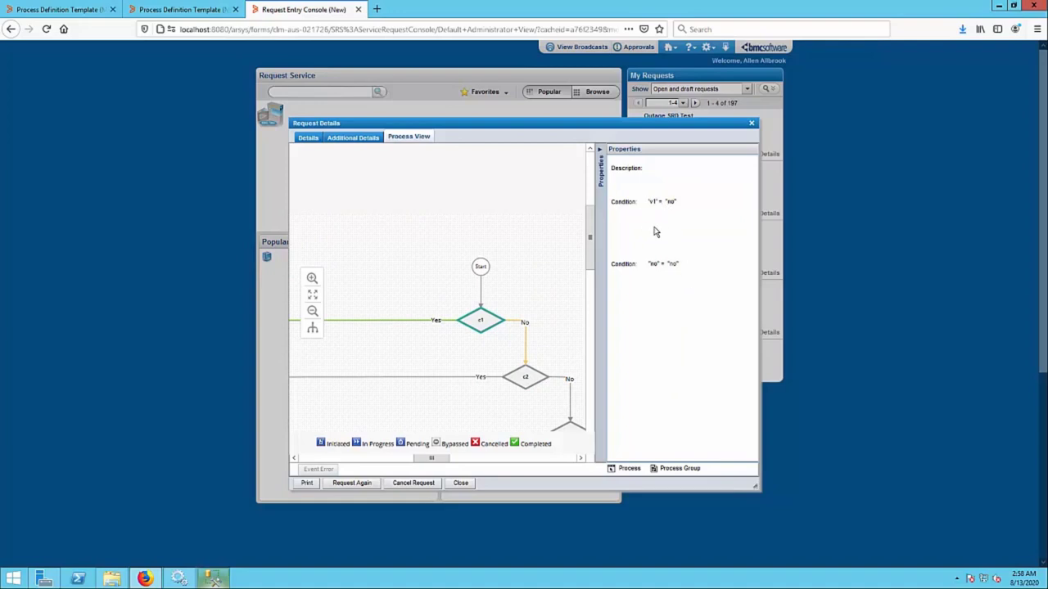
{"action": "mouse_move", "coordinate": [632, 269]}
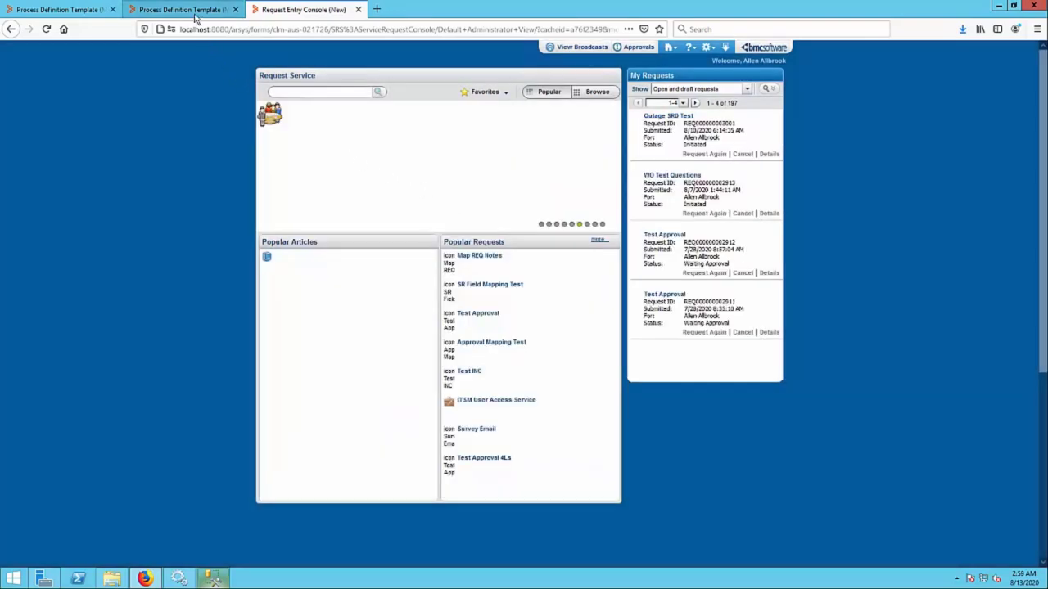
- Return to the Testing Flow PDT1 definition and show condition c7's properties and expression
{"action": "left_click", "coordinate": [181, 10]}
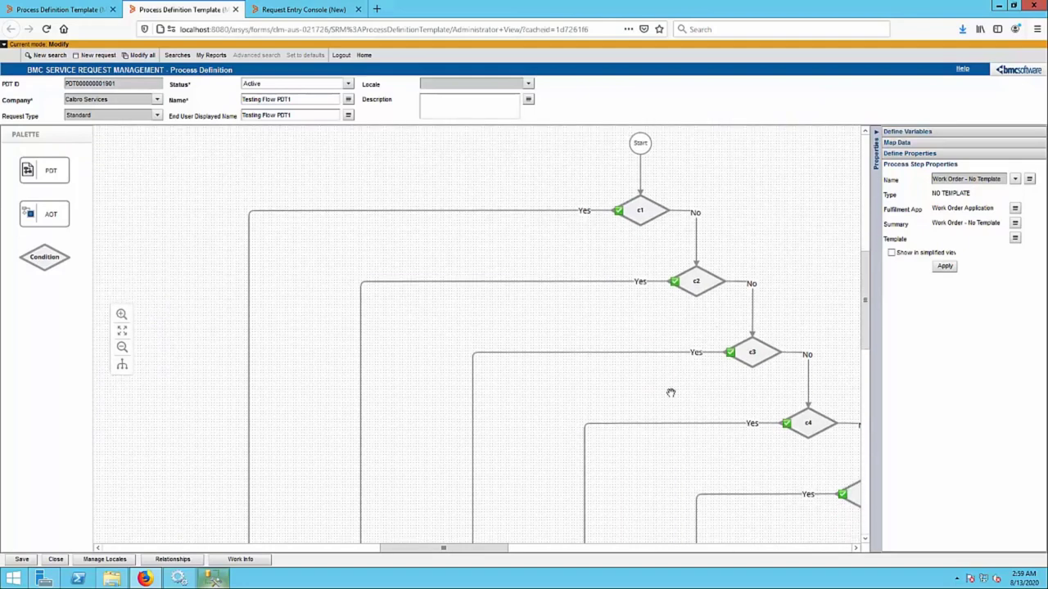
{"action": "scroll", "scroll_direction": "down", "scroll_amount": 3}
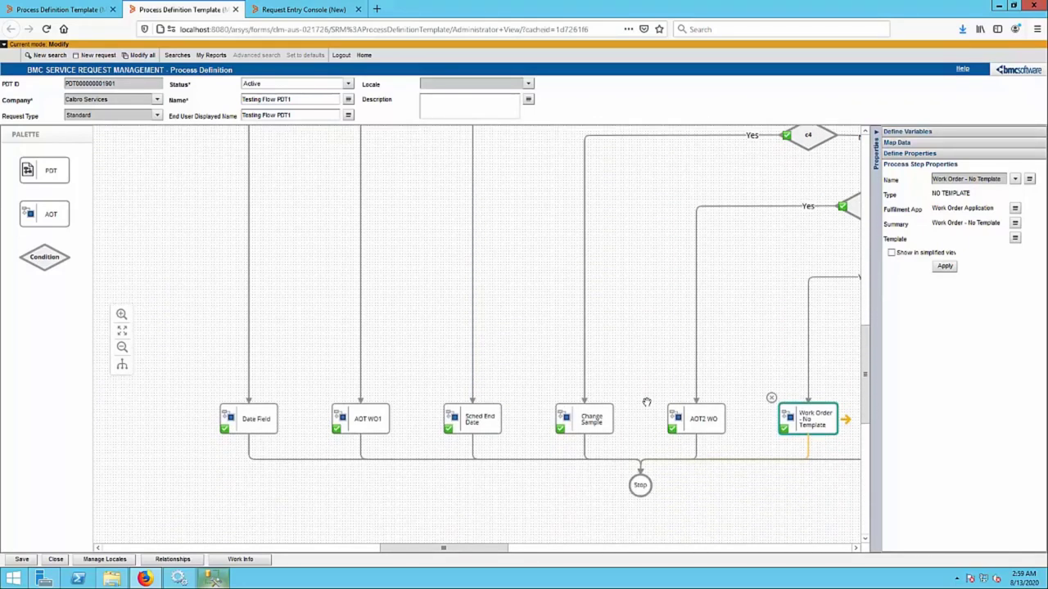
{"action": "mouse_move", "coordinate": [603, 334]}
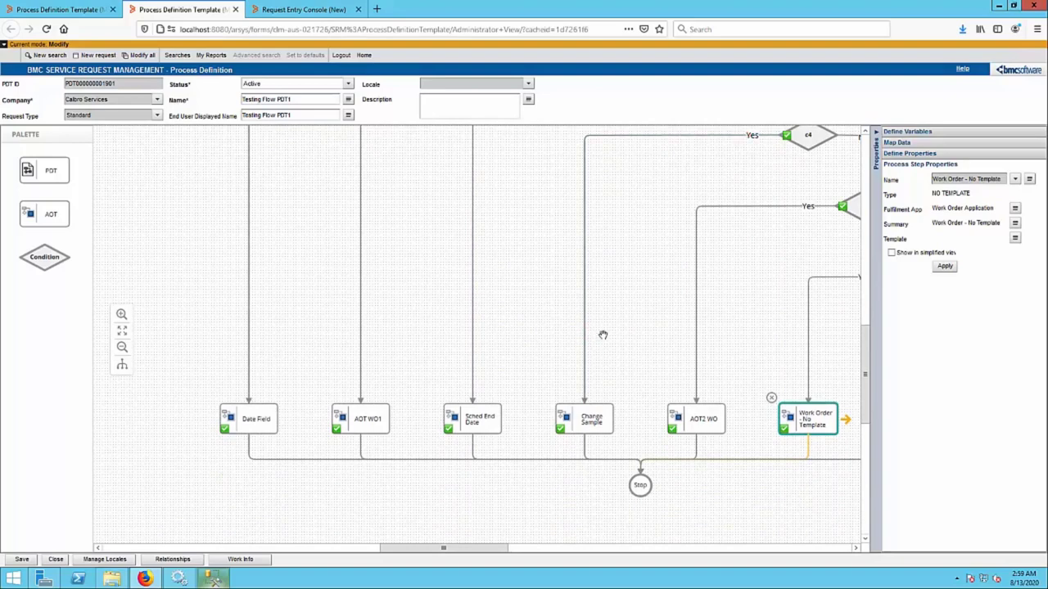
{"action": "mouse_move", "coordinate": [697, 272]}
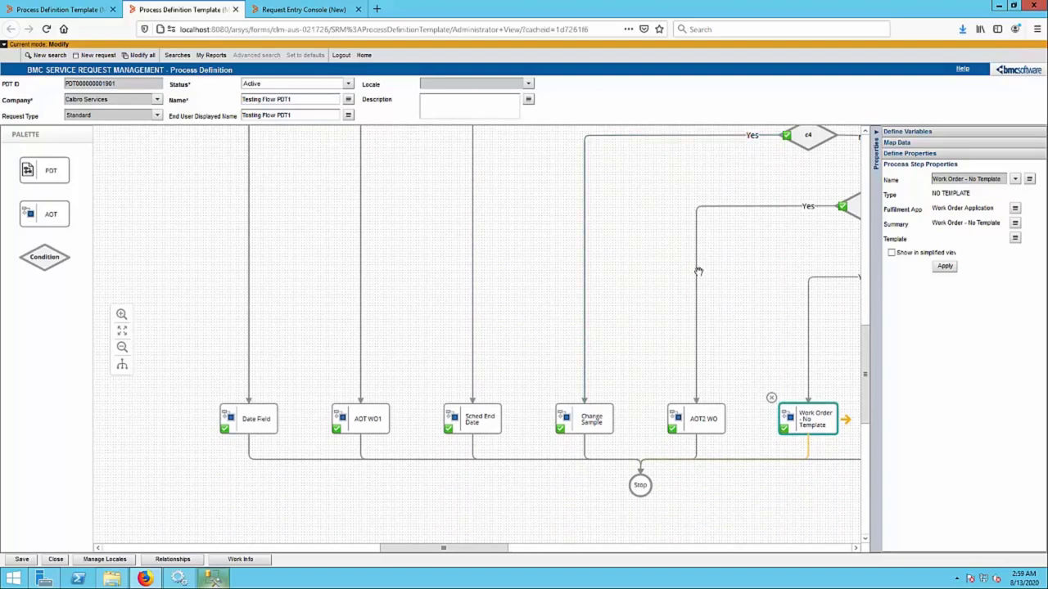
{"action": "mouse_move", "coordinate": [801, 206]}
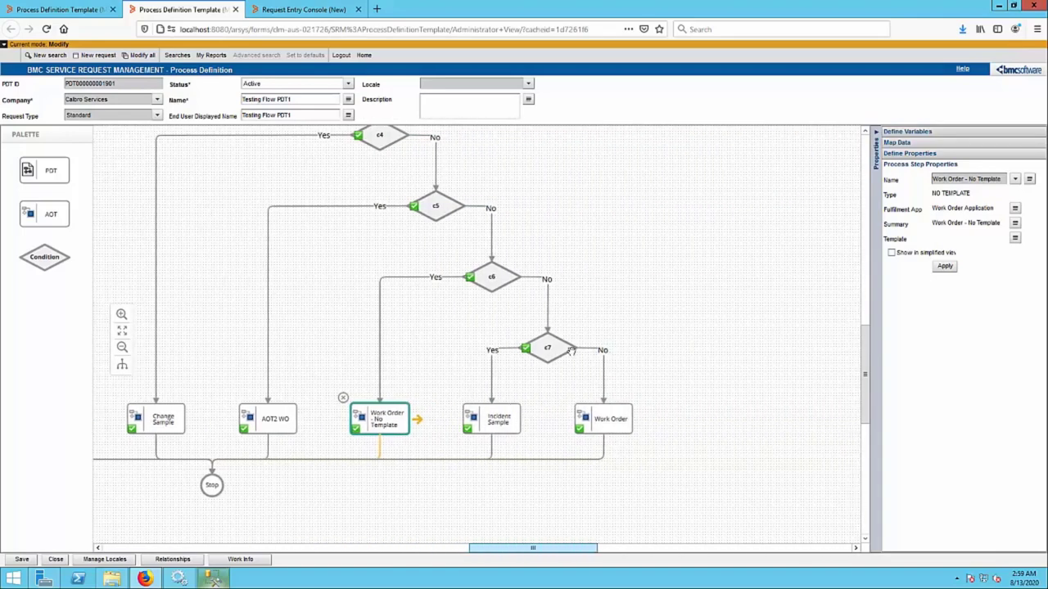
{"action": "left_click", "coordinate": [547, 347]}
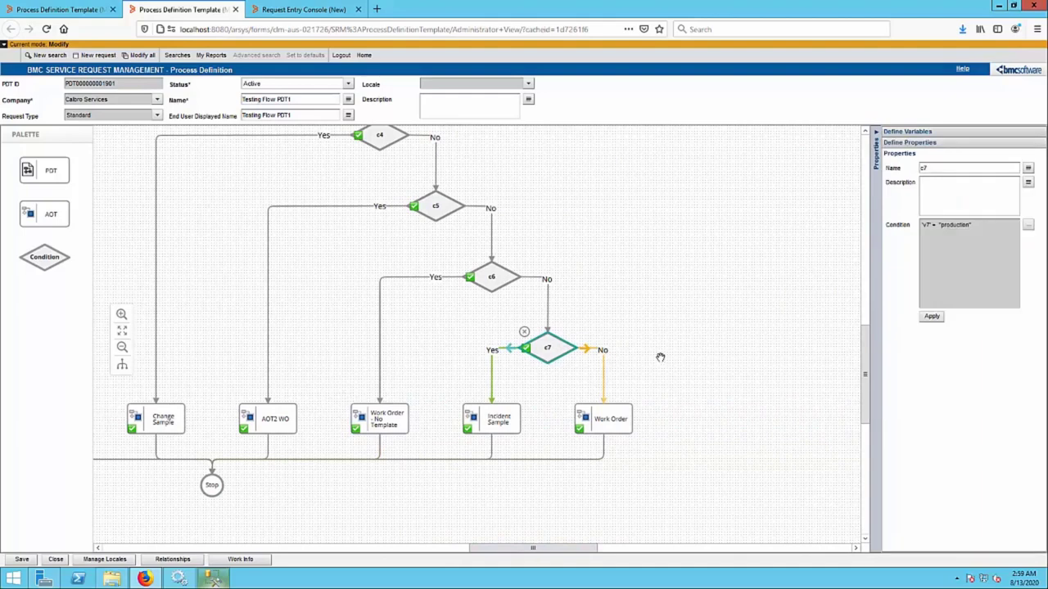
{"action": "mouse_move", "coordinate": [712, 315]}
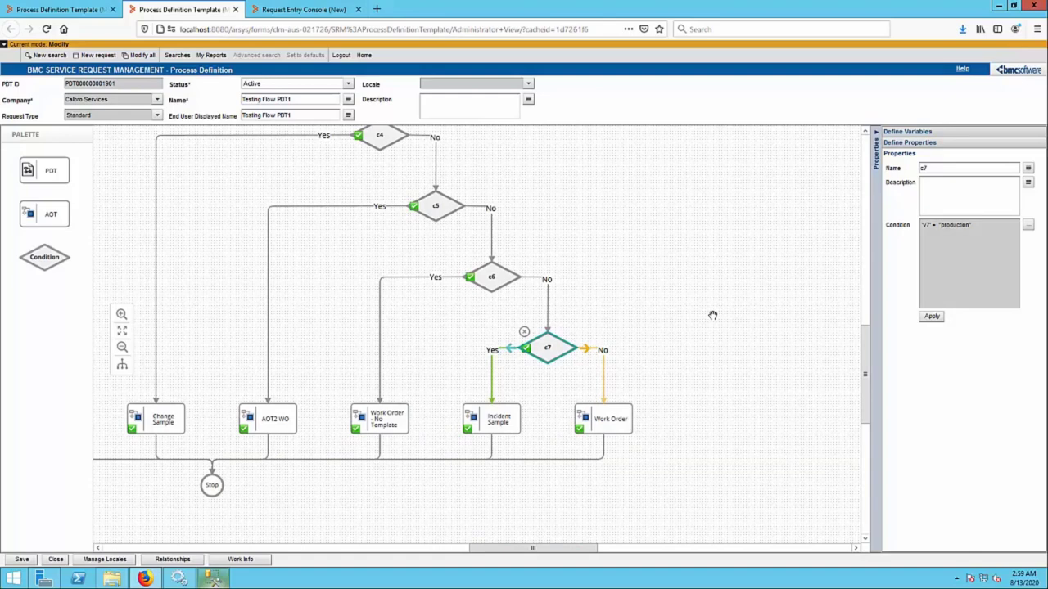
{"action": "mouse_move", "coordinate": [658, 318]}
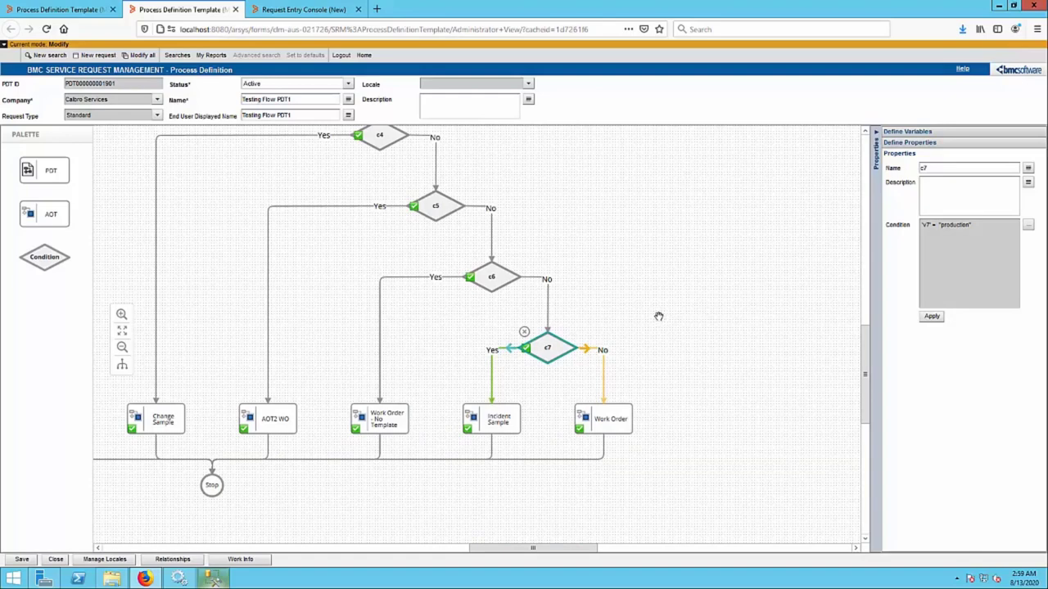
{"action": "mouse_move", "coordinate": [547, 339]}
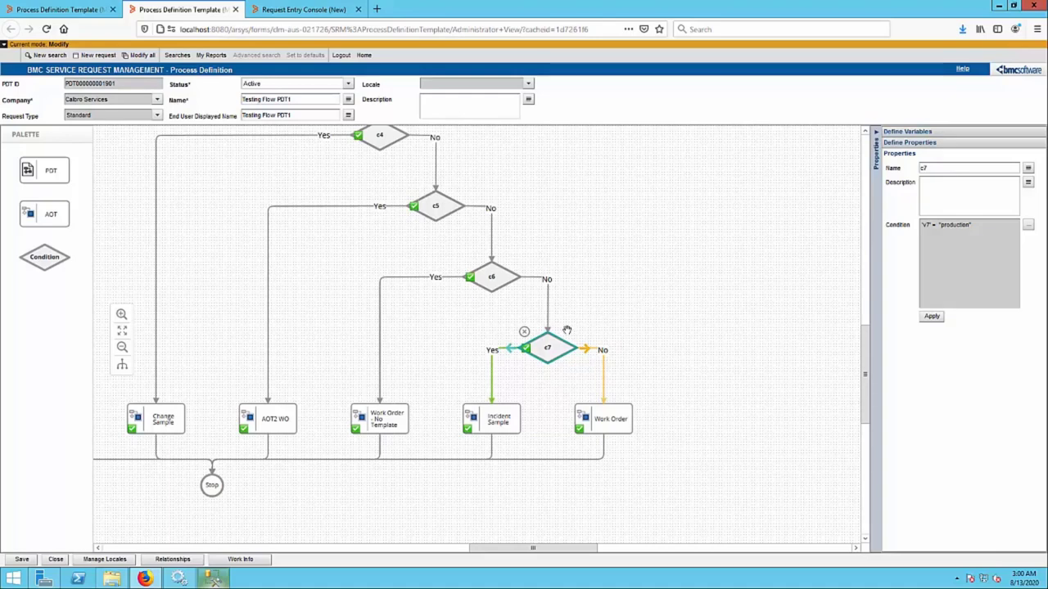
{"action": "mouse_move", "coordinate": [523, 333]}
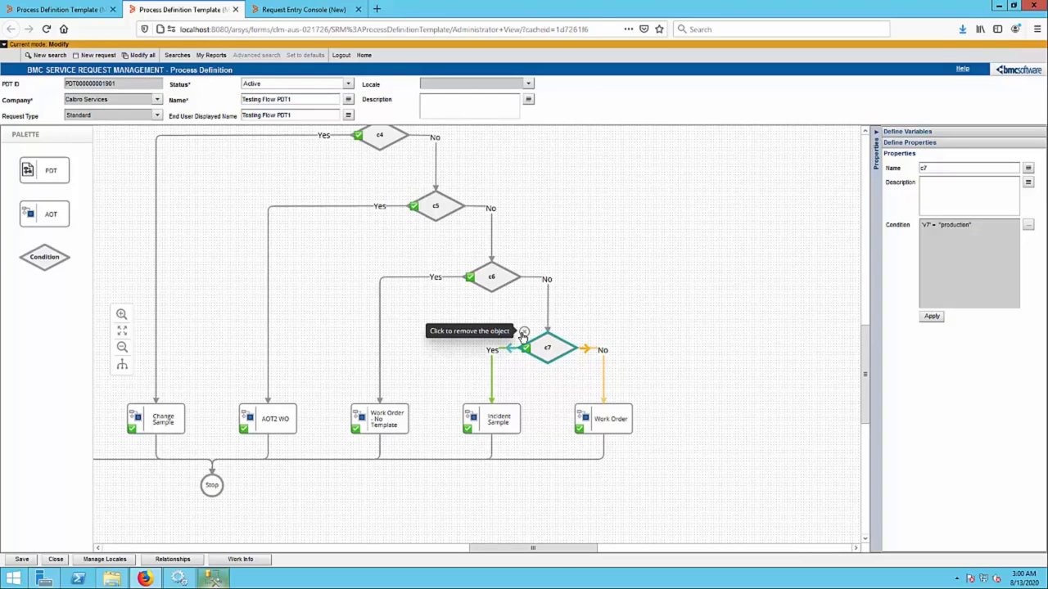
{"action": "mouse_move", "coordinate": [522, 342]}
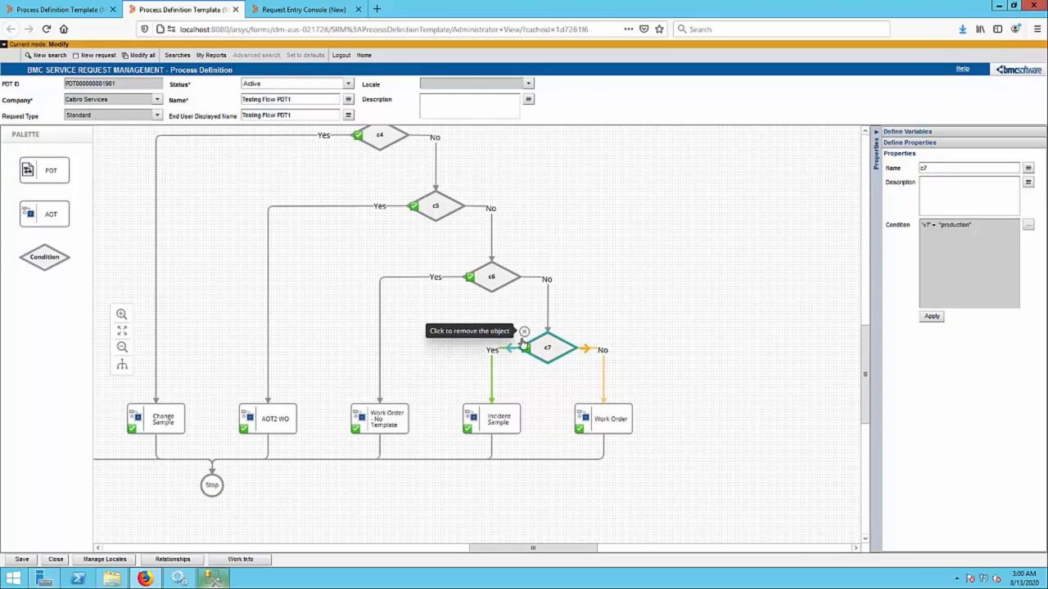
{"action": "mouse_move", "coordinate": [642, 285]}
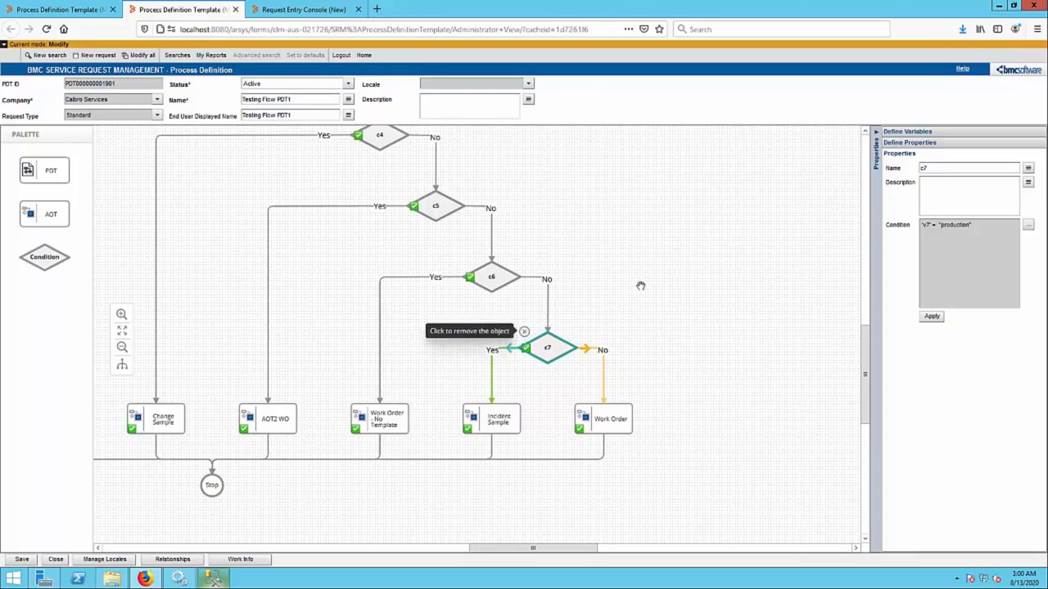
{"action": "mouse_move", "coordinate": [662, 294]}
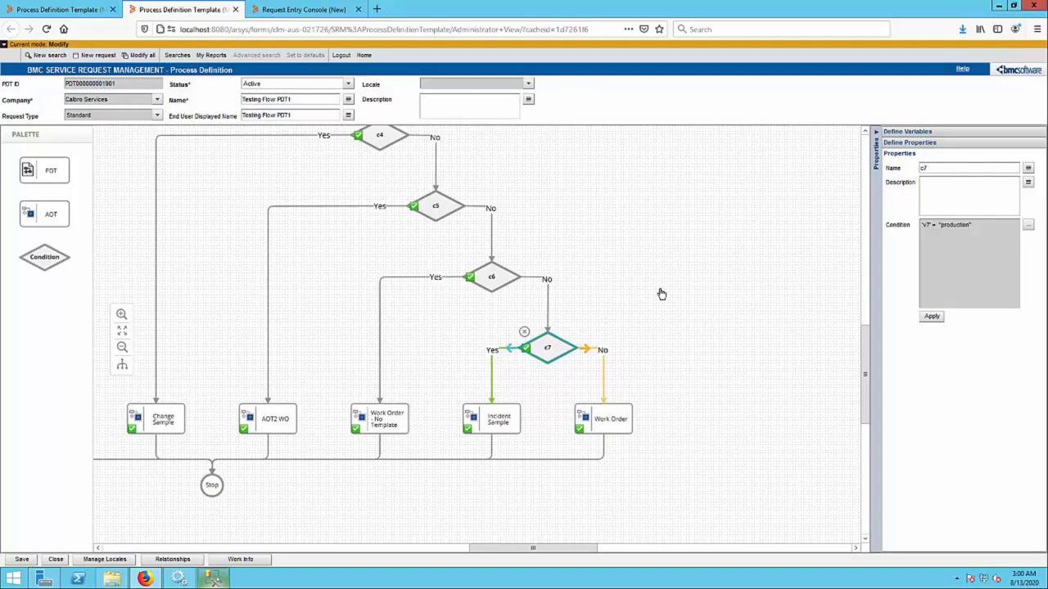
{"action": "mouse_move", "coordinate": [524, 334]}
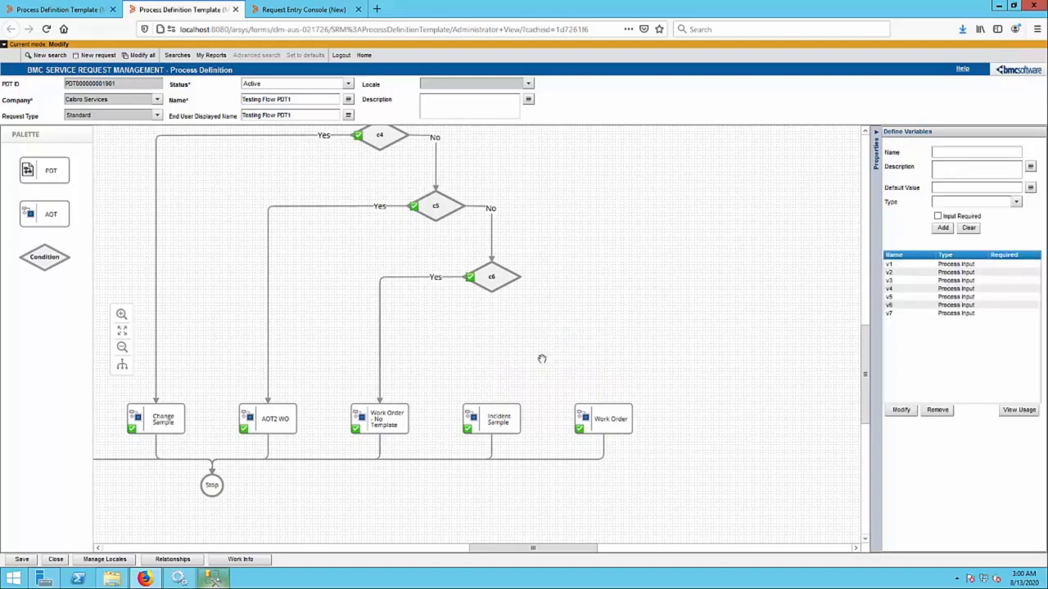
{"action": "mouse_move", "coordinate": [518, 370]}
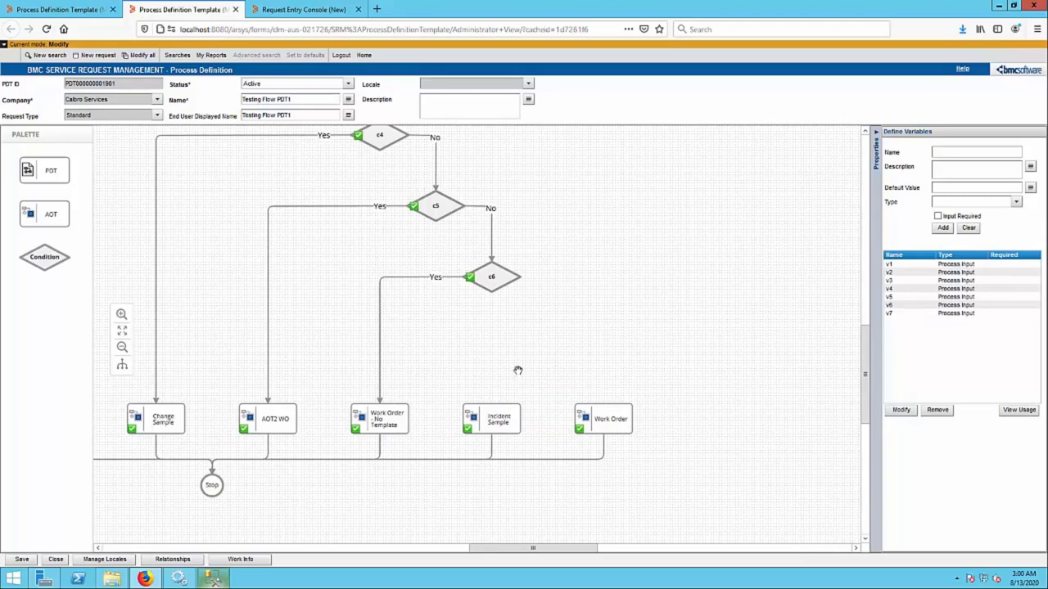
{"action": "mouse_move", "coordinate": [563, 366]}
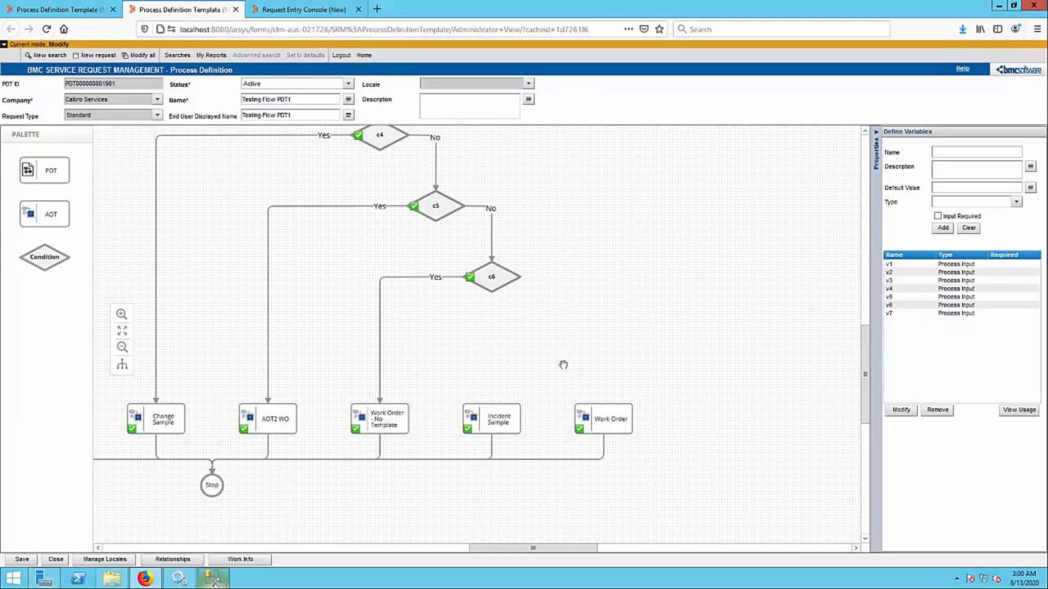
{"action": "mouse_move", "coordinate": [576, 422]}
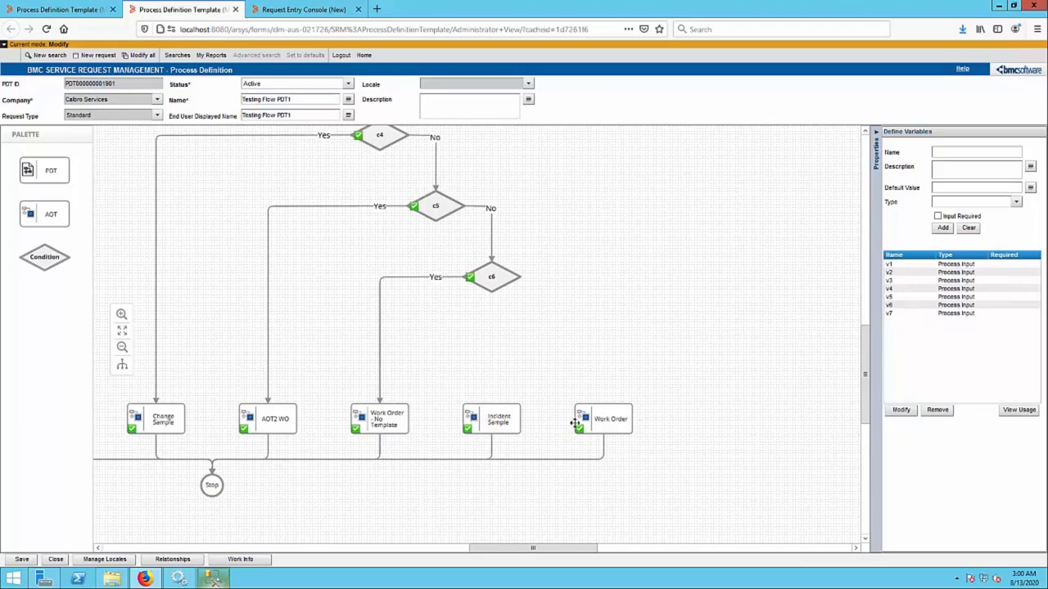
{"action": "mouse_move", "coordinate": [605, 419]}
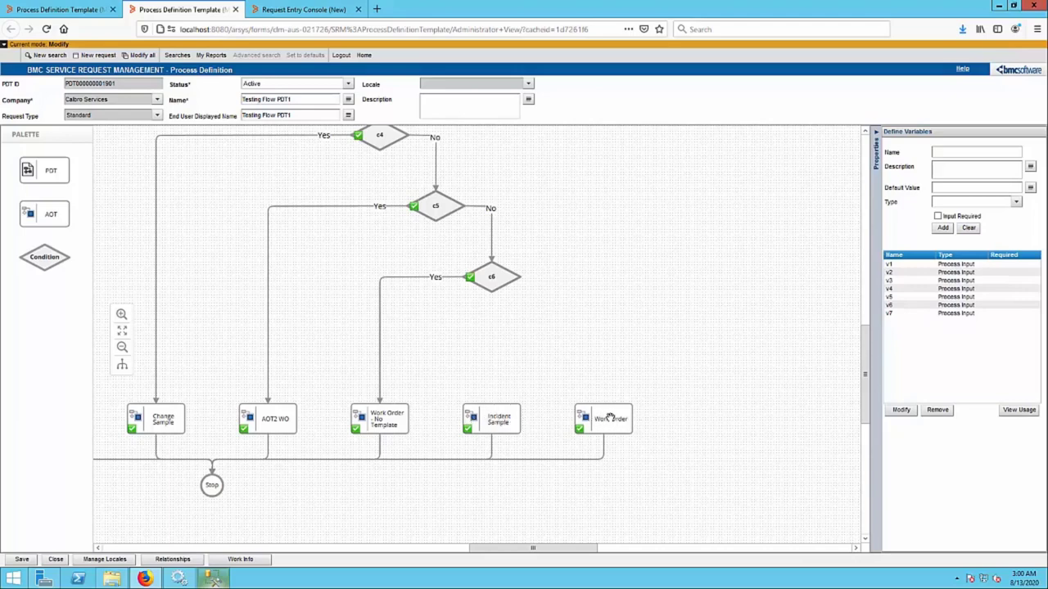
{"action": "mouse_move", "coordinate": [435, 209]}
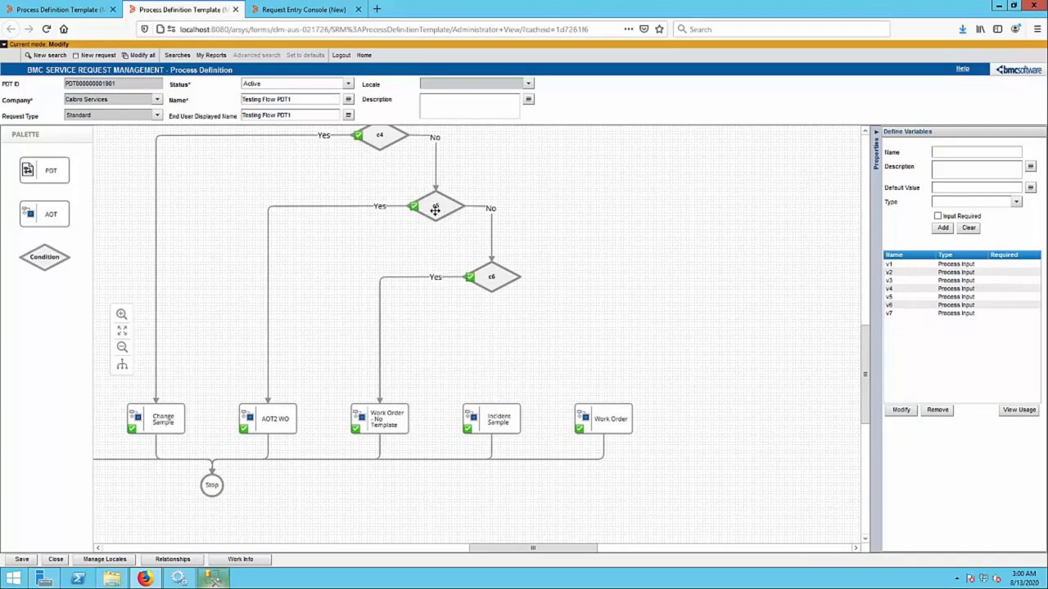
- Check condition c5's 'v5 = yes' expression and remove it from the flow
{"action": "left_click", "coordinate": [436, 206]}
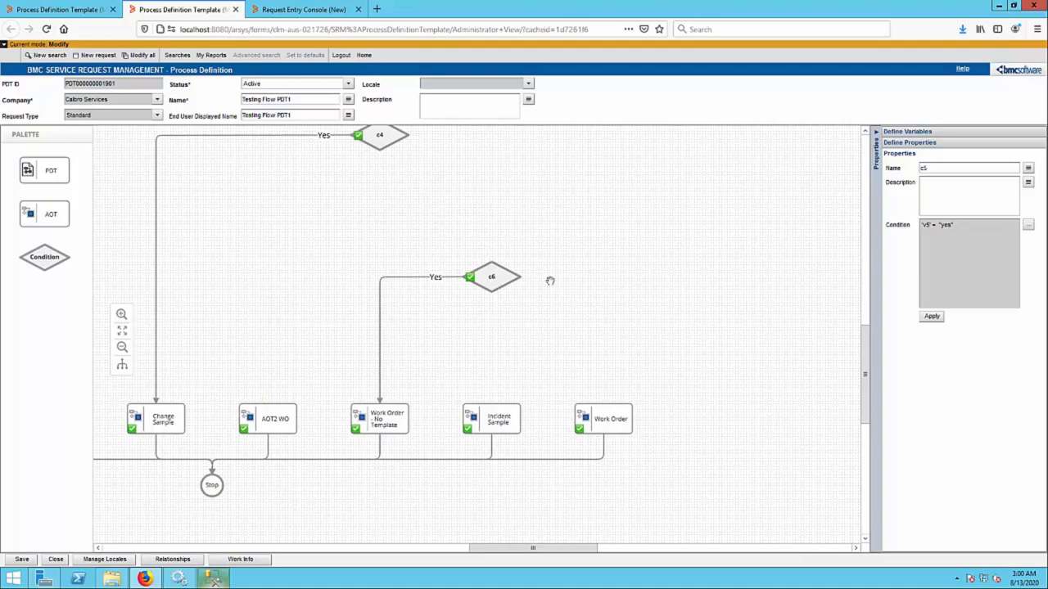
{"action": "left_click", "coordinate": [907, 131]}
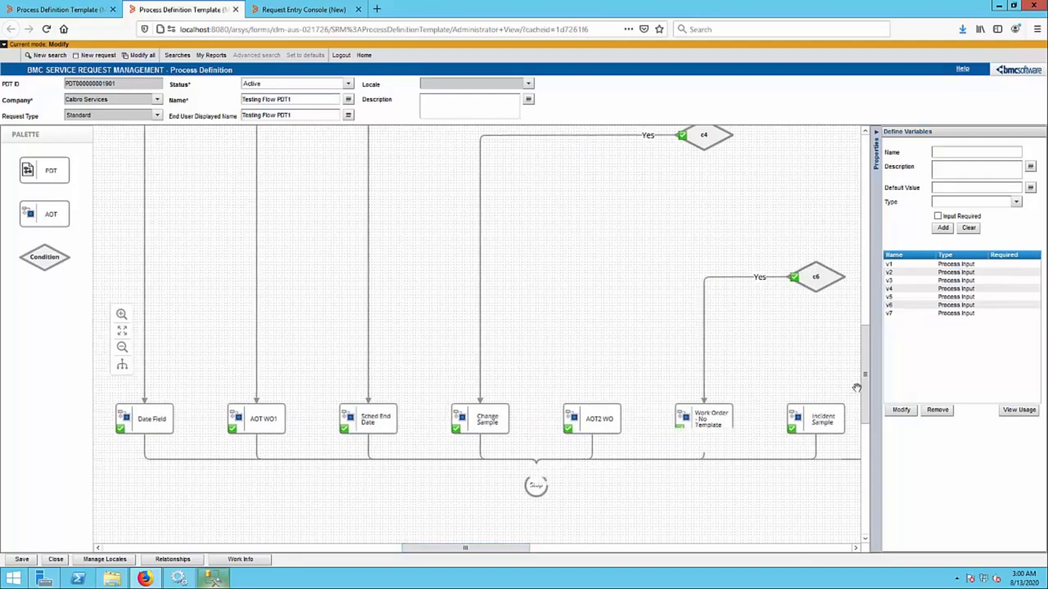
{"action": "scroll", "scroll_direction": "up", "scroll_amount": 3}
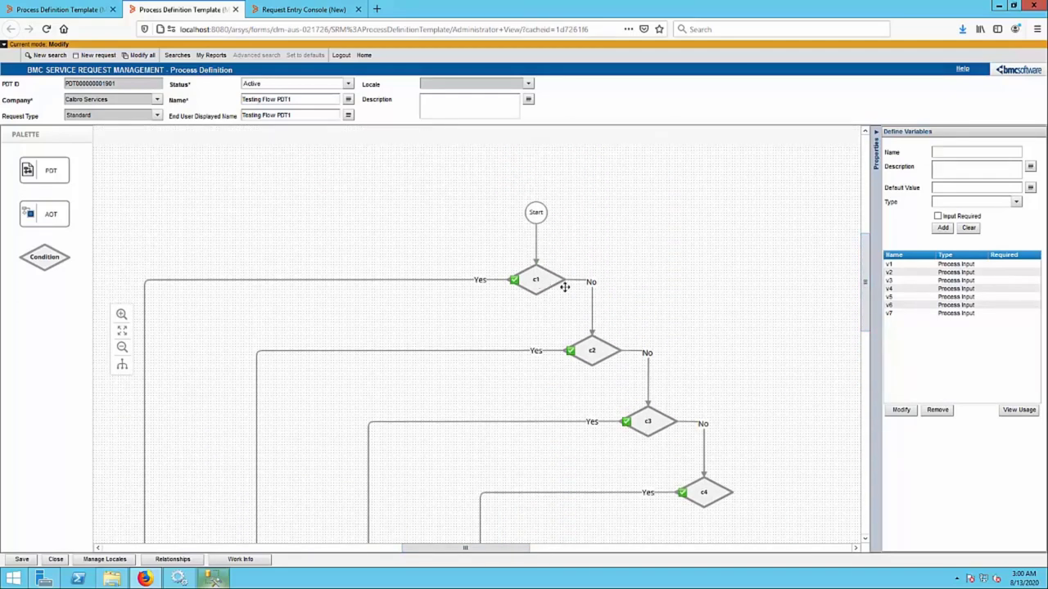
{"action": "mouse_move", "coordinate": [766, 318]}
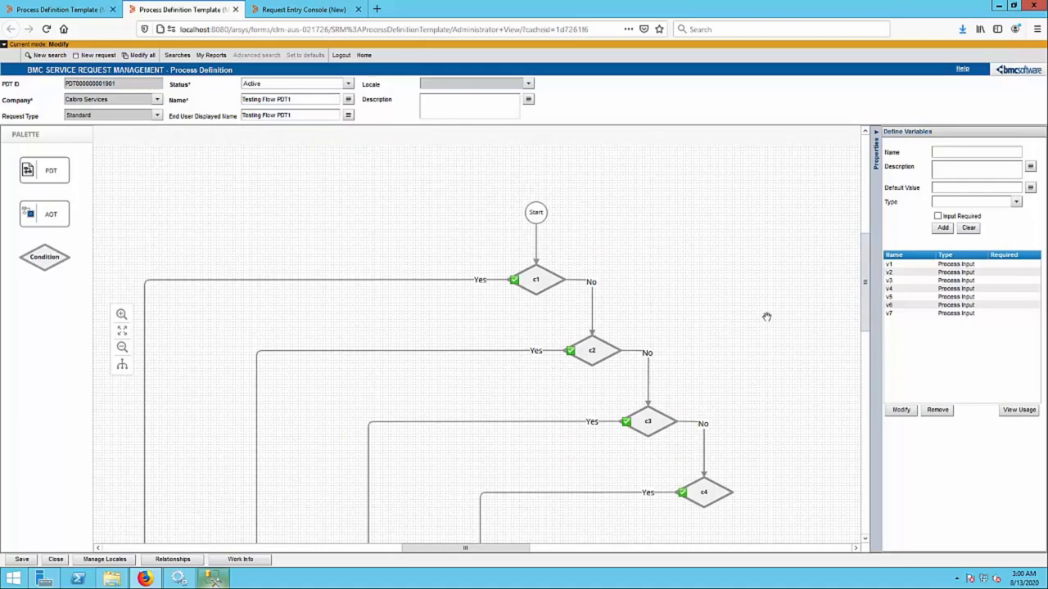
{"action": "scroll", "scroll_direction": "down", "scroll_amount": 3}
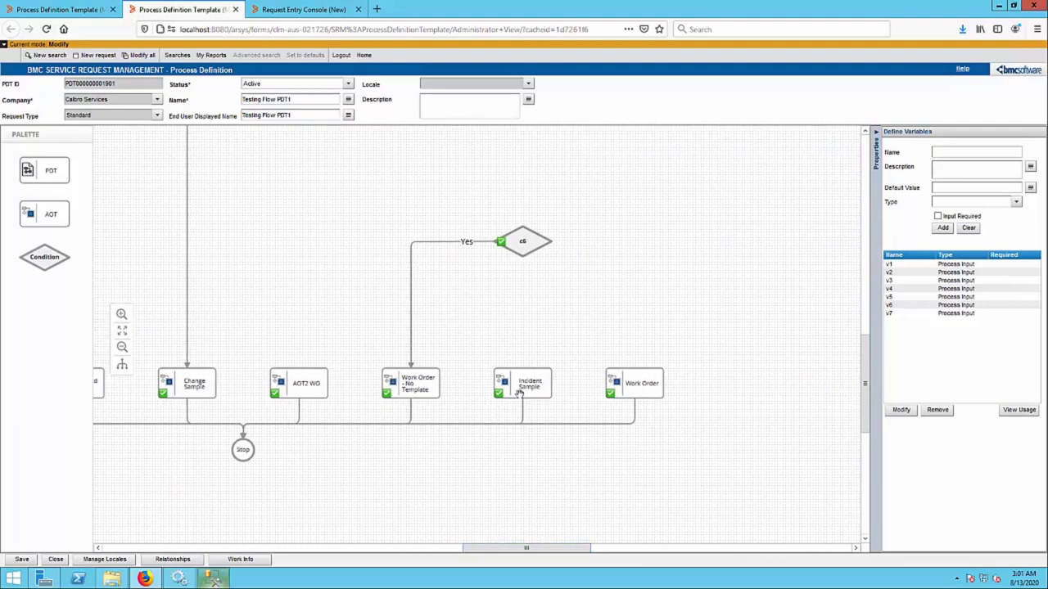
{"action": "left_click", "coordinate": [522, 384]}
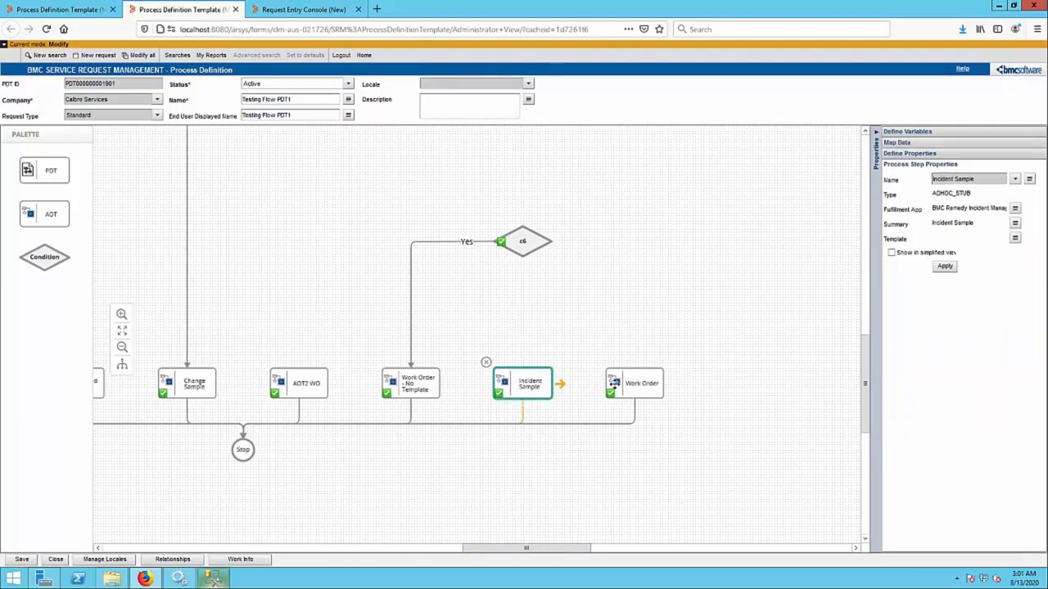
{"action": "left_click", "coordinate": [632, 383]}
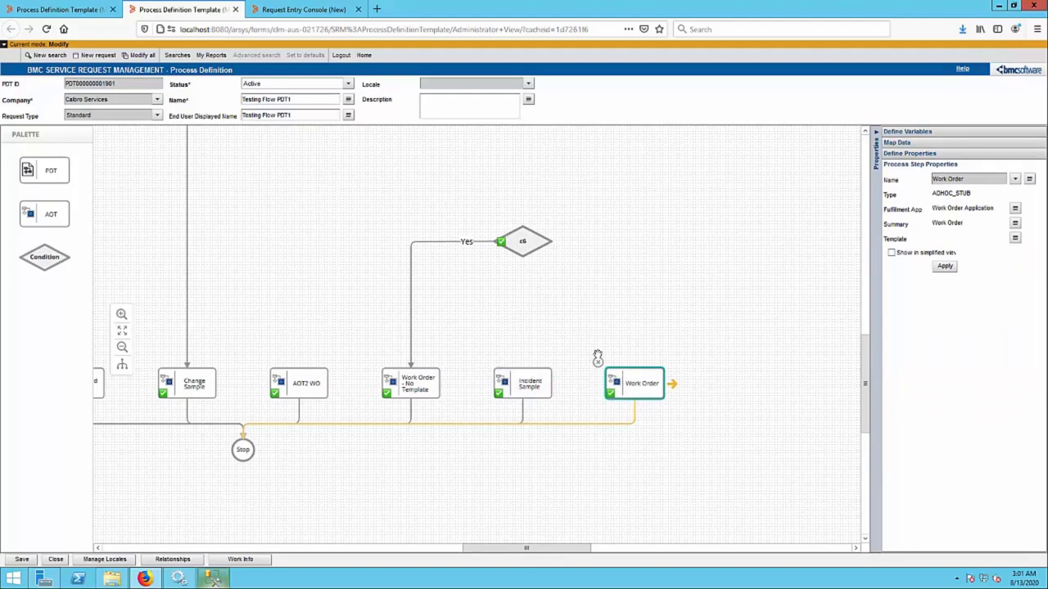
{"action": "mouse_move", "coordinate": [635, 347]}
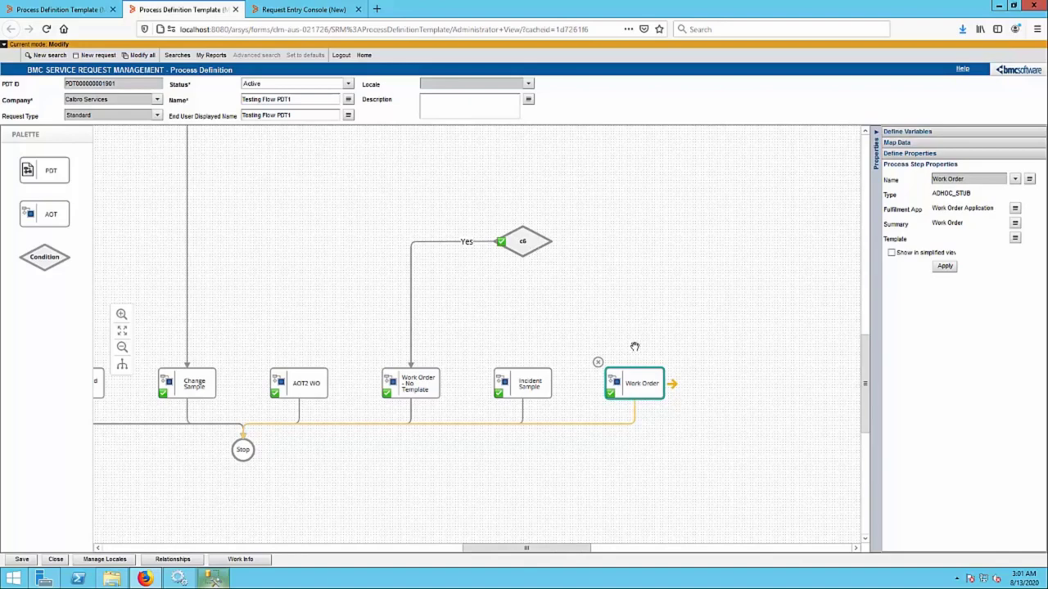
{"action": "mouse_move", "coordinate": [518, 527]}
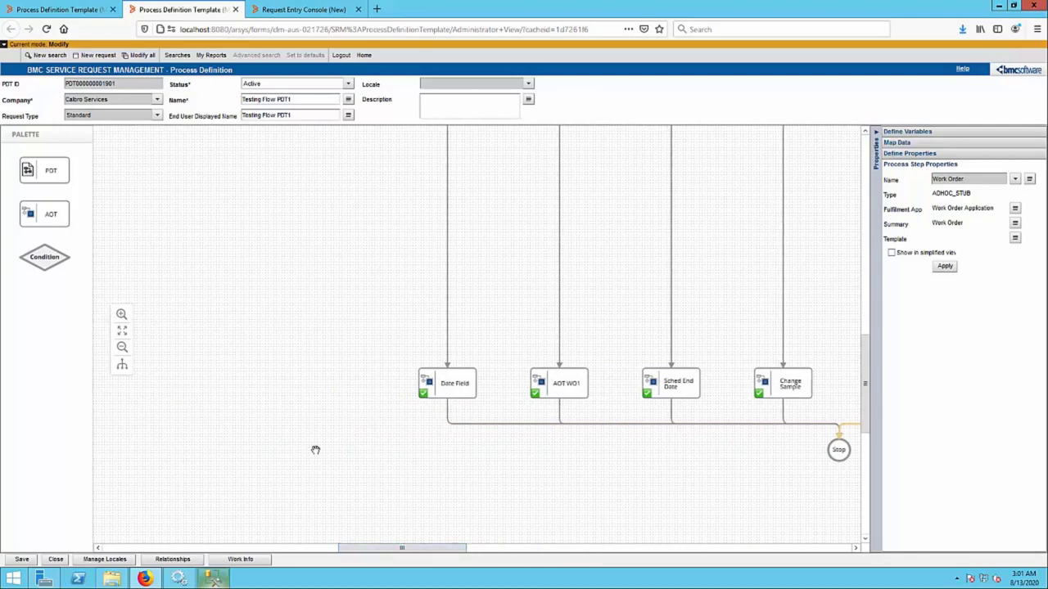
{"action": "mouse_move", "coordinate": [121, 314]}
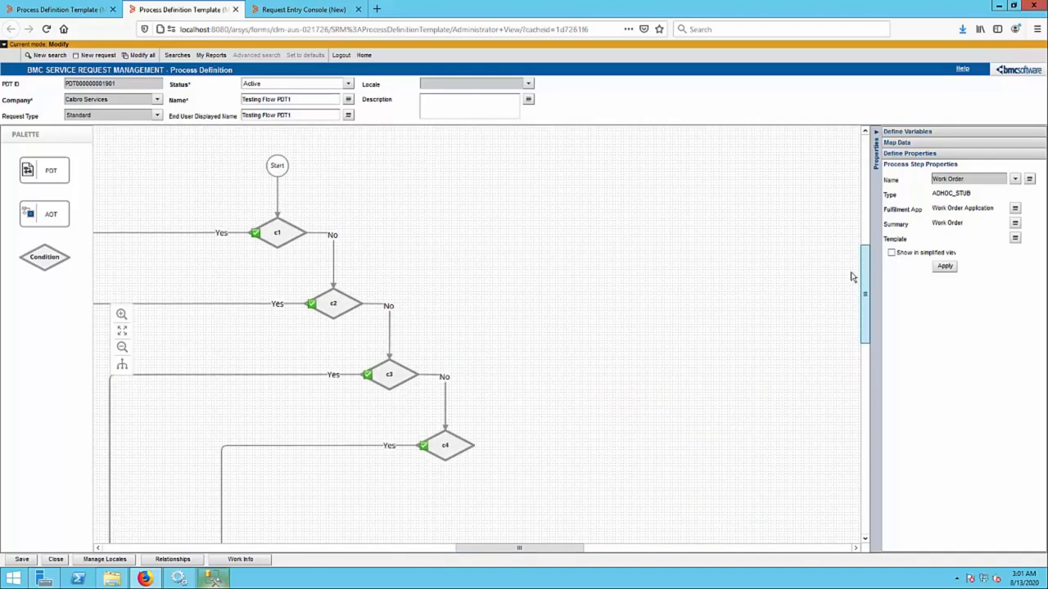
- Drag a new condition onto the canvas between c4's No path and condition c6, checking c2's and c6's properties
{"action": "left_click", "coordinate": [332, 303]}
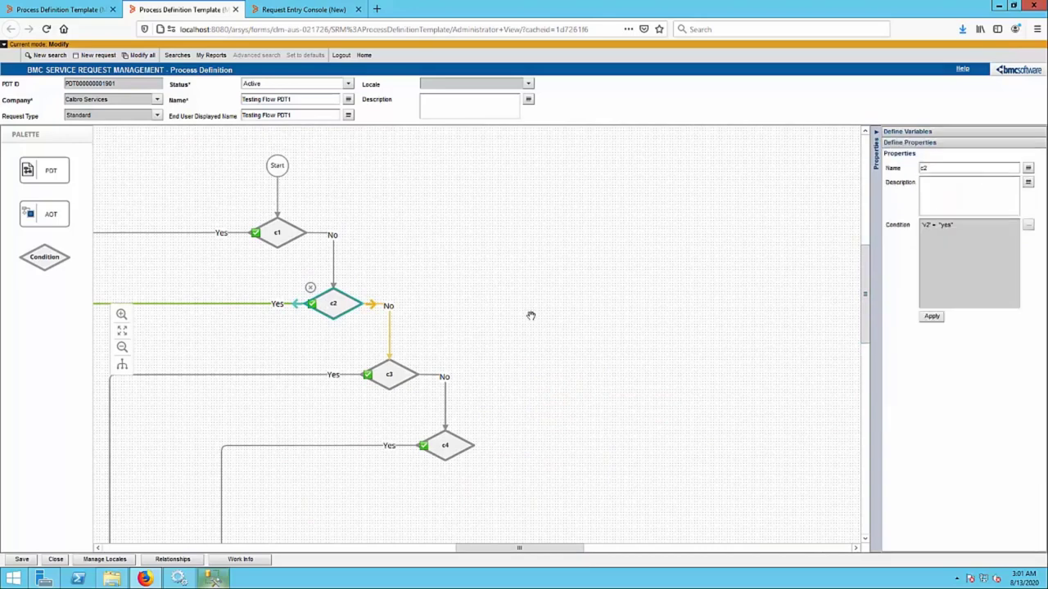
{"action": "mouse_move", "coordinate": [310, 289]}
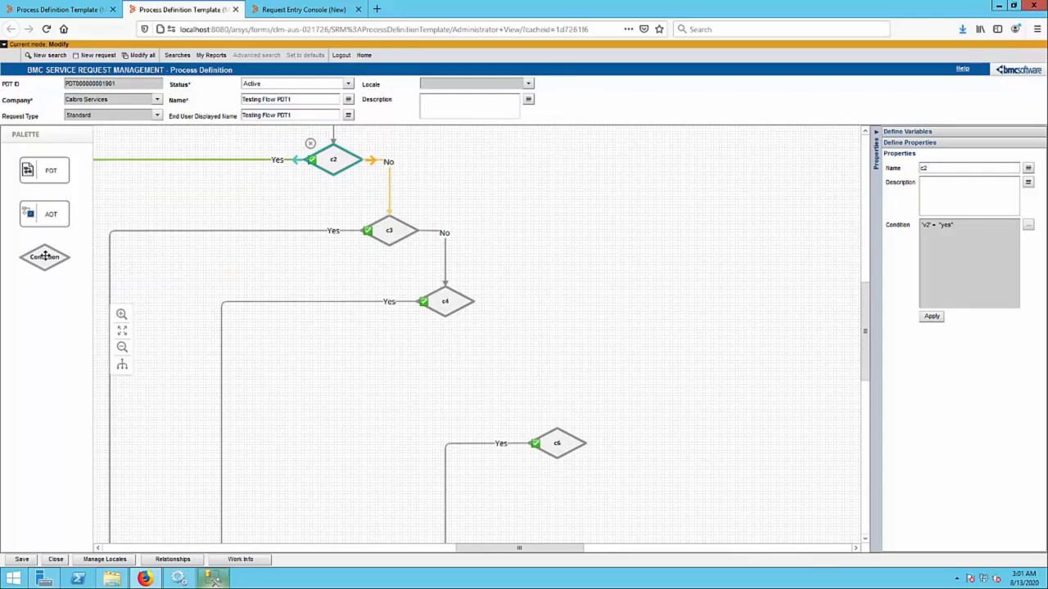
{"action": "left_click_drag", "start_coordinate": [44, 257], "coordinate": [543, 361]}
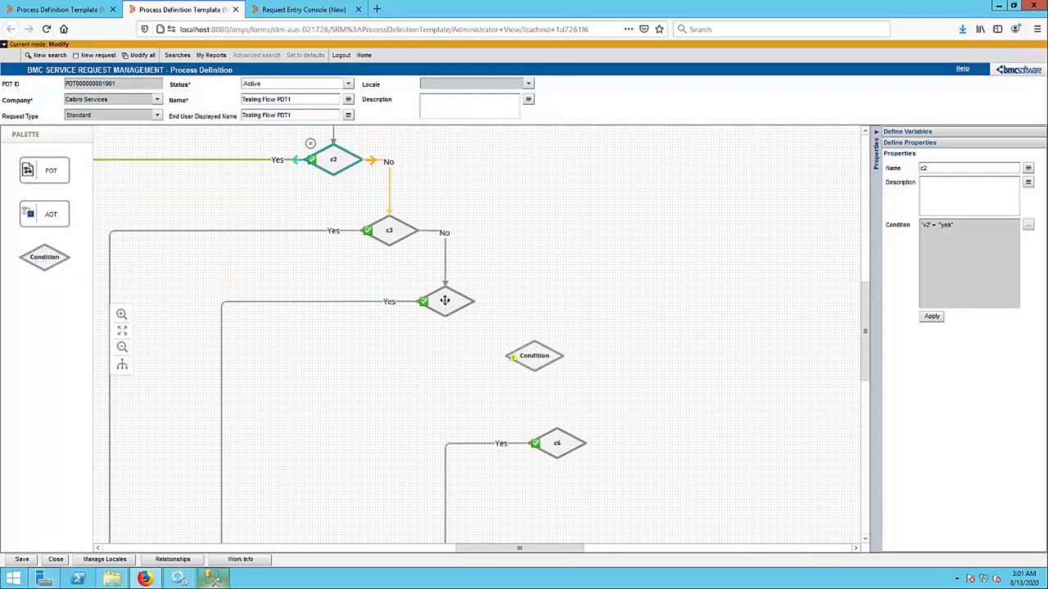
{"action": "left_click", "coordinate": [446, 301]}
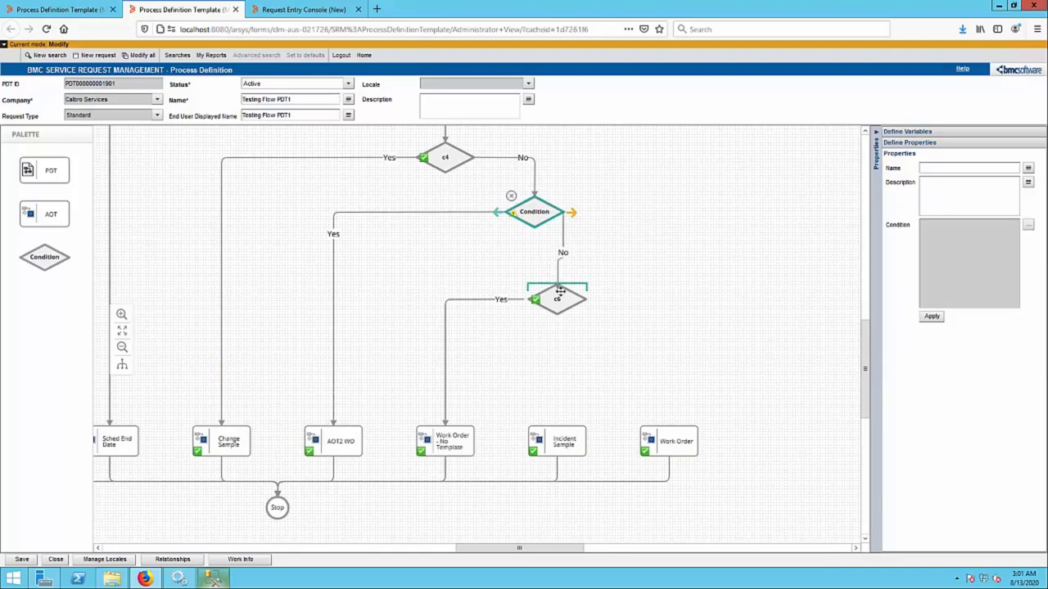
{"action": "left_click", "coordinate": [557, 298]}
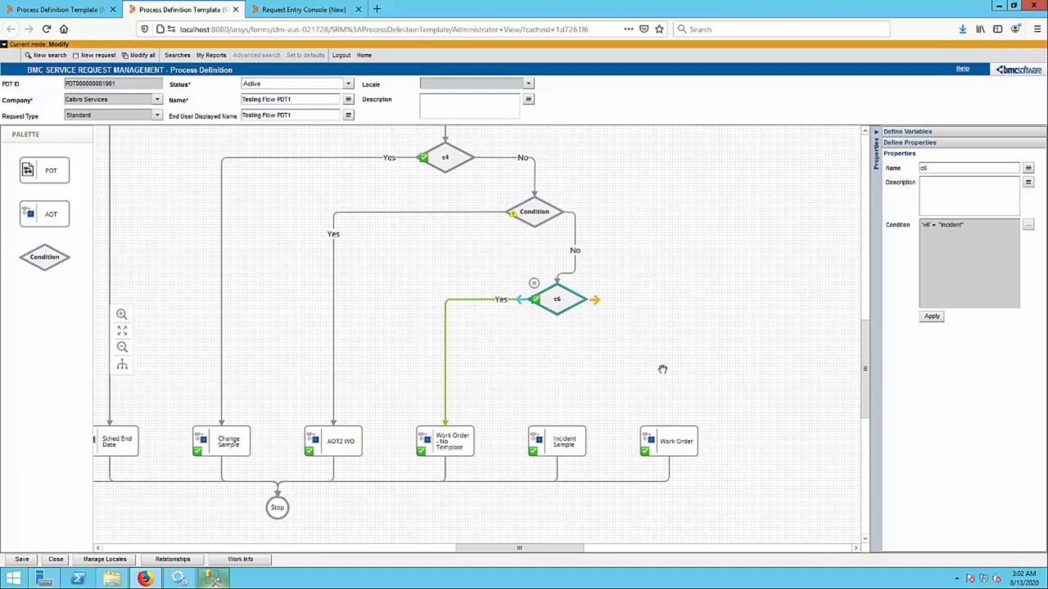
{"action": "mouse_move", "coordinate": [704, 351]}
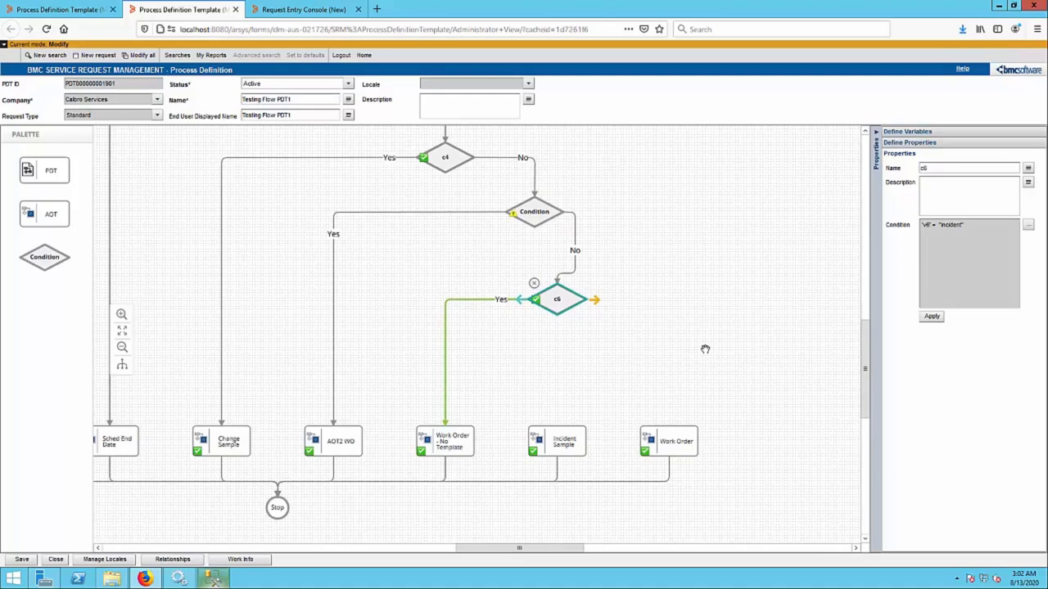